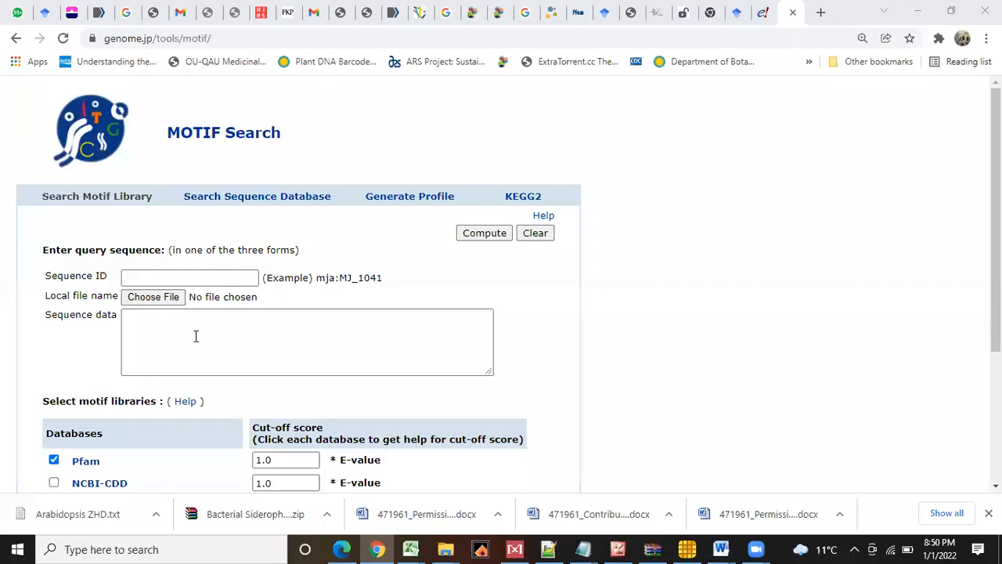
Step: Submit the pasted AT1G74660 and other Arabidopsis ZHD proteins for a Pfam motif search via Compute
{"action": "type", "text": ">AT1G74660"}
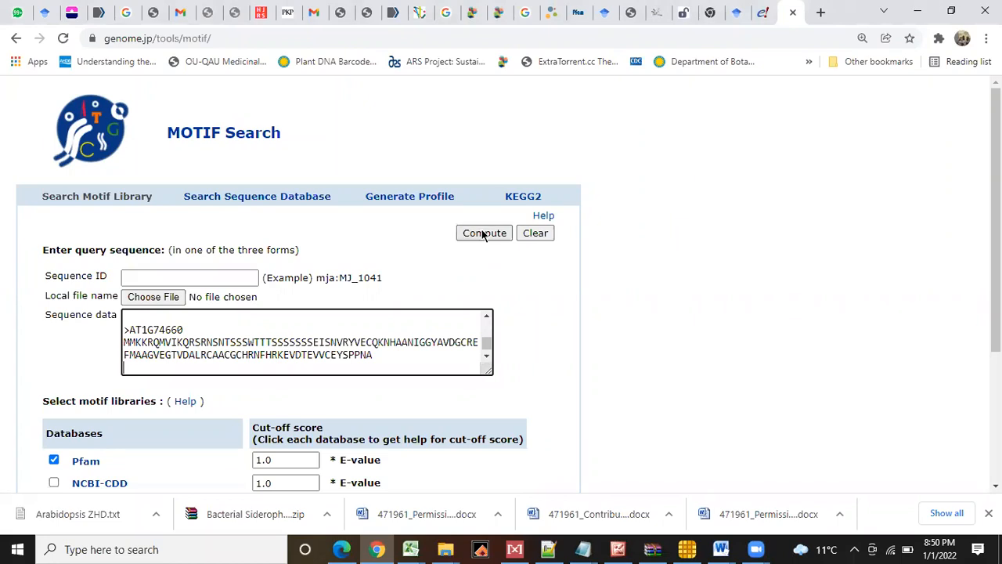
{"action": "left_click", "coordinate": [484, 231]}
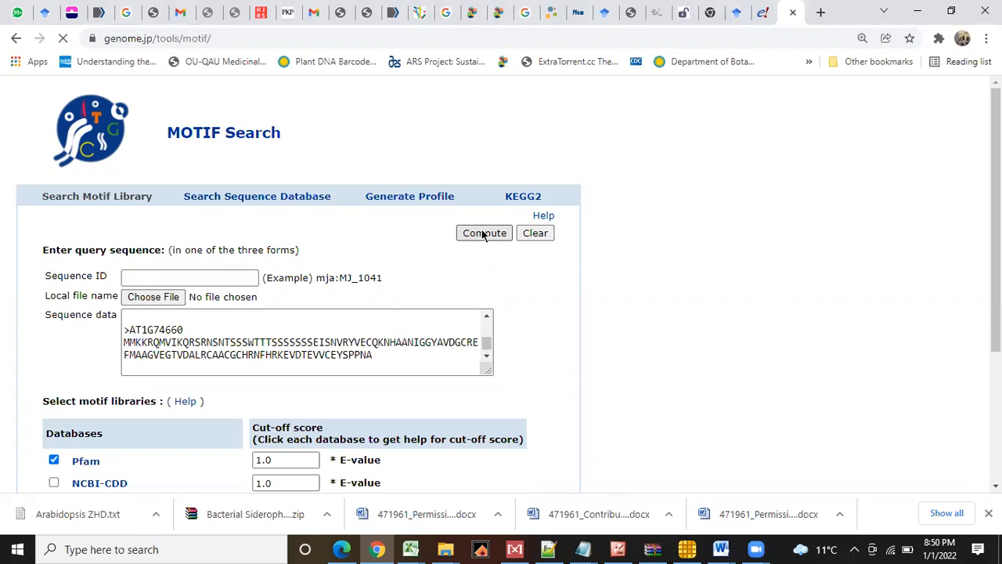
{"action": "left_click", "coordinate": [484, 232]}
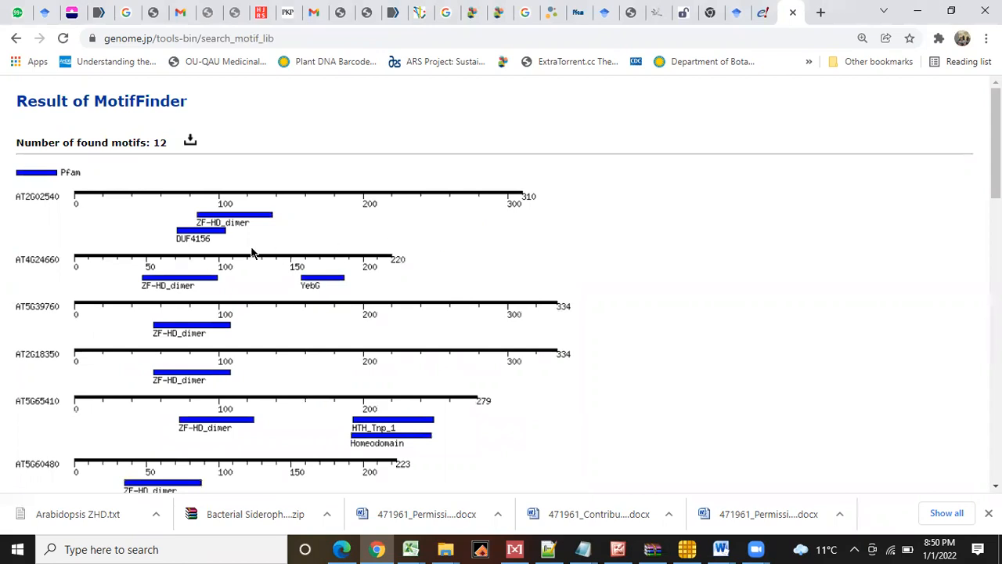
{"action": "mouse_move", "coordinate": [187, 335]}
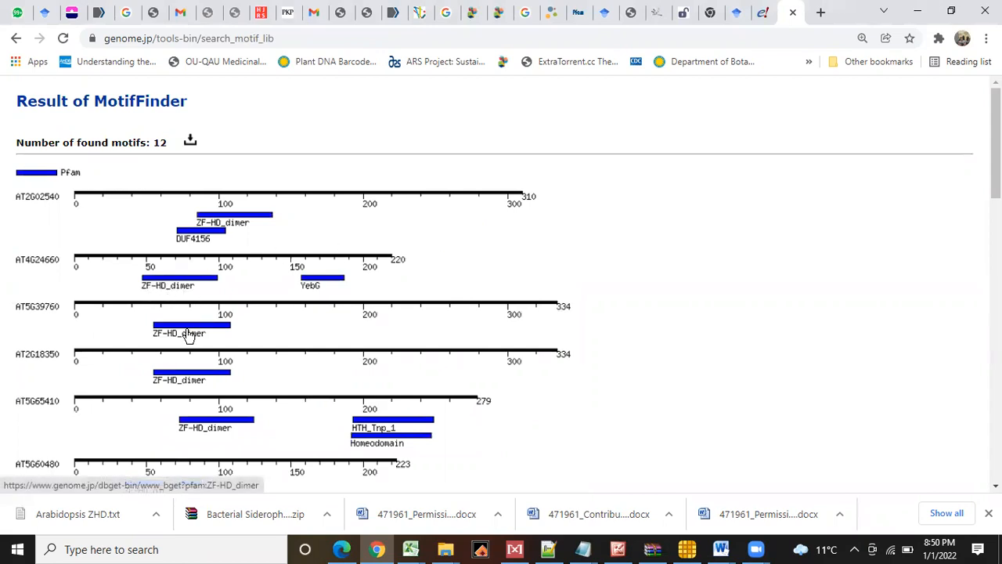
{"action": "mouse_move", "coordinate": [222, 428]}
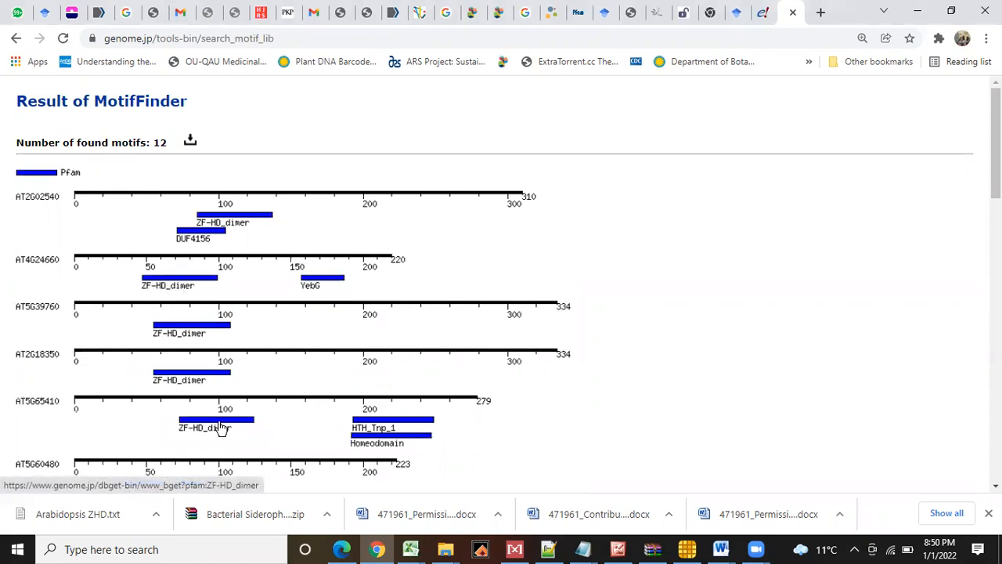
{"action": "scroll", "scroll_direction": "down", "scroll_amount": 3}
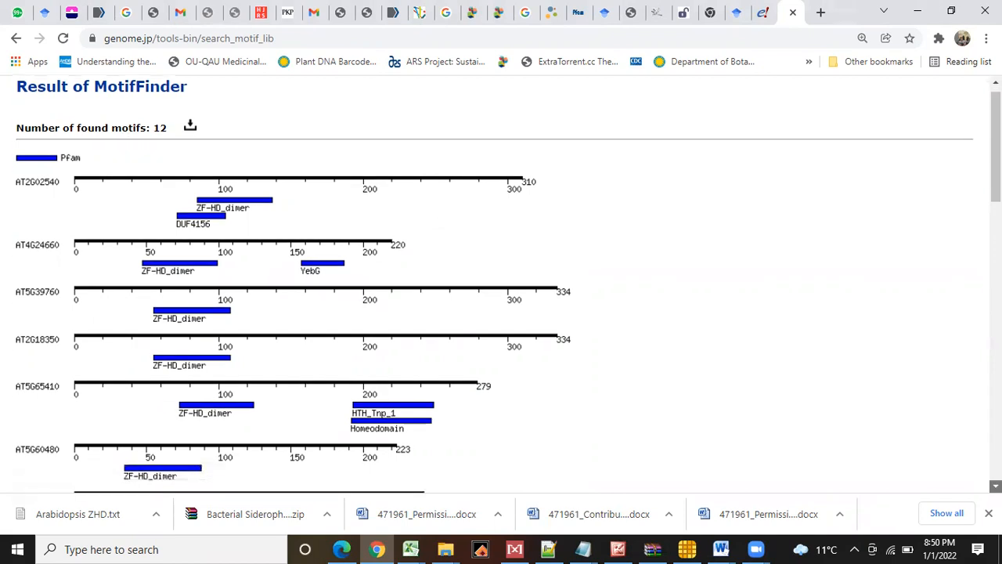
{"action": "scroll", "scroll_direction": "down", "scroll_amount": 3}
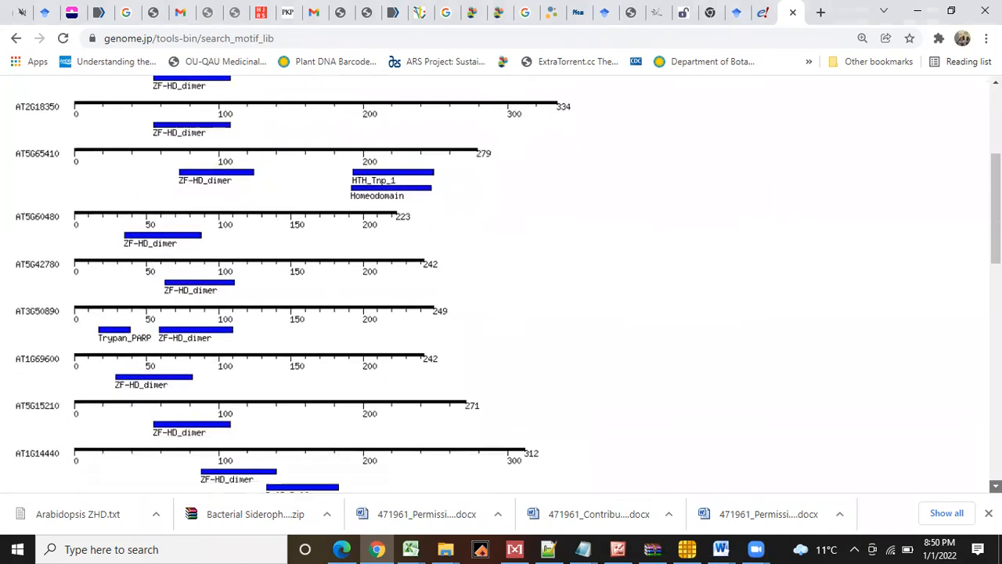
{"action": "scroll", "scroll_direction": "down", "scroll_amount": 3}
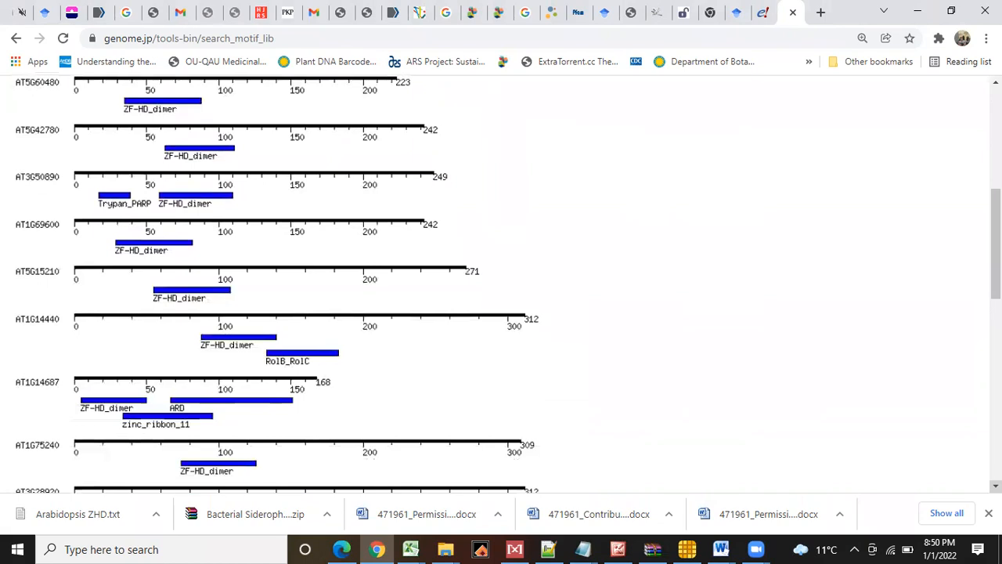
{"action": "scroll", "scroll_direction": "down", "scroll_amount": 3}
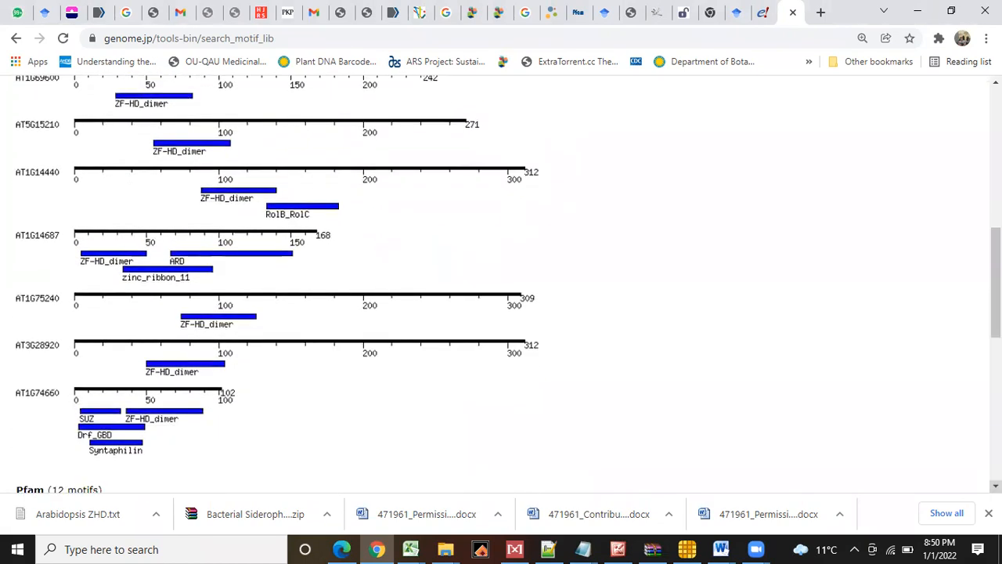
{"action": "scroll", "scroll_direction": "down", "scroll_amount": 3}
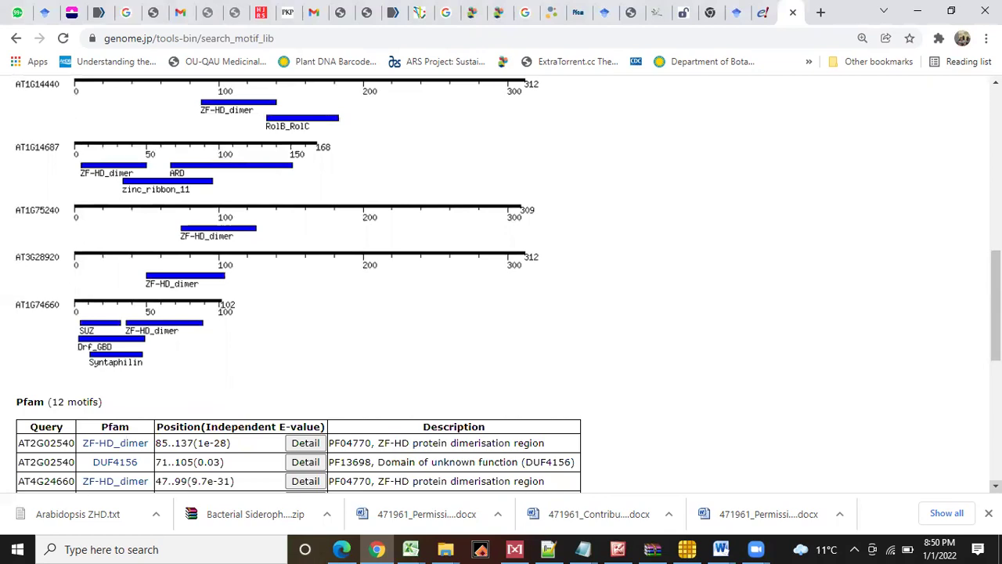
{"action": "scroll", "scroll_direction": "down", "scroll_amount": 3}
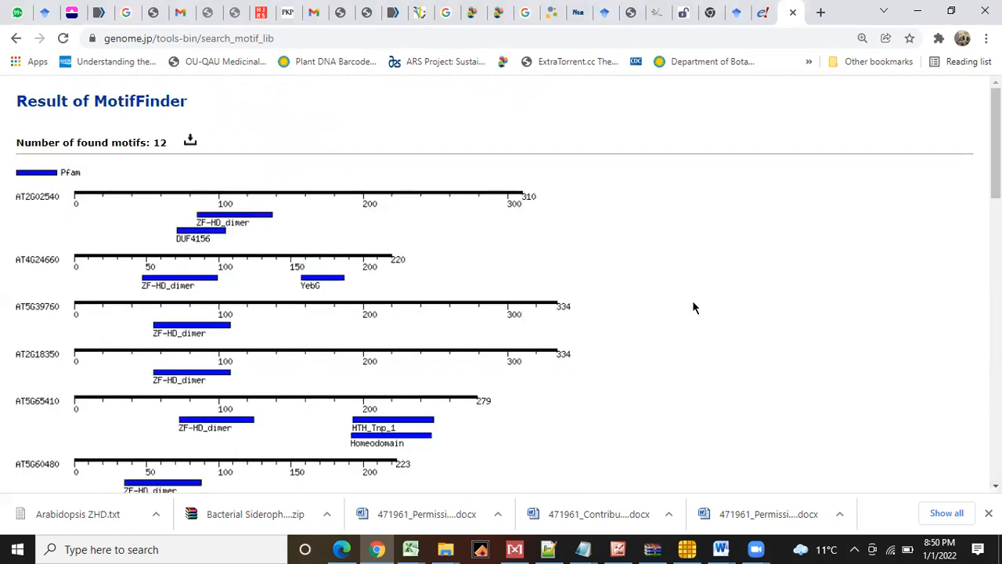
{"action": "mouse_move", "coordinate": [701, 279]}
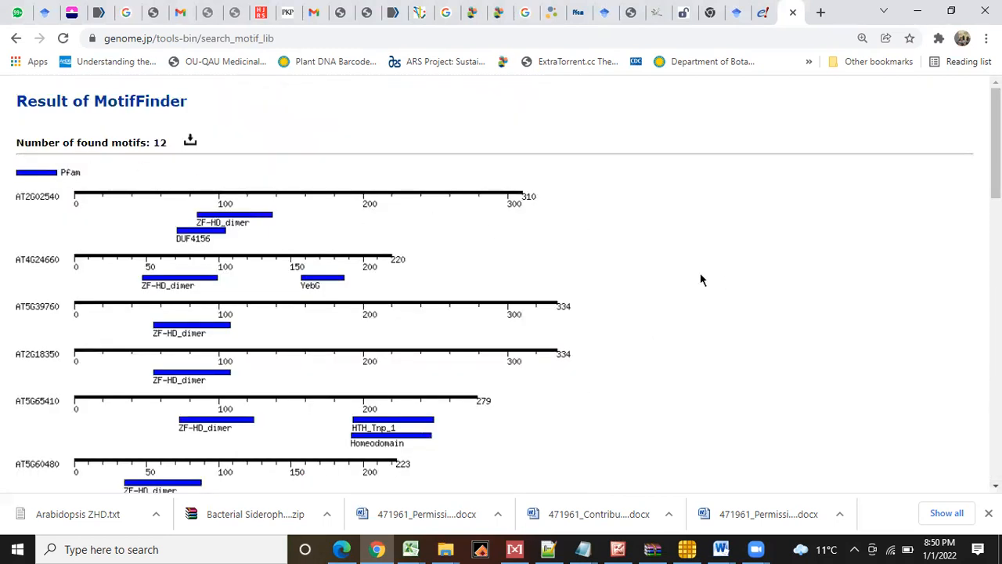
{"action": "mouse_move", "coordinate": [708, 275]}
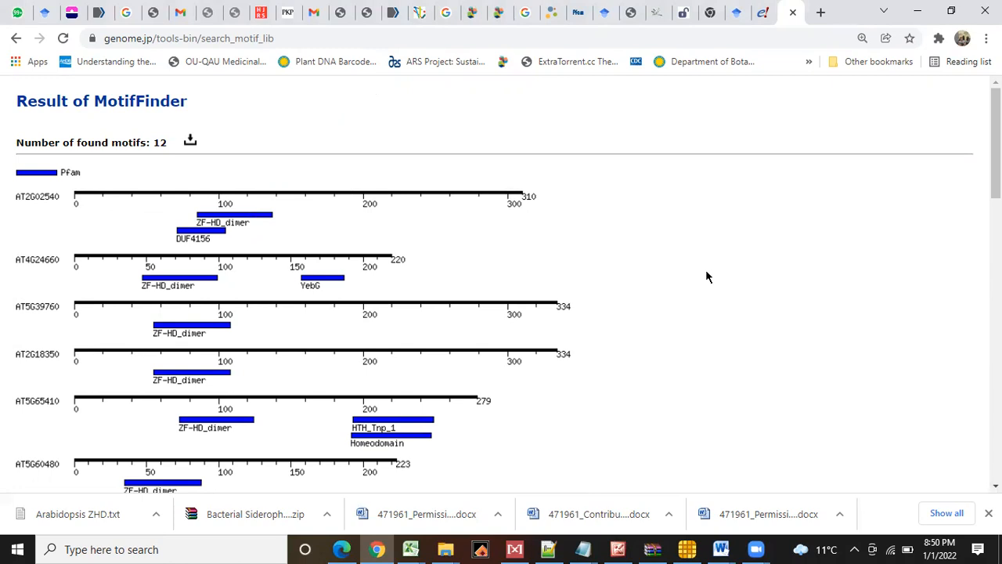
{"action": "mouse_move", "coordinate": [479, 183]}
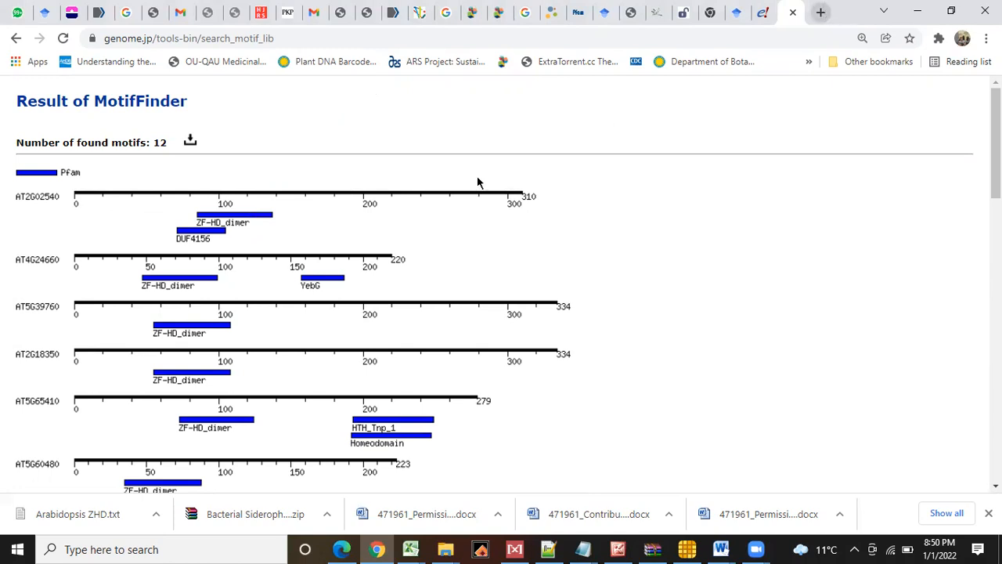
{"action": "mouse_move", "coordinate": [673, 507]}
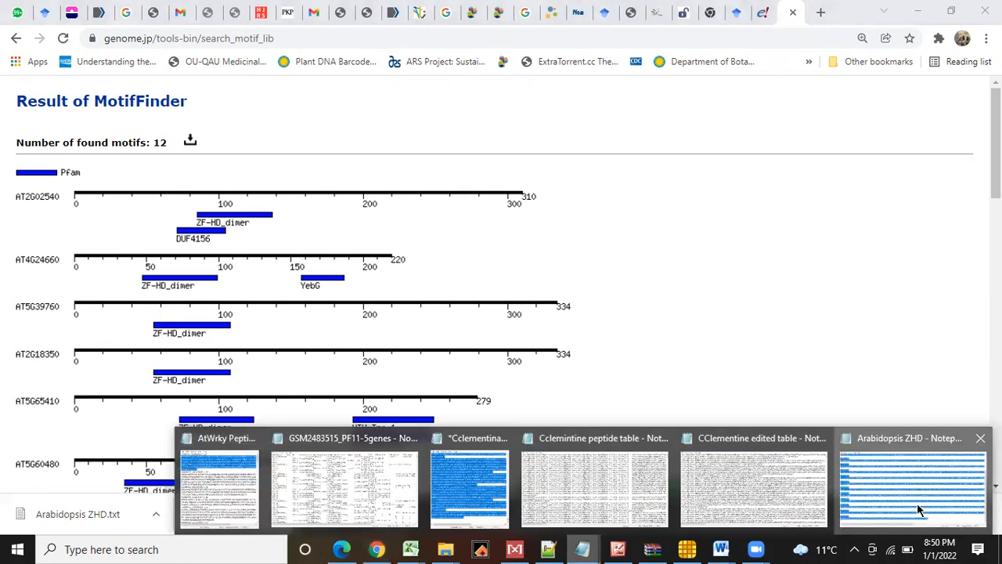
Step: Bring an Arabidopsis ZHD sequence from the notes into the Pfam Sequence Search form
{"action": "left_click", "coordinate": [913, 485]}
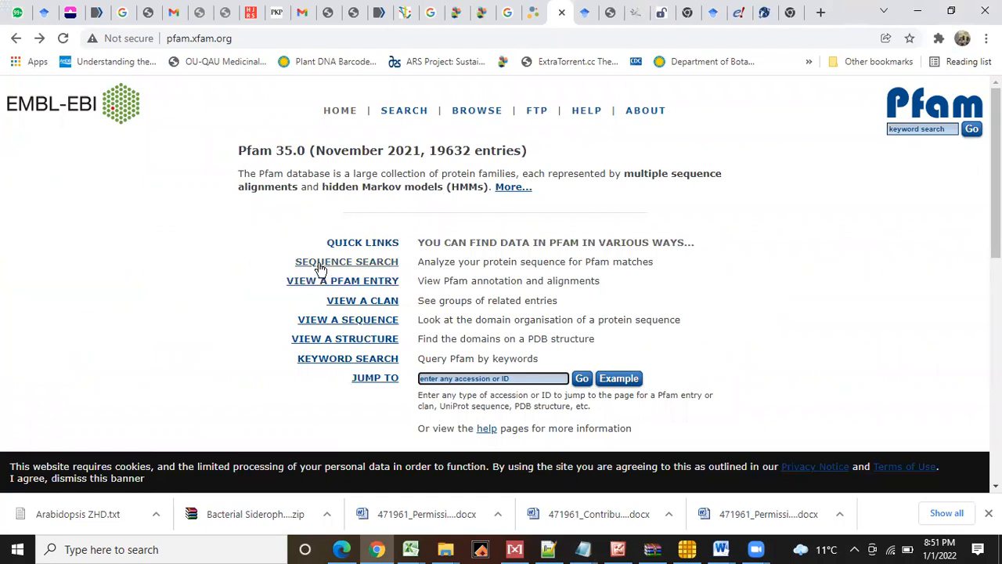
{"action": "left_click", "coordinate": [346, 262]}
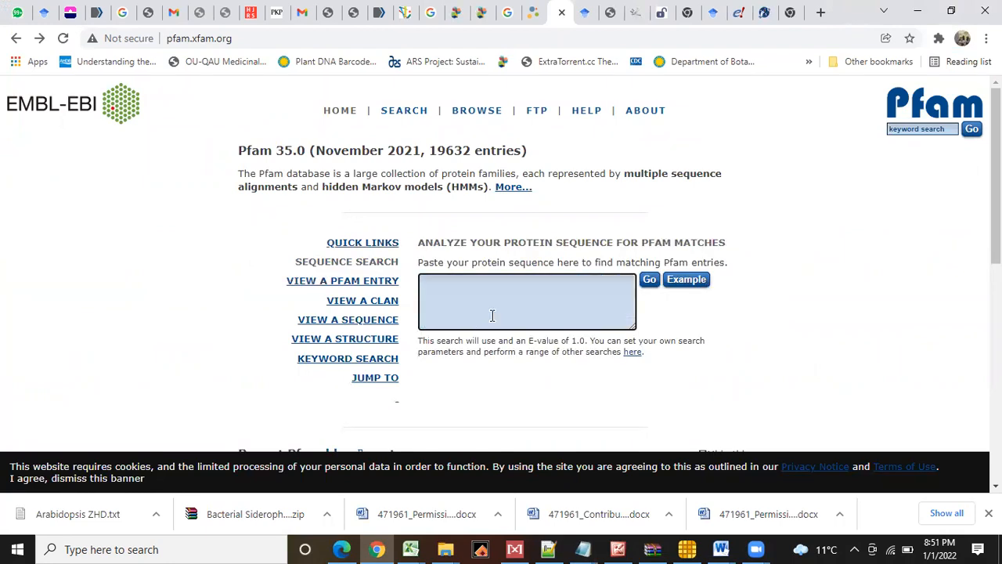
{"action": "left_click", "coordinate": [686, 279]}
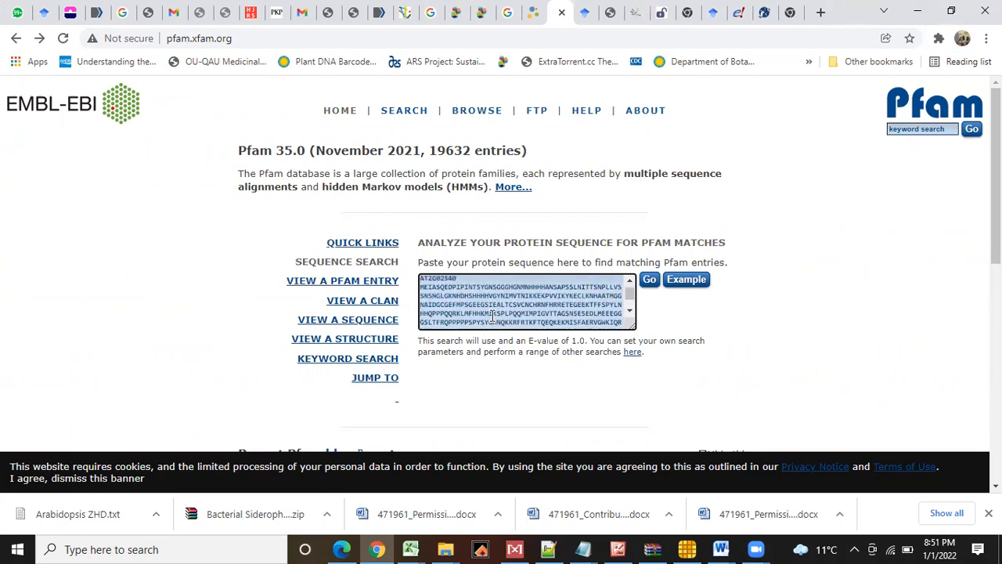
Step: Run the Pfam search and expand the alignment of the significant ZF-HD_dimer match
{"action": "left_click", "coordinate": [686, 278]}
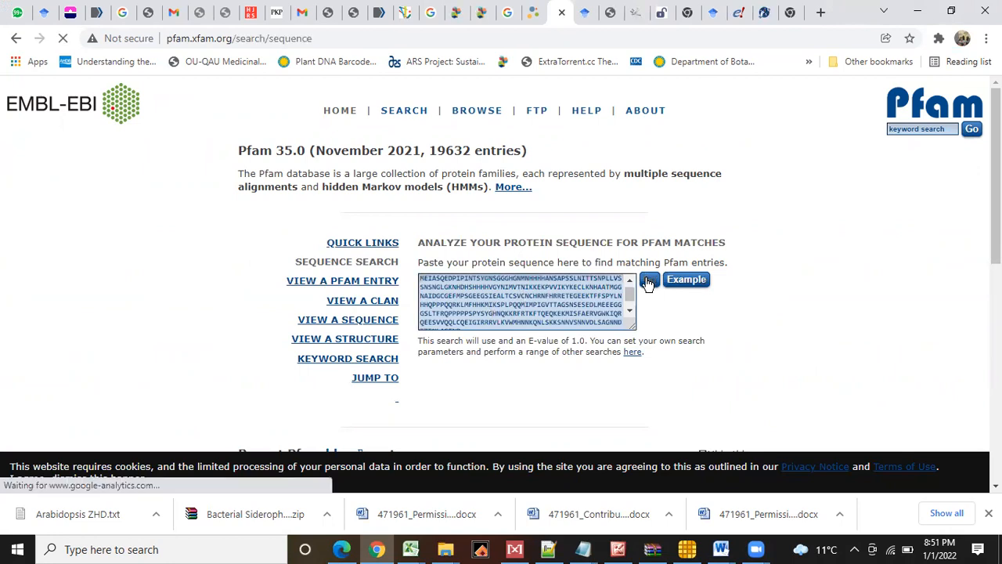
{"action": "left_click", "coordinate": [648, 278]}
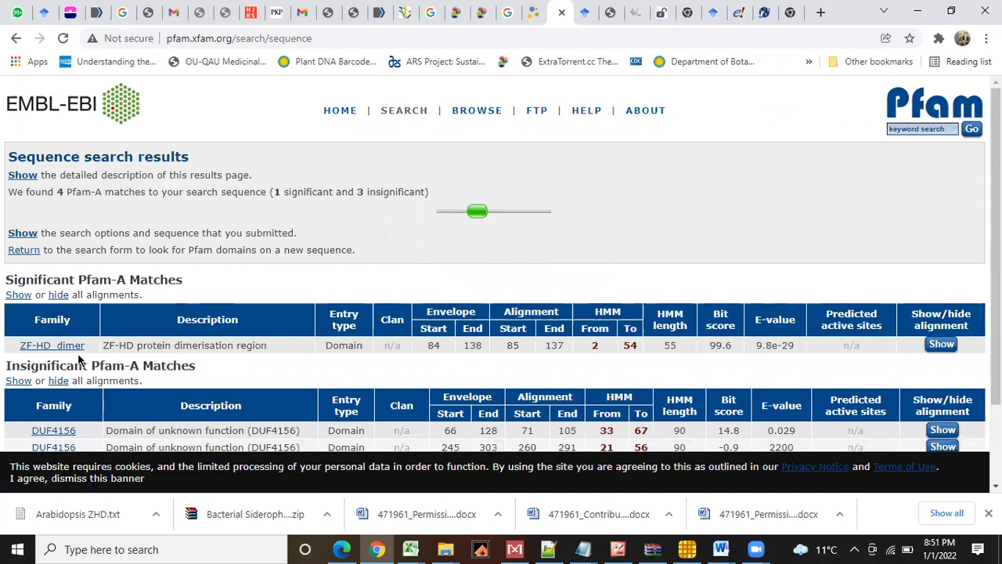
{"action": "left_click", "coordinate": [940, 344]}
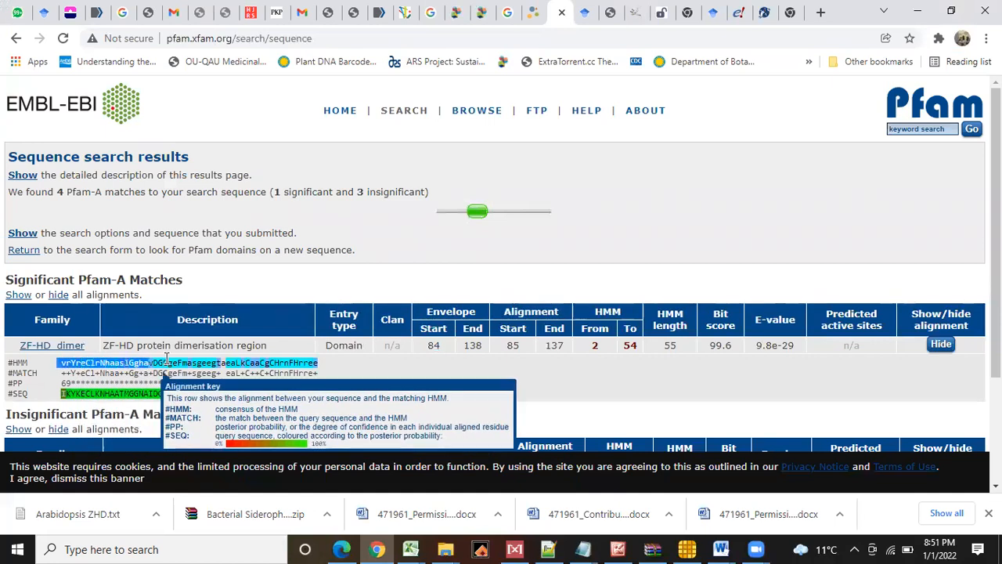
{"action": "mouse_move", "coordinate": [322, 367]}
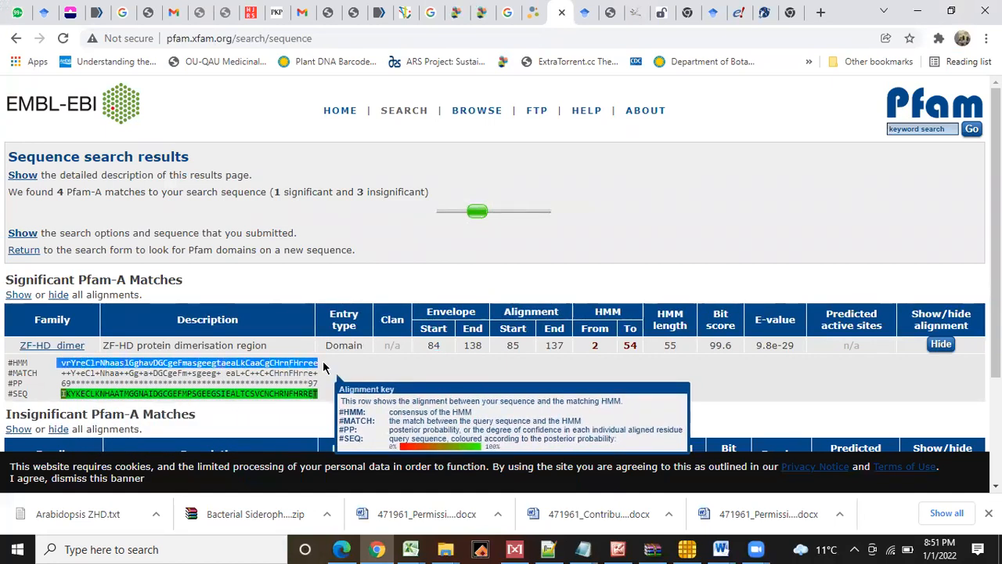
{"action": "mouse_move", "coordinate": [670, 482]}
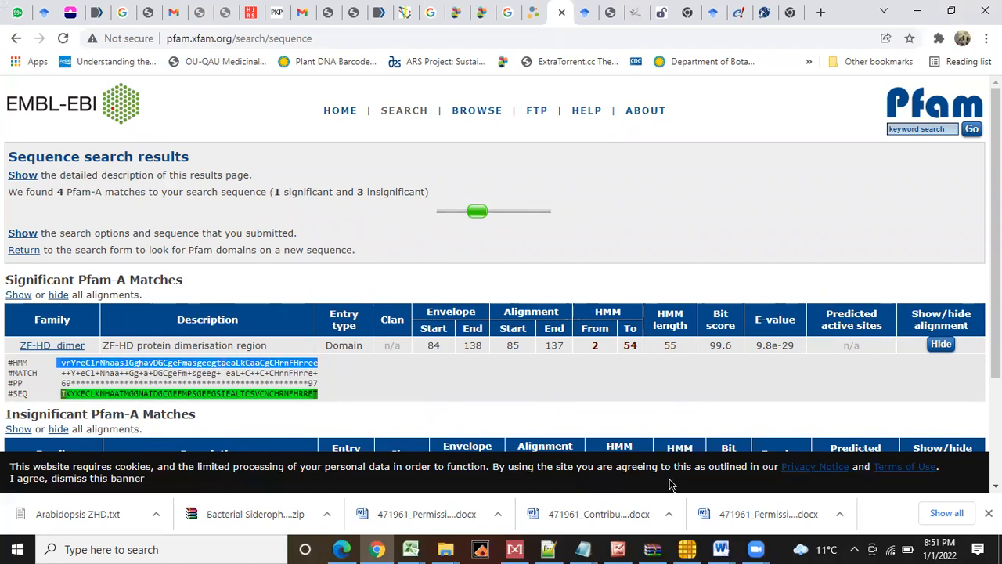
{"action": "mouse_move", "coordinate": [579, 545]}
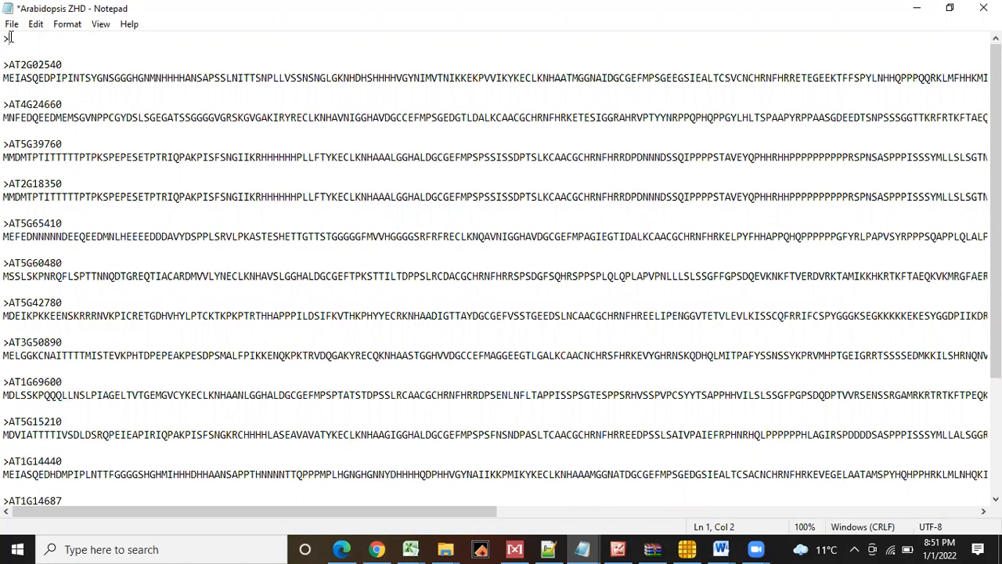
Step: Add an AtZHD domain header with the ZF-HD consensus peptide sequence on the line below
{"action": "type", "text": "it"}
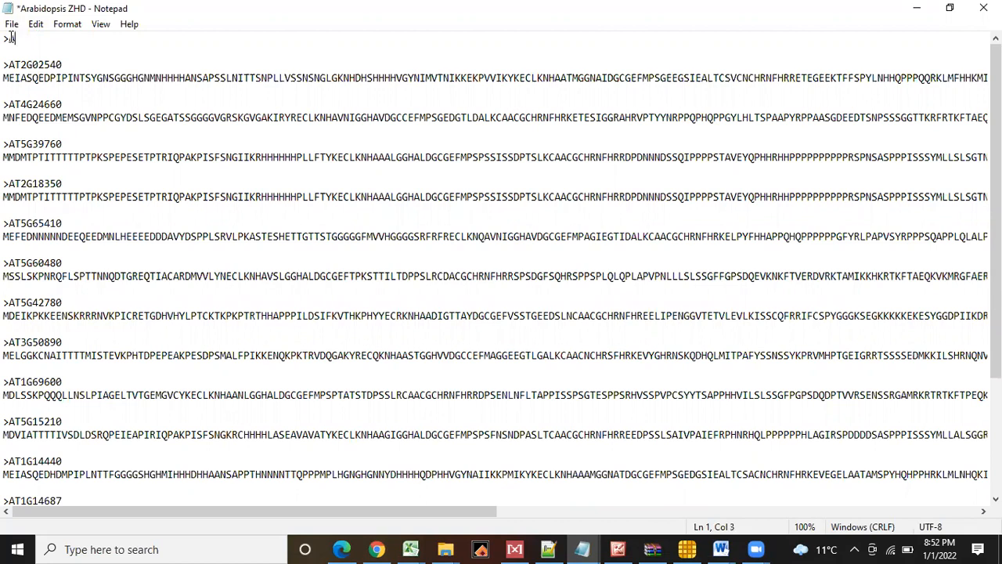
{"action": "type", "text": "AtZ"}
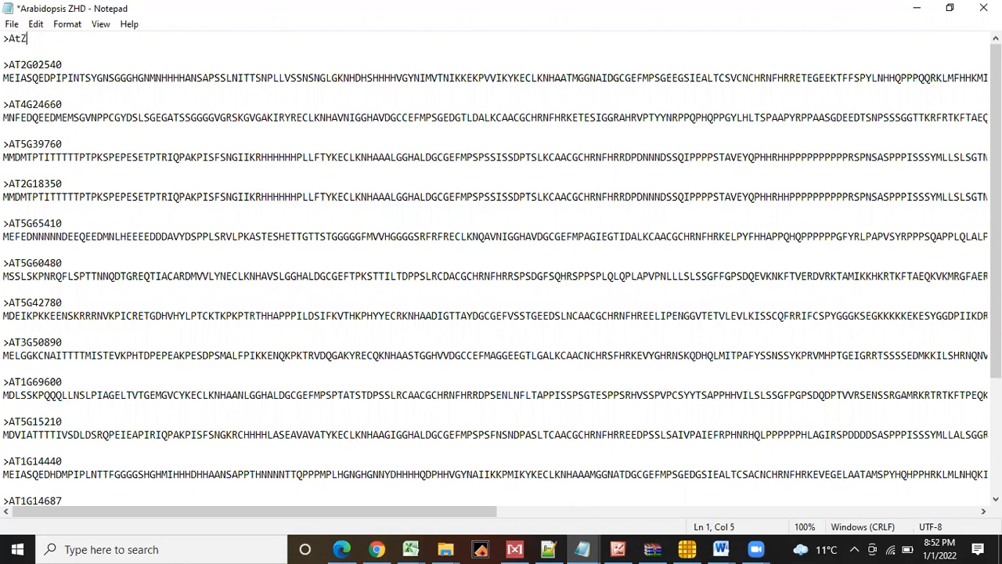
{"action": "type", "text": "HD domian"}
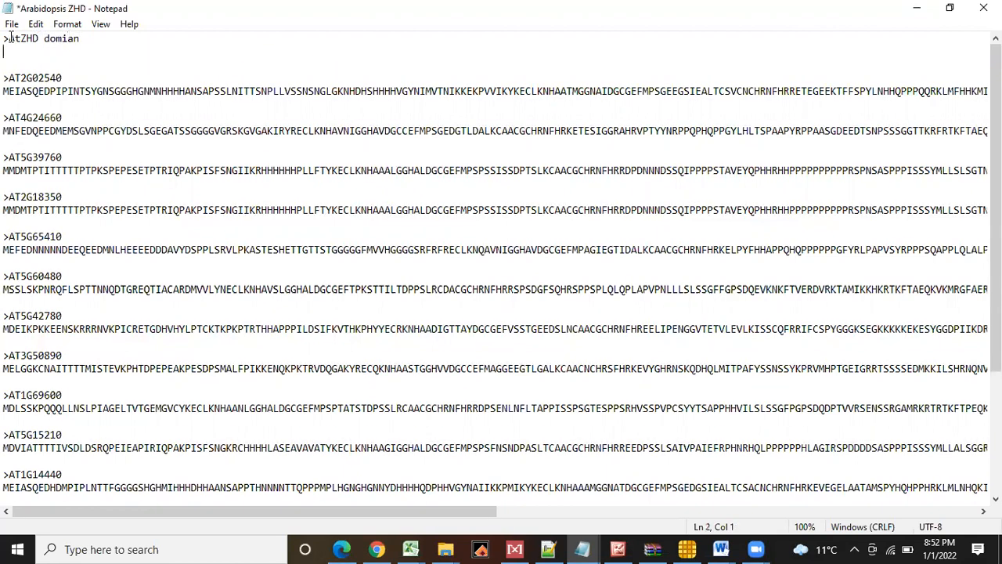
{"action": "type", "text": "vrYreClrNhaaslGghavDGCgeFmasgeegtaeaLkCaaCgCHrnFHrree"}
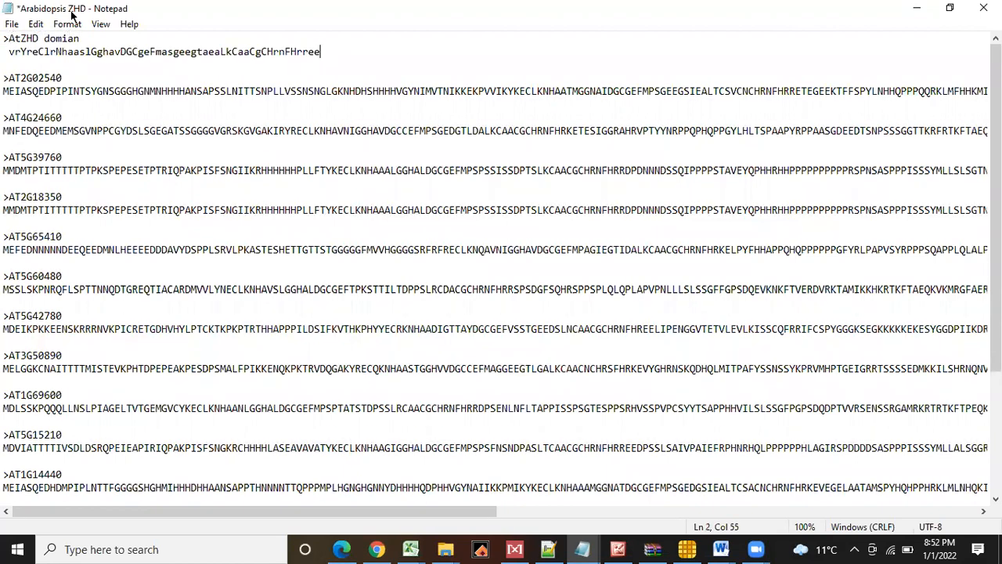
{"action": "key", "text": "Enter"}
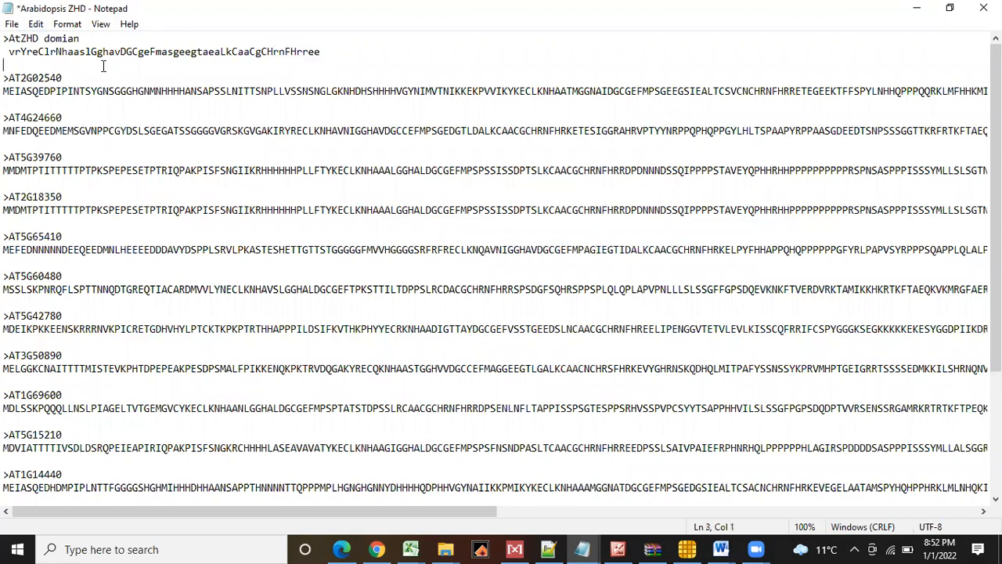
Step: Select the whole domain sequence line and copy it via Edit > Copy
{"action": "triple_click", "coordinate": [157, 52]}
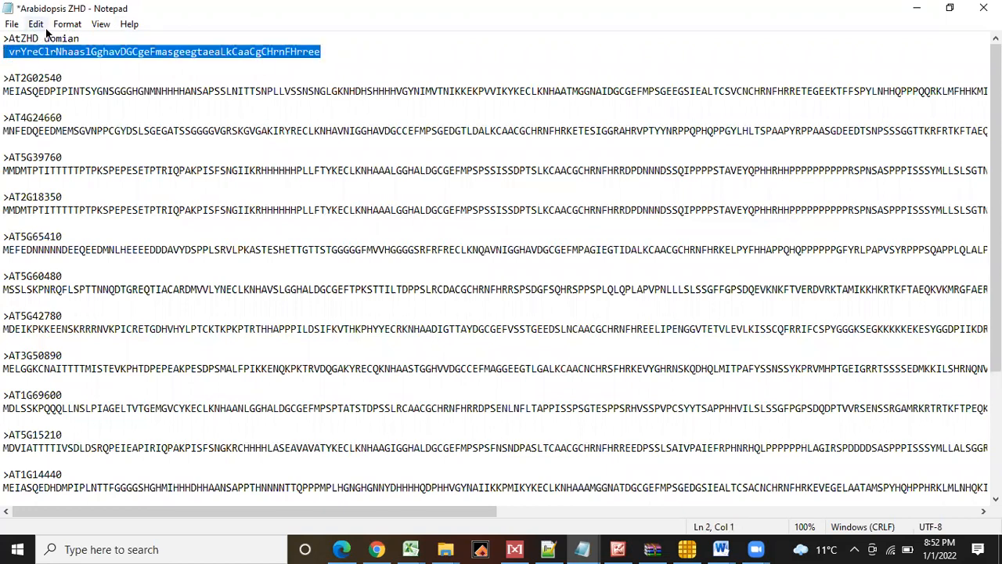
{"action": "left_click", "coordinate": [77, 24]}
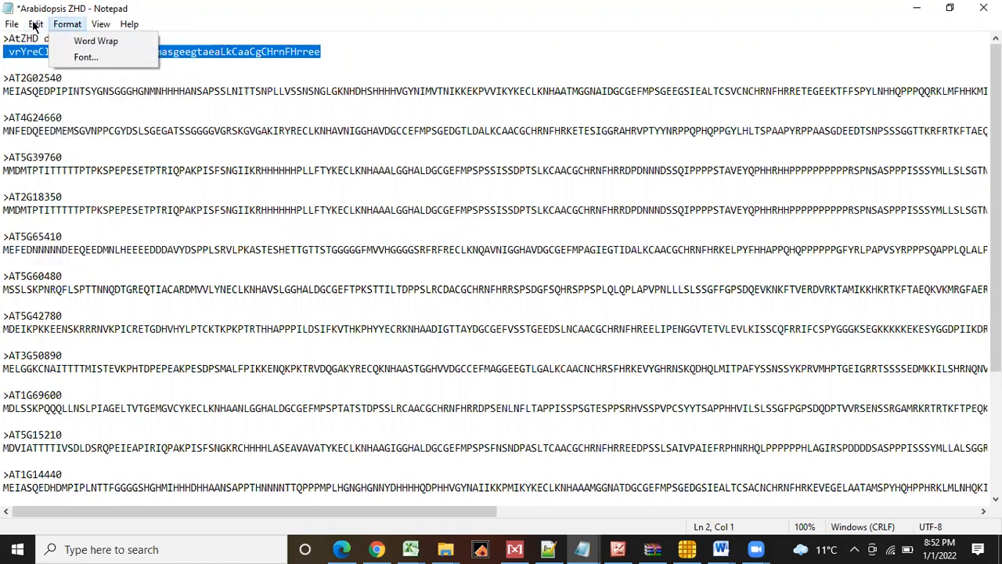
{"action": "left_click", "coordinate": [34, 19]}
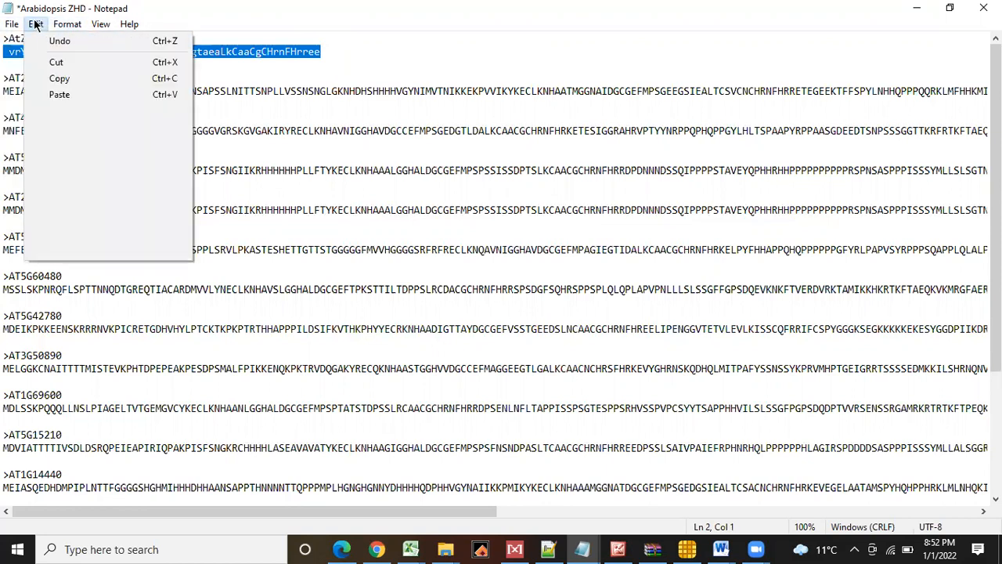
{"action": "left_click", "coordinate": [76, 23]}
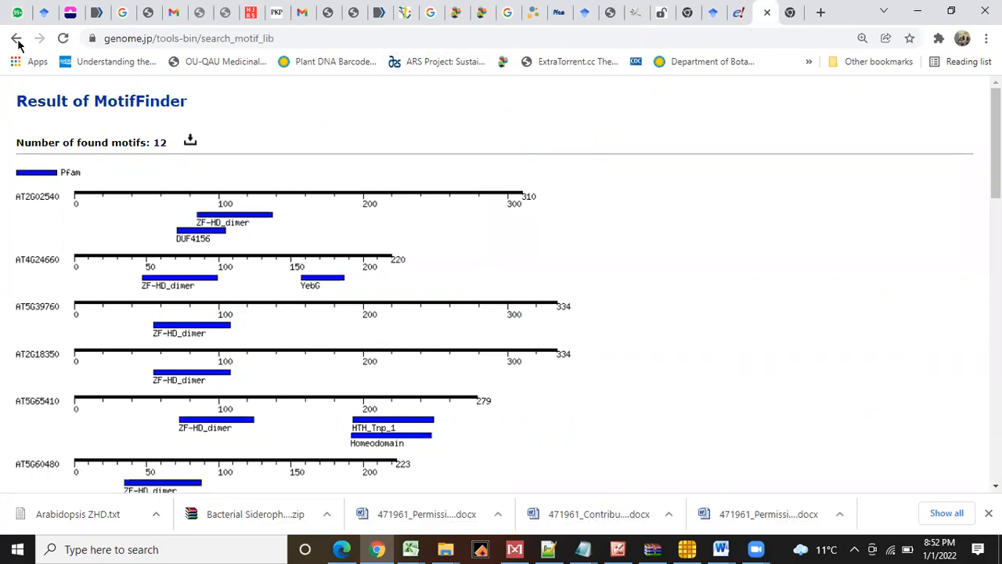
{"action": "mouse_move", "coordinate": [75, 9]}
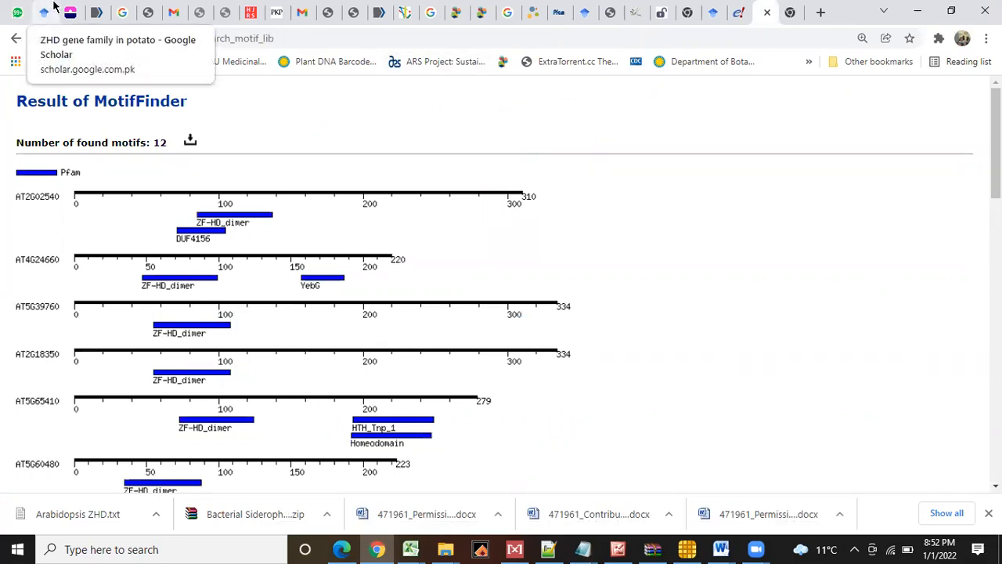
{"action": "mouse_move", "coordinate": [645, 6]}
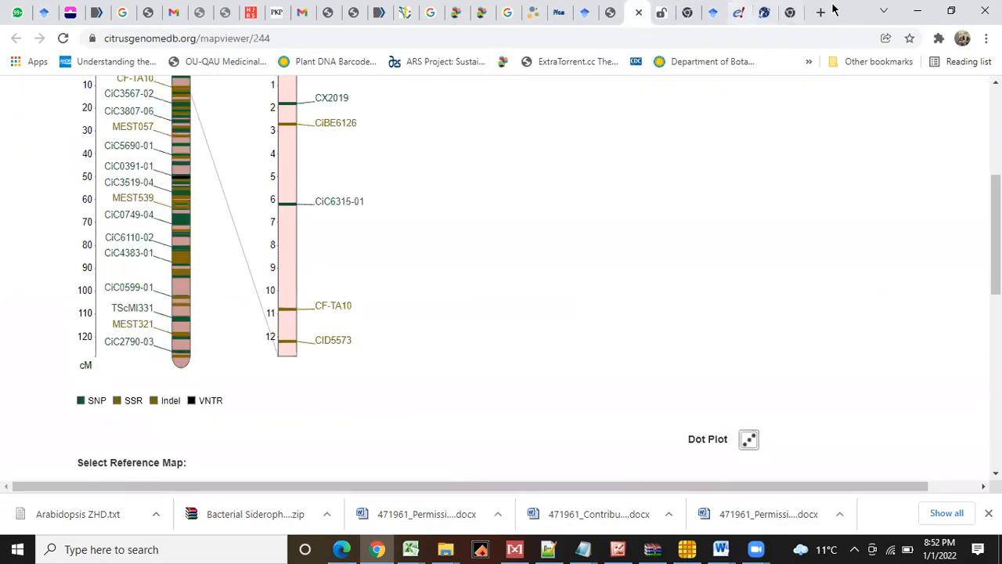
Step: Open a new blank browser tab to reach the Ensembl Plants BLAST page
{"action": "left_click", "coordinate": [818, 11]}
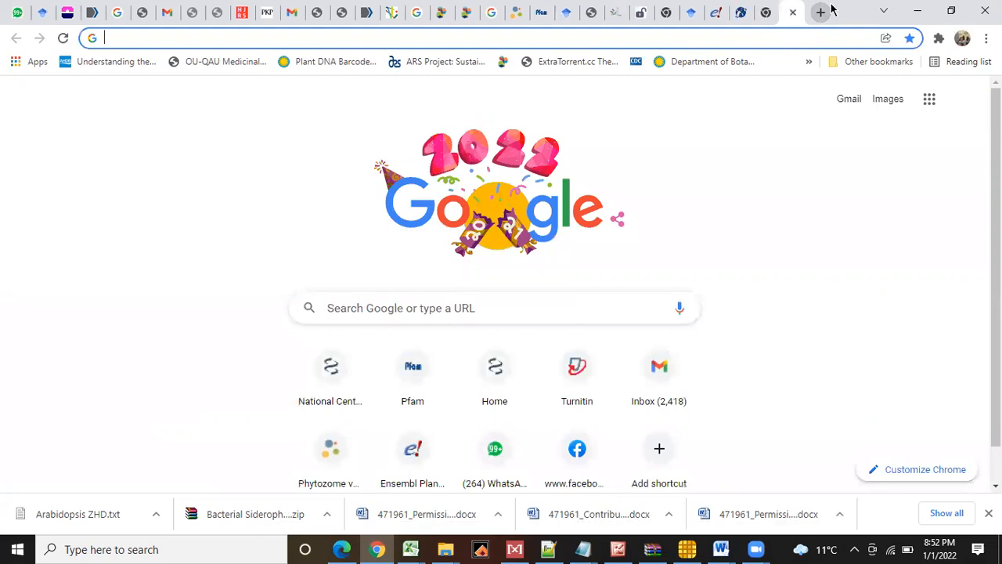
{"action": "mouse_move", "coordinate": [671, 12]}
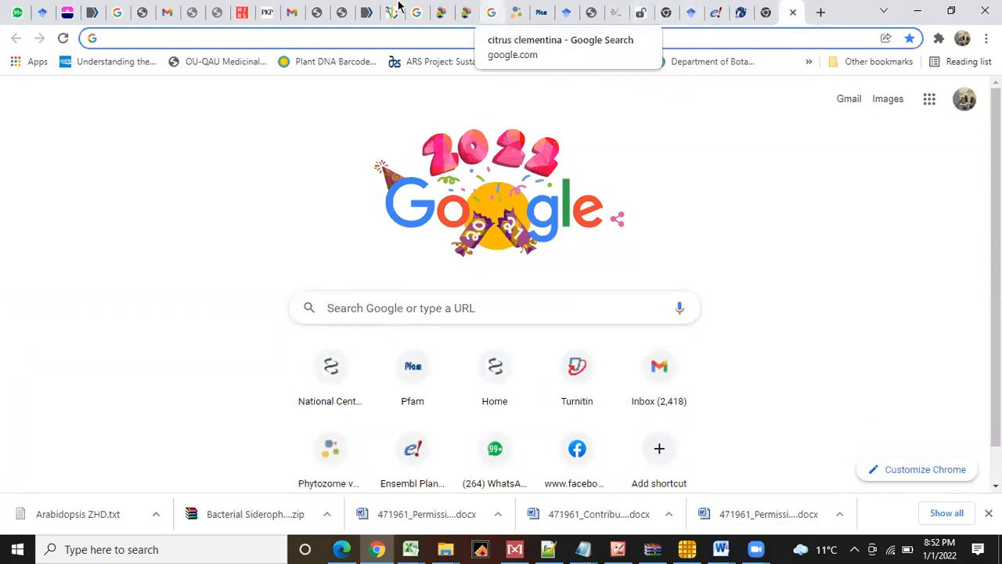
{"action": "mouse_move", "coordinate": [65, 10]}
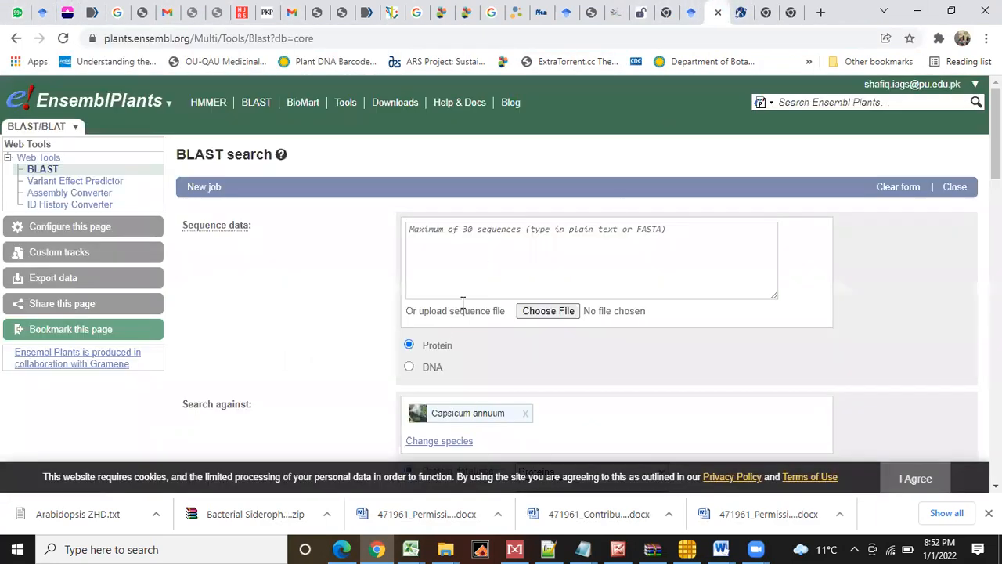
{"action": "mouse_move", "coordinate": [209, 102]}
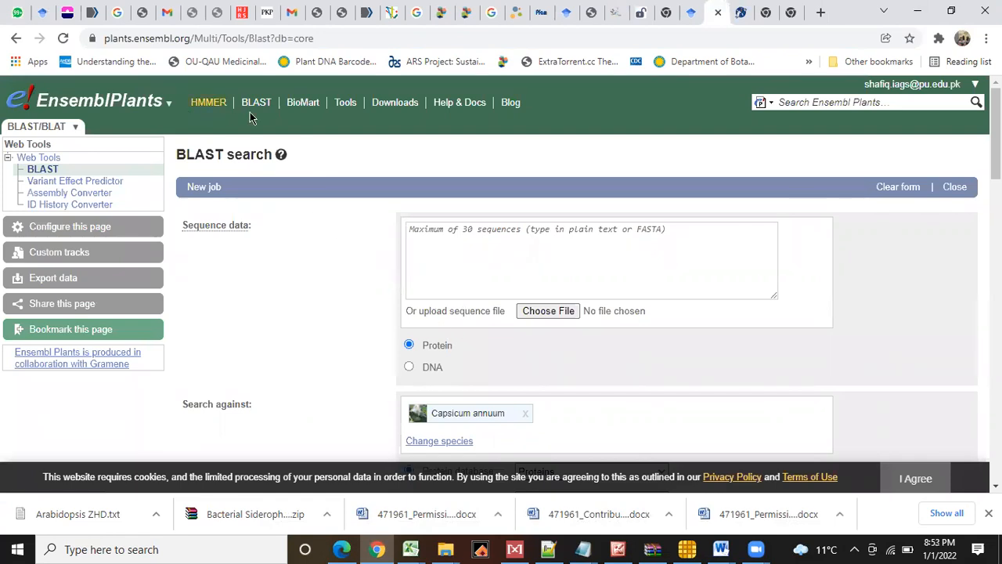
{"action": "mouse_move", "coordinate": [254, 194]}
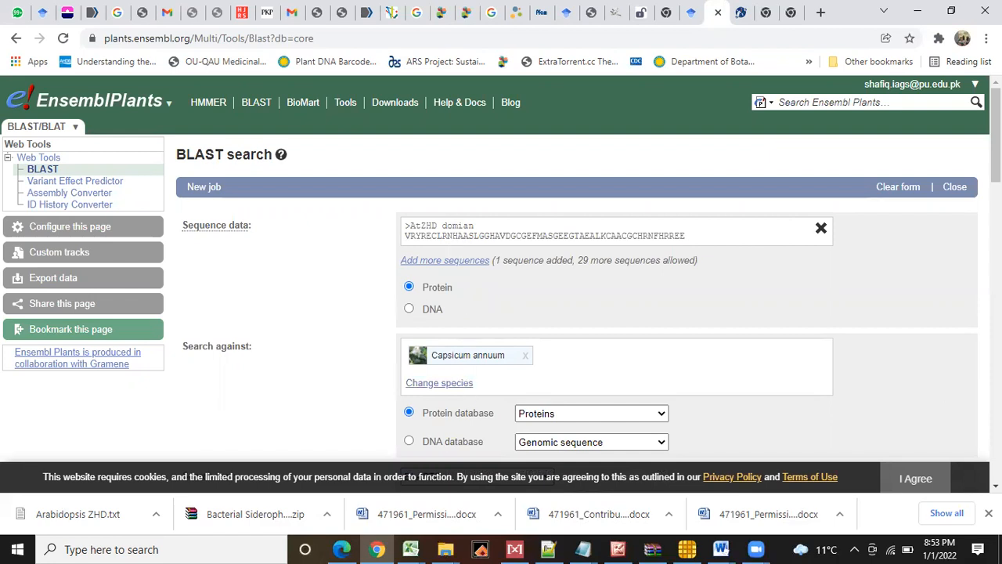
Step: Run BLASTP of the AtZHD domain against Capsicum annuum proteins and view the 20-hit results
{"action": "scroll", "scroll_direction": "down", "scroll_amount": 3}
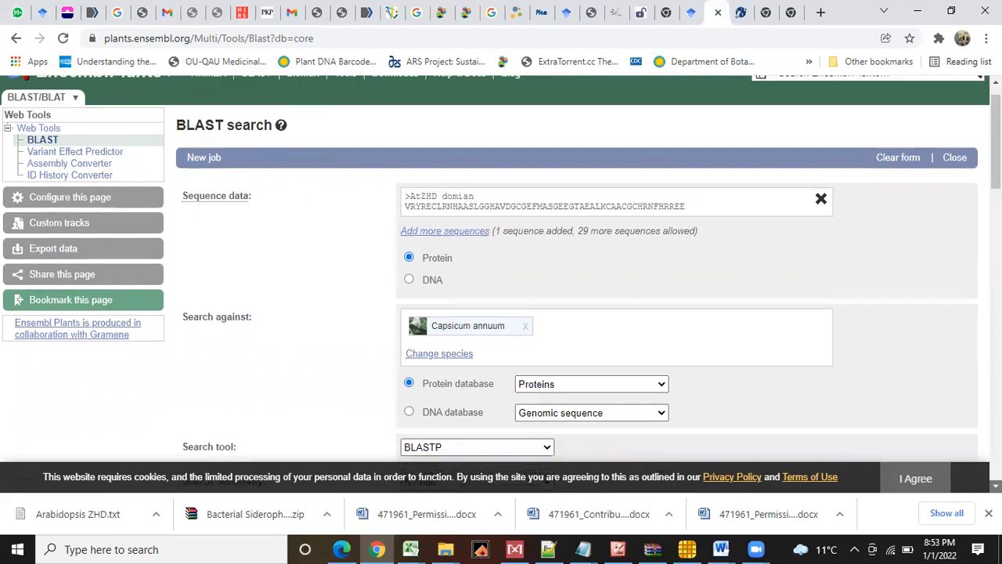
{"action": "scroll", "scroll_direction": "down", "scroll_amount": 3}
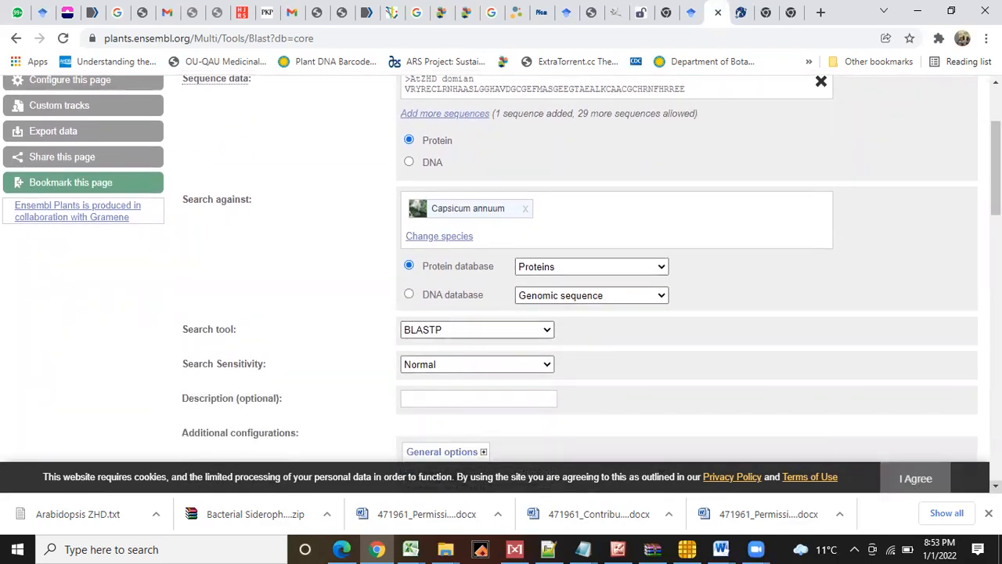
{"action": "scroll", "scroll_direction": "down", "scroll_amount": 3}
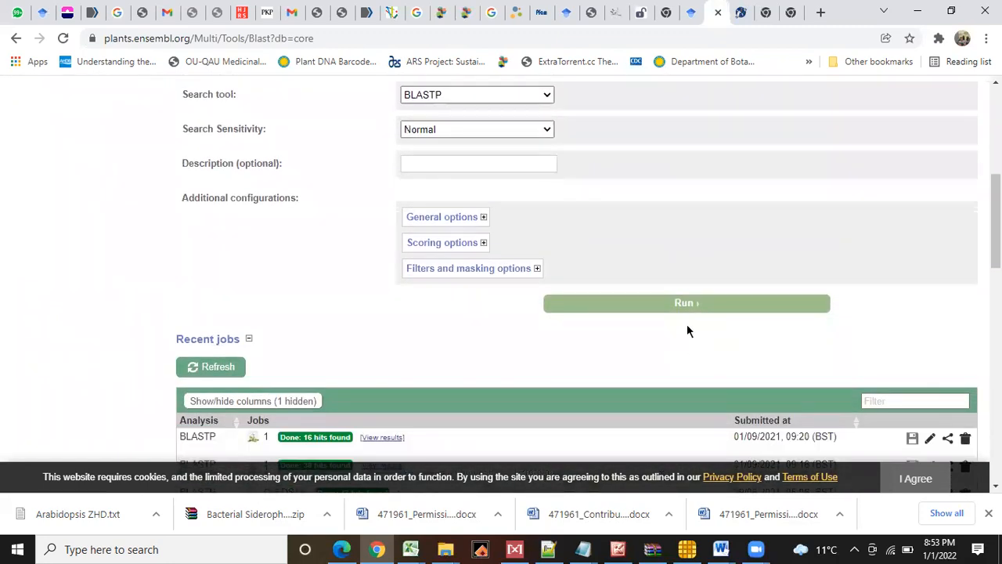
{"action": "left_click", "coordinate": [686, 304]}
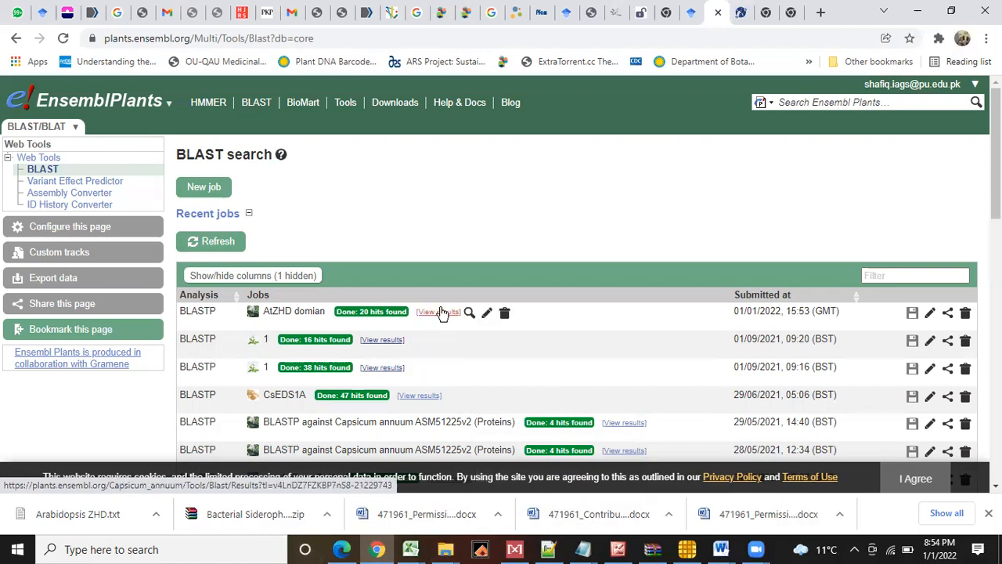
{"action": "left_click", "coordinate": [435, 312]}
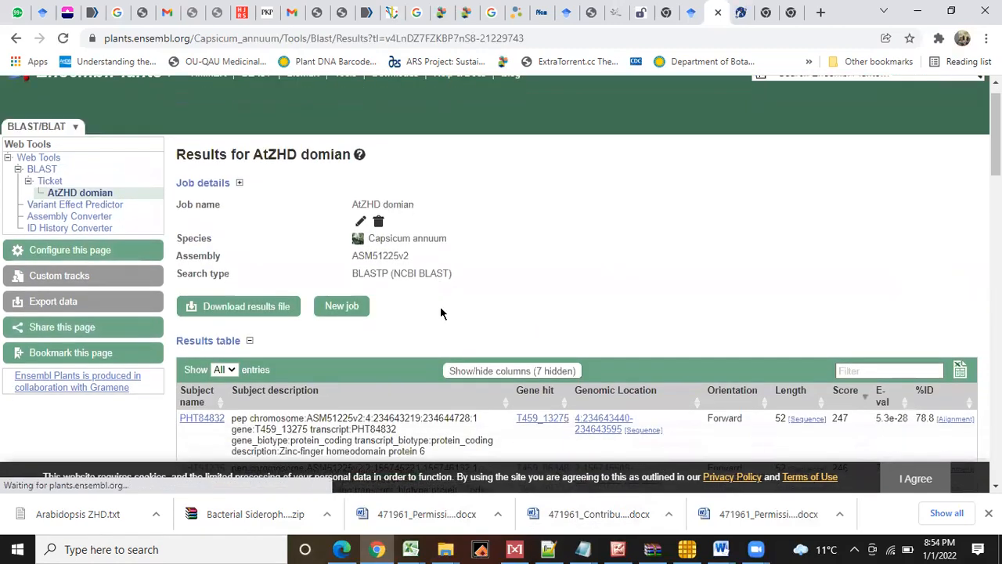
{"action": "scroll", "scroll_direction": "down", "scroll_amount": 3}
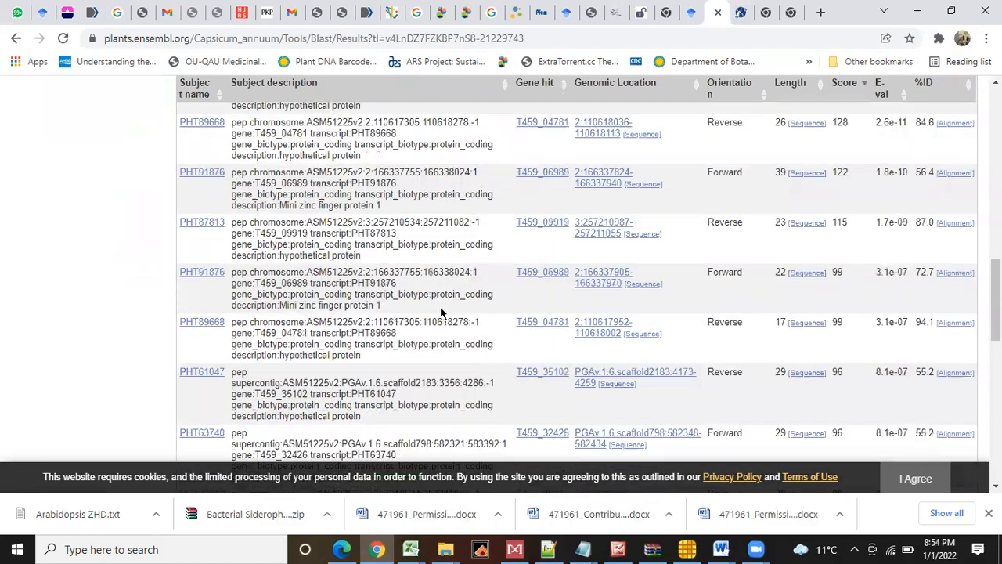
{"action": "scroll", "scroll_direction": "down", "scroll_amount": 3}
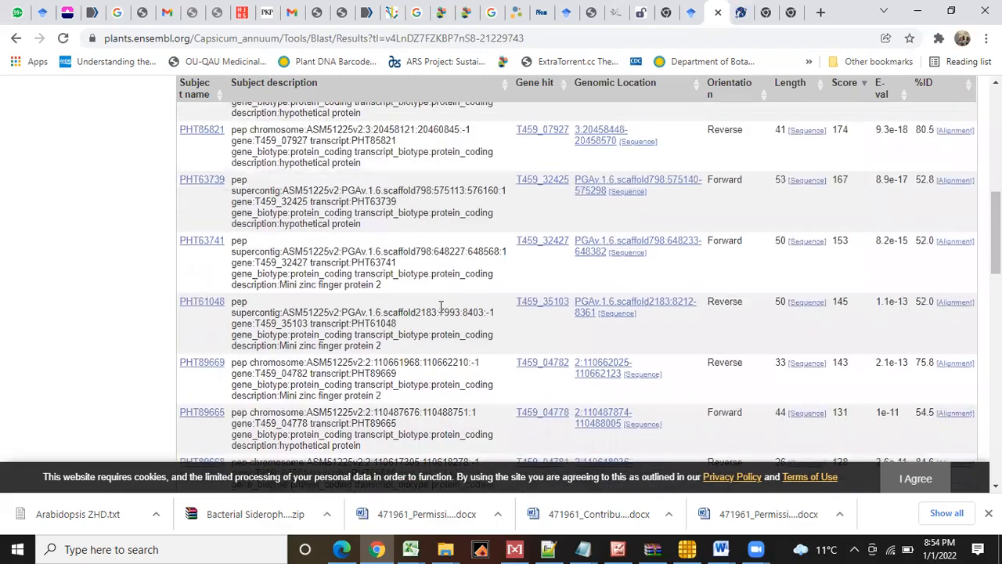
{"action": "scroll", "scroll_direction": "up", "scroll_amount": 3}
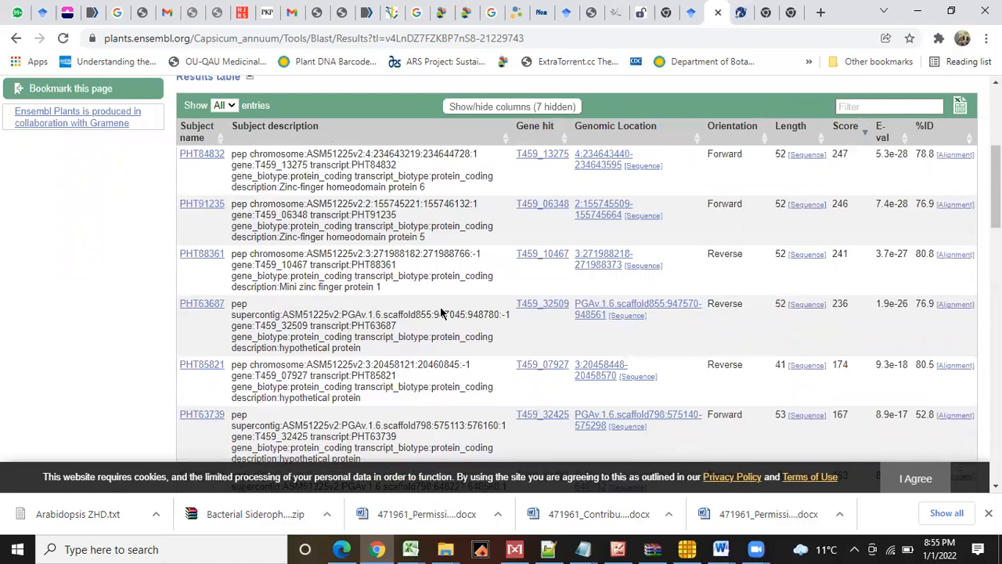
{"action": "mouse_move", "coordinate": [523, 192]}
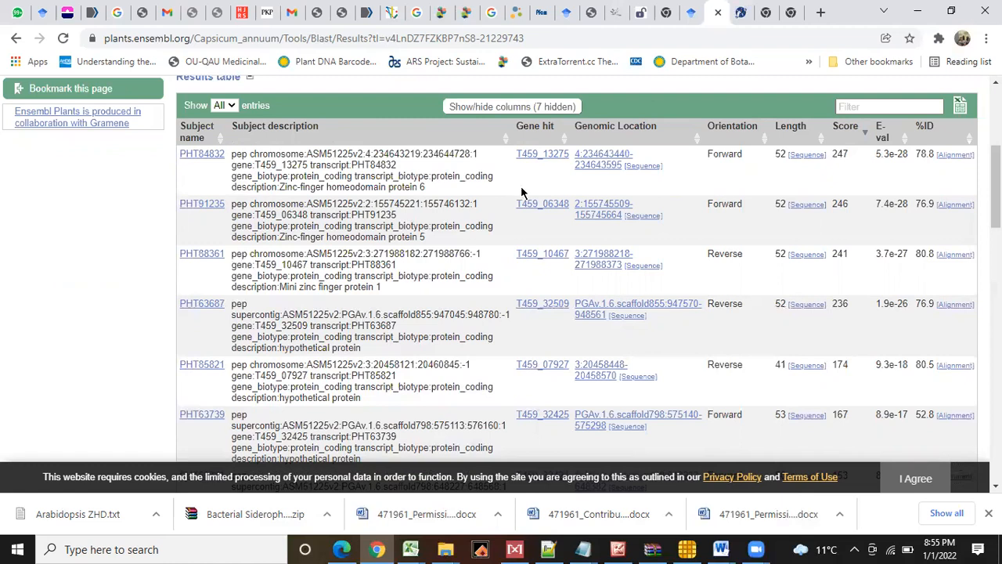
{"action": "mouse_move", "coordinate": [524, 182]}
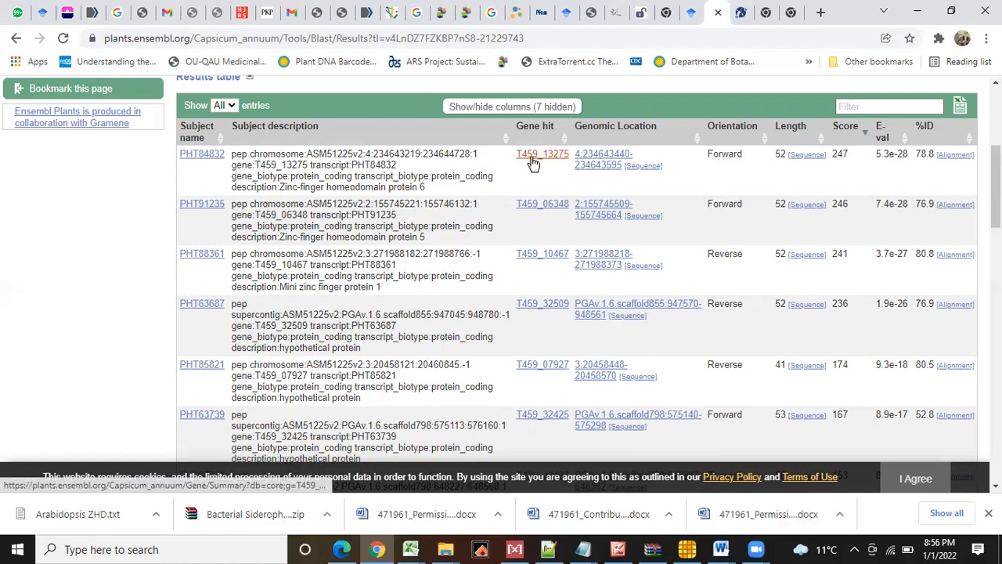
Step: Open the gene page of top hit T459_13275, zinc-finger homeodomain protein 6, and reach its Sequence view
{"action": "left_click", "coordinate": [542, 154]}
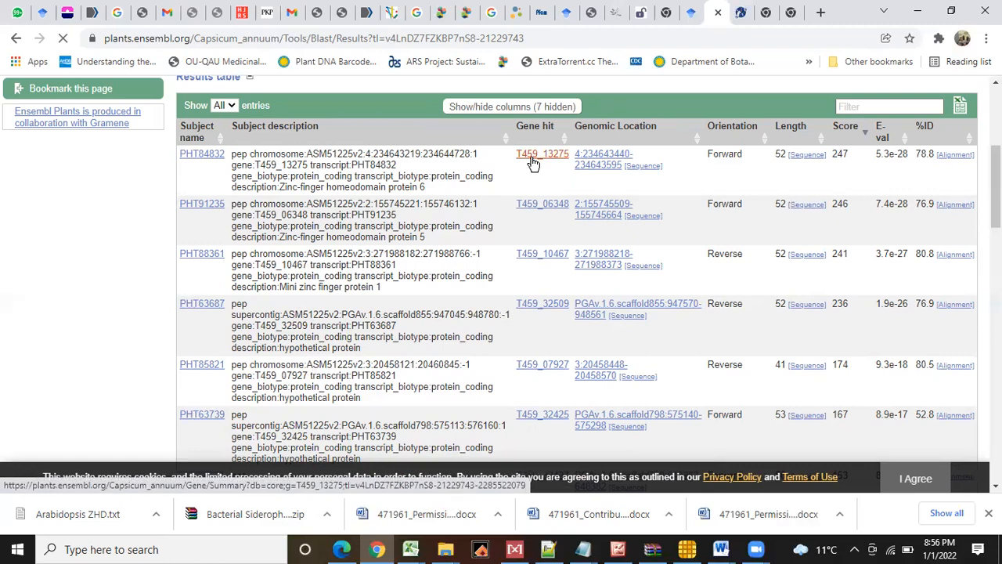
{"action": "left_click", "coordinate": [542, 153]}
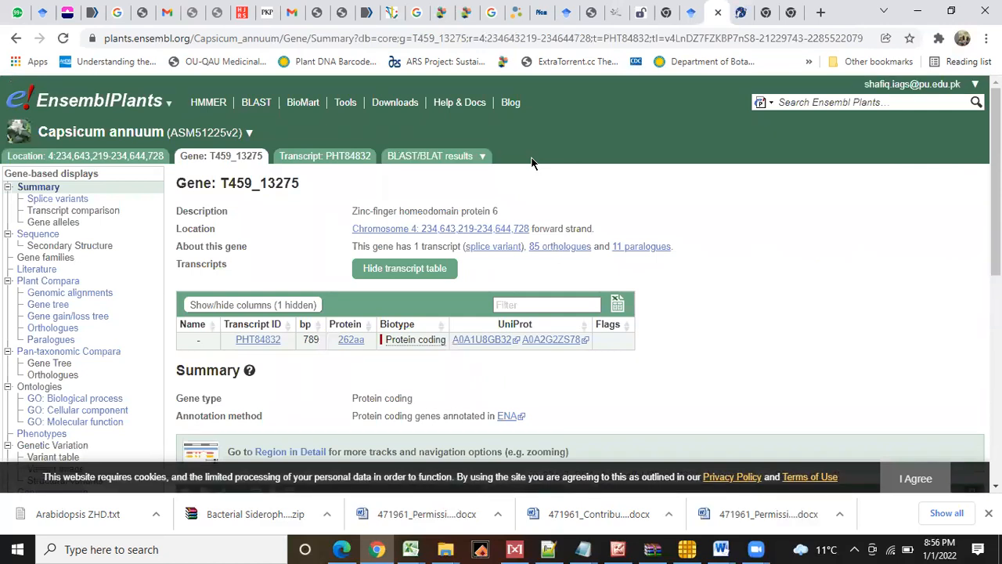
{"action": "scroll", "scroll_direction": "down", "scroll_amount": 3}
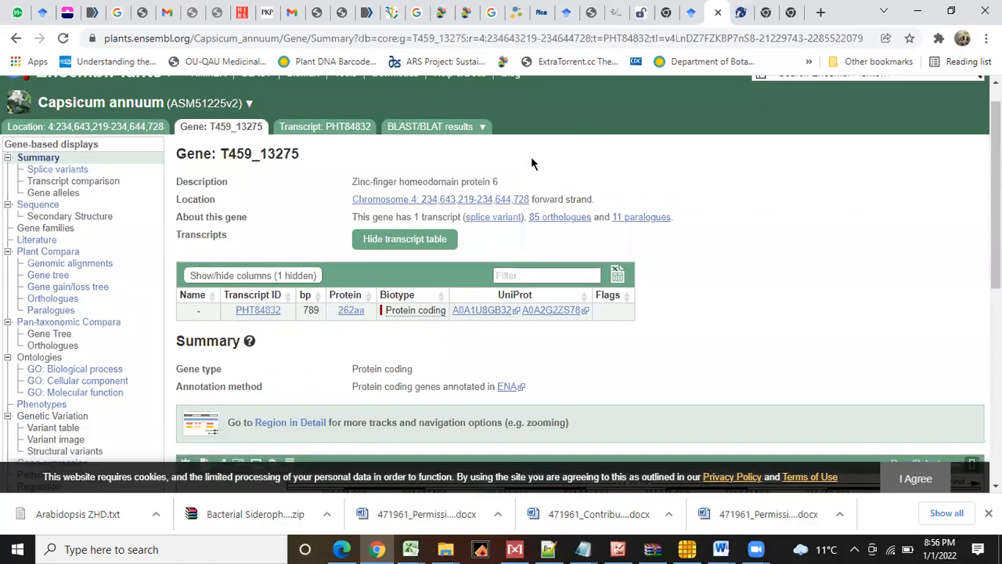
{"action": "mouse_move", "coordinate": [72, 282]}
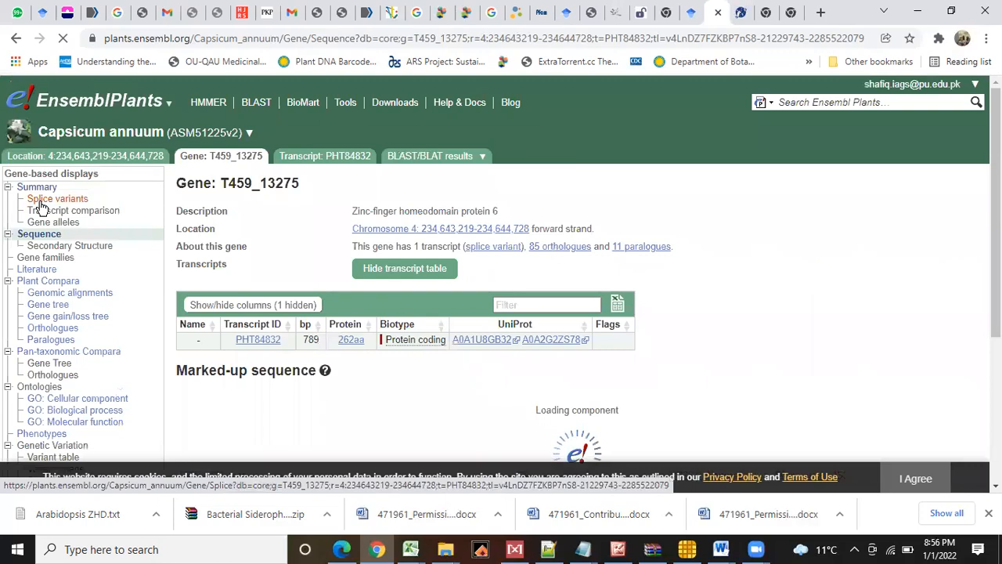
{"action": "scroll", "scroll_direction": "down", "scroll_amount": 3}
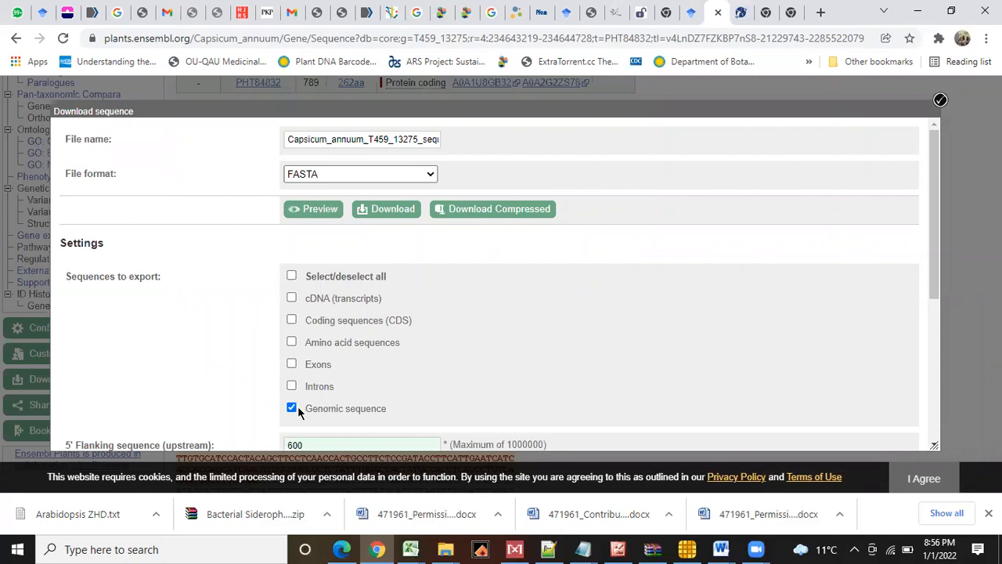
{"action": "mouse_move", "coordinate": [296, 420]}
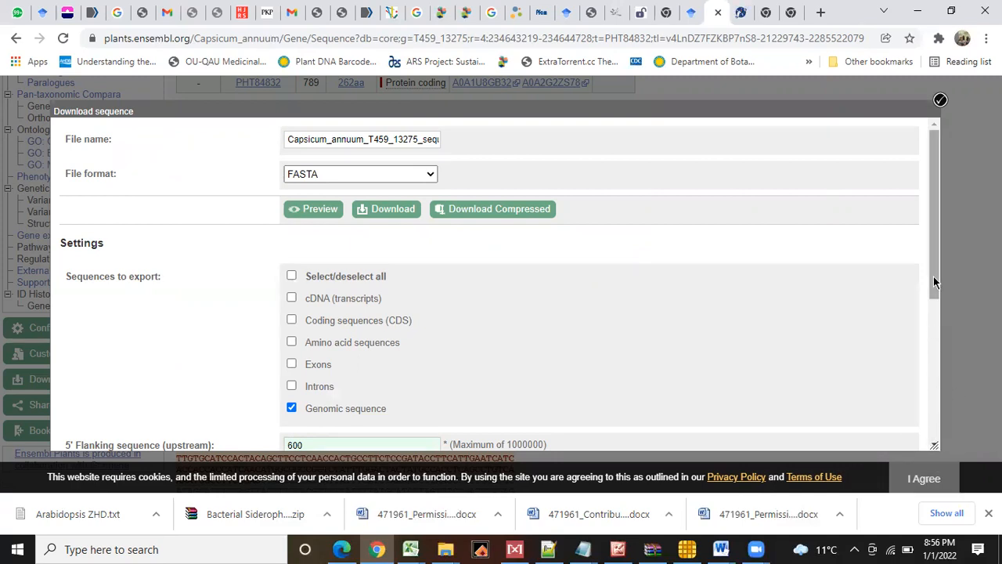
Step: Clear the flanking lengths, add CDS and amino acid sequences to the export, and dismiss the cookie notice
{"action": "scroll", "scroll_direction": "down", "scroll_amount": 3}
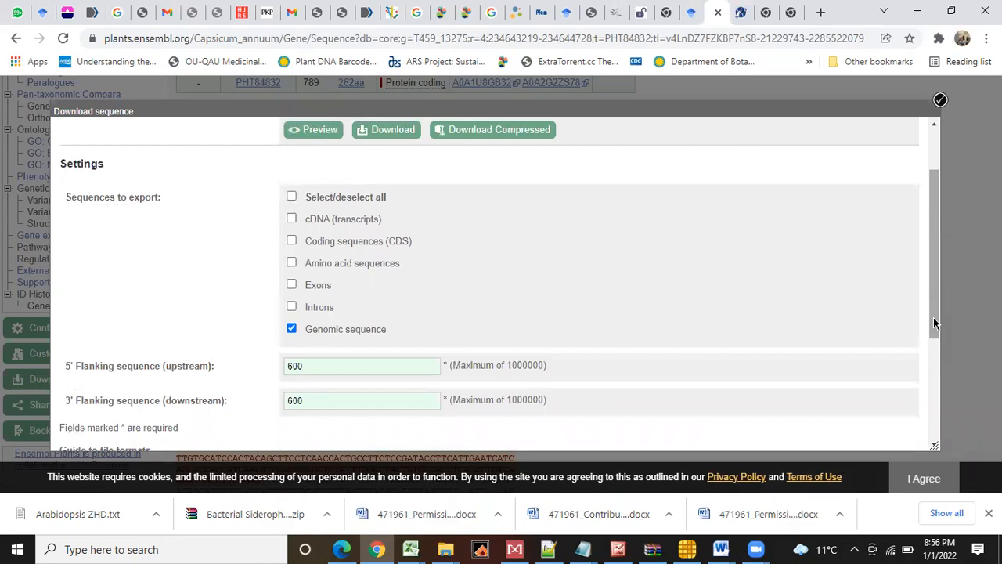
{"action": "left_click", "coordinate": [362, 366]}
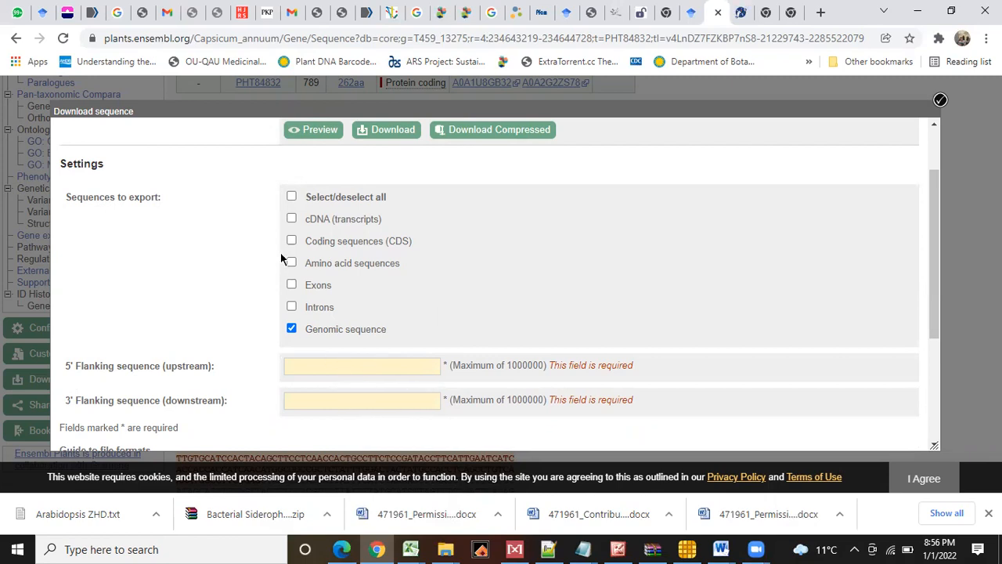
{"action": "left_click", "coordinate": [291, 241]}
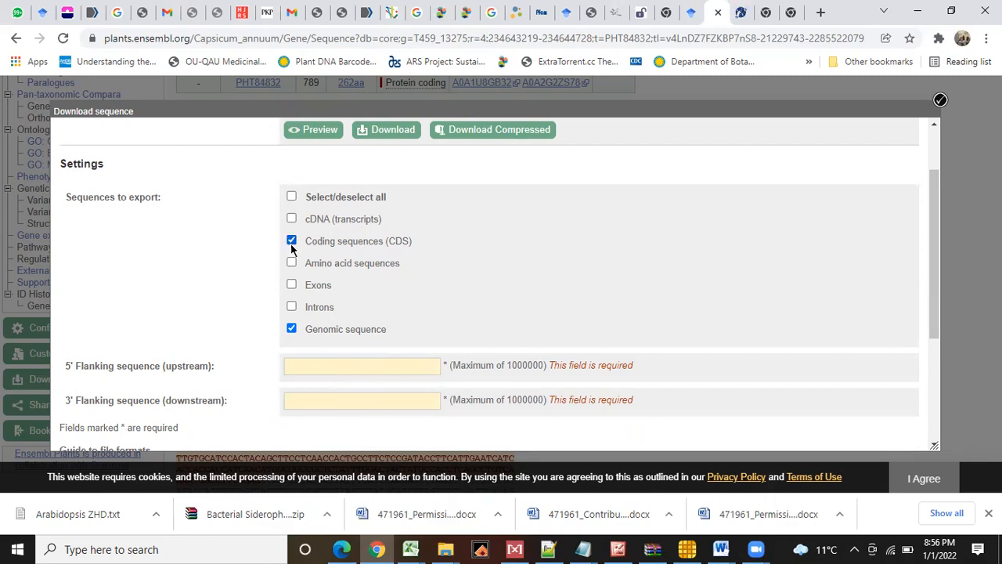
{"action": "left_click", "coordinate": [291, 263]}
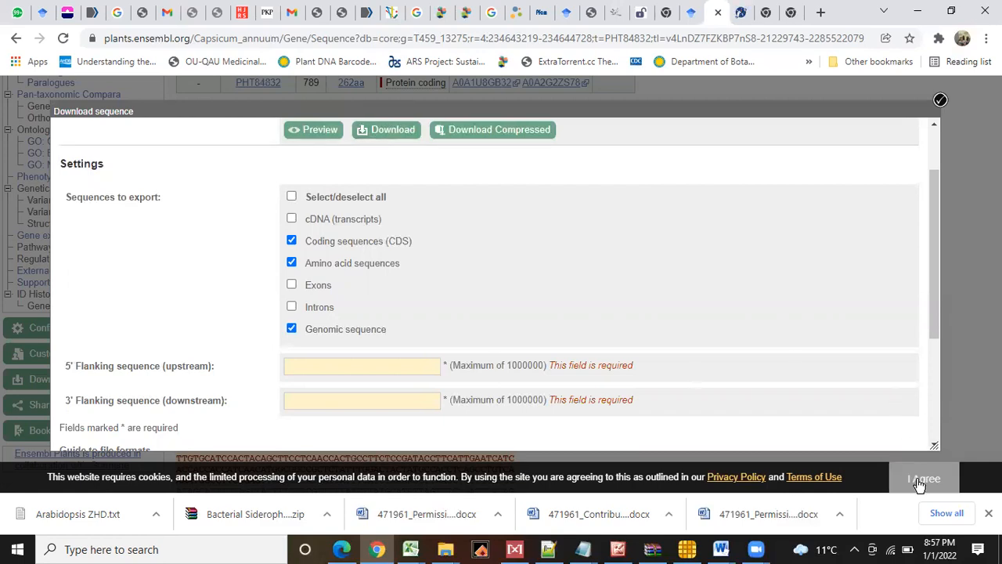
{"action": "left_click", "coordinate": [923, 477]}
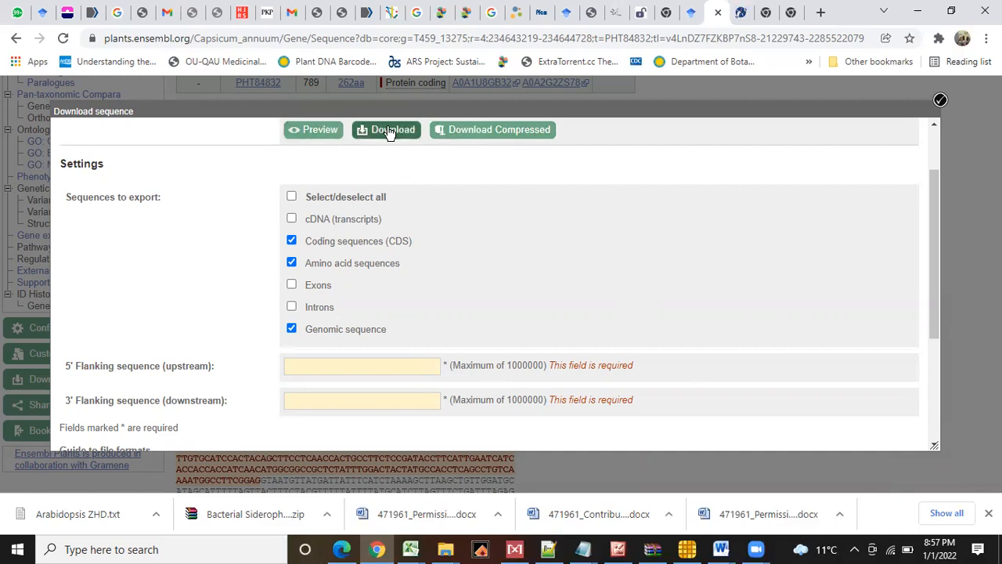
{"action": "mouse_move", "coordinate": [326, 133]}
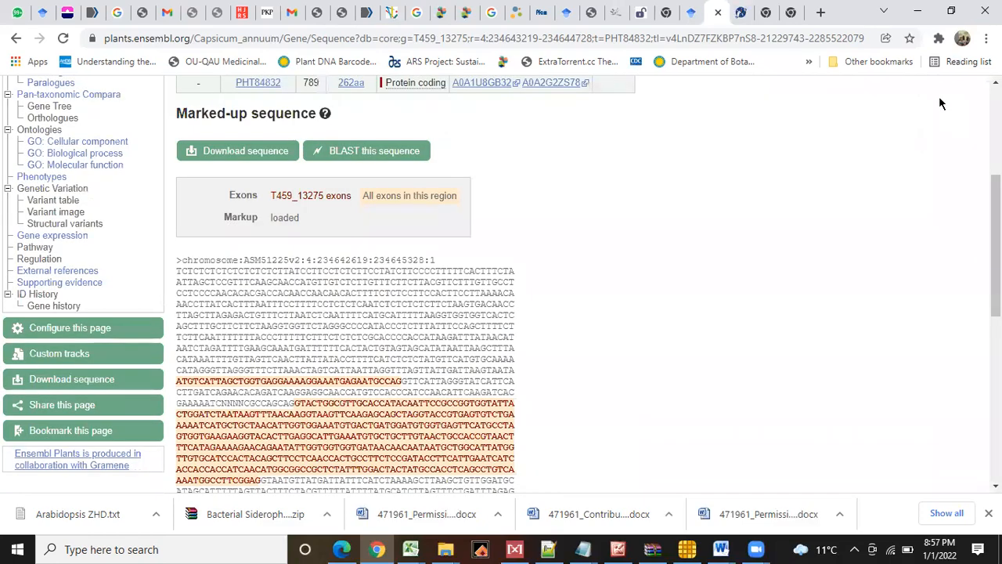
Step: Re-export T459_13275 with a 1000 bp 5' flank and amino acid sequences, downloading the FASTA file
{"action": "scroll", "scroll_direction": "down", "scroll_amount": 3}
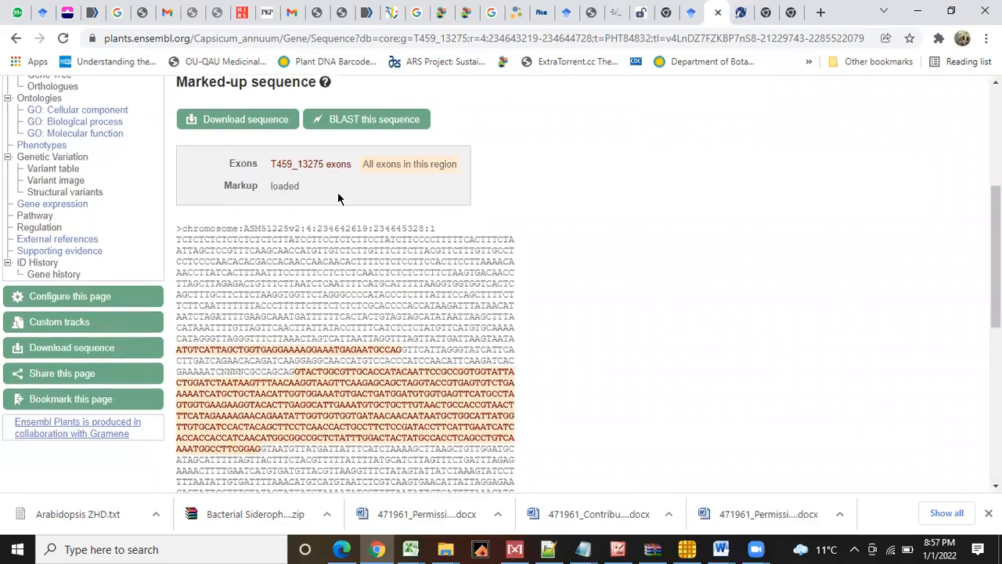
{"action": "scroll", "scroll_direction": "down", "scroll_amount": 3}
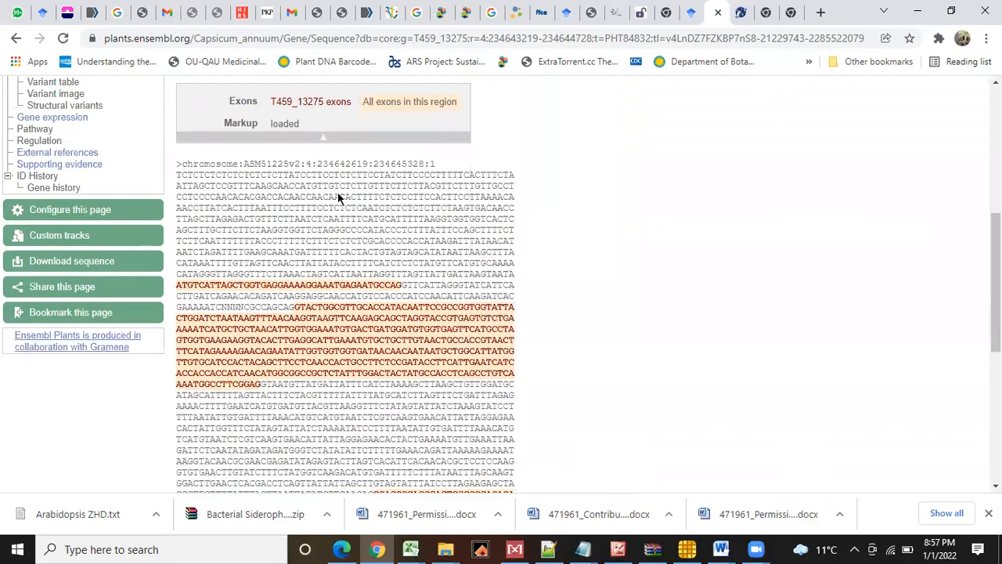
{"action": "left_click", "coordinate": [72, 260]}
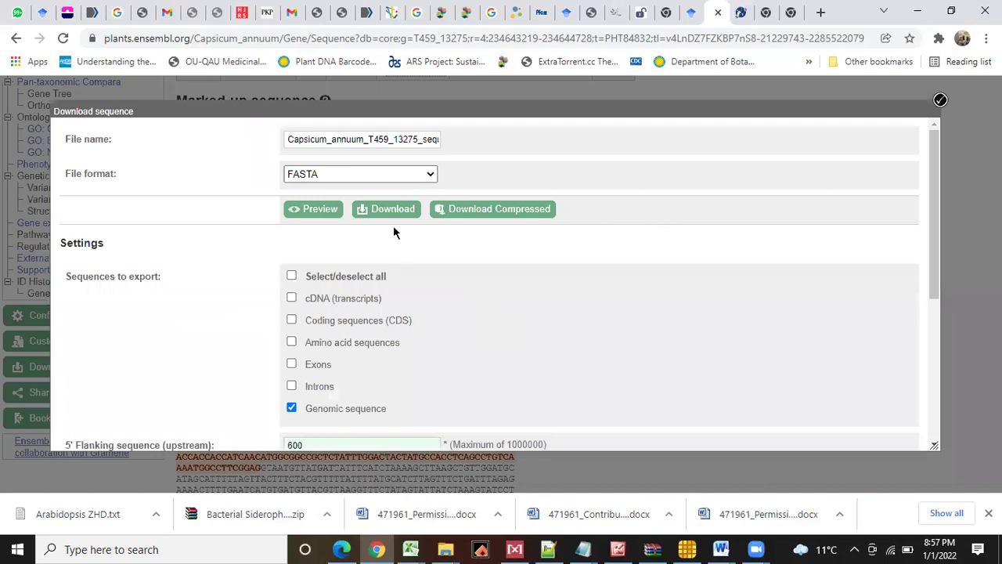
{"action": "mouse_move", "coordinate": [383, 437]}
{"action": "type", "text": "1000"}
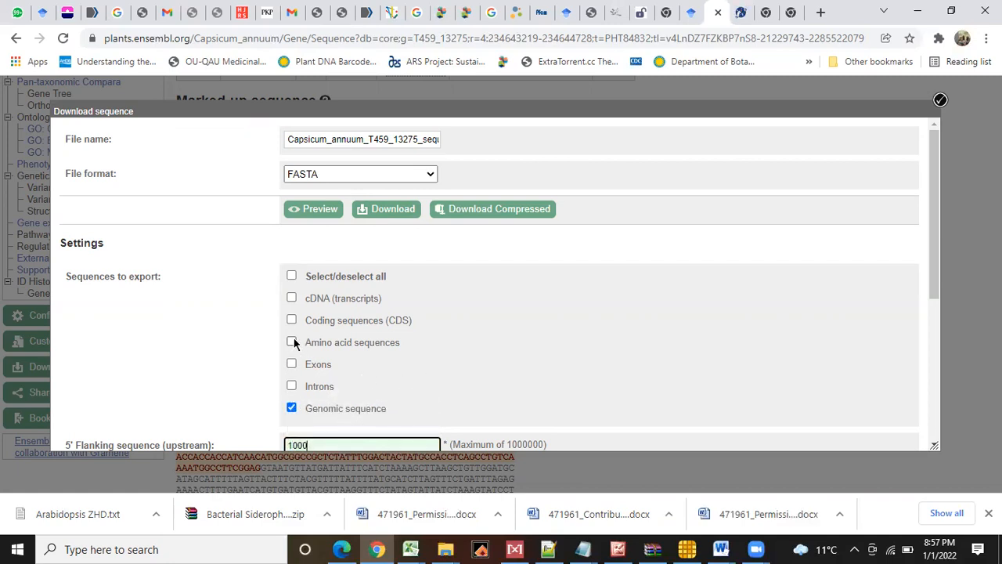
{"action": "left_click", "coordinate": [291, 341]}
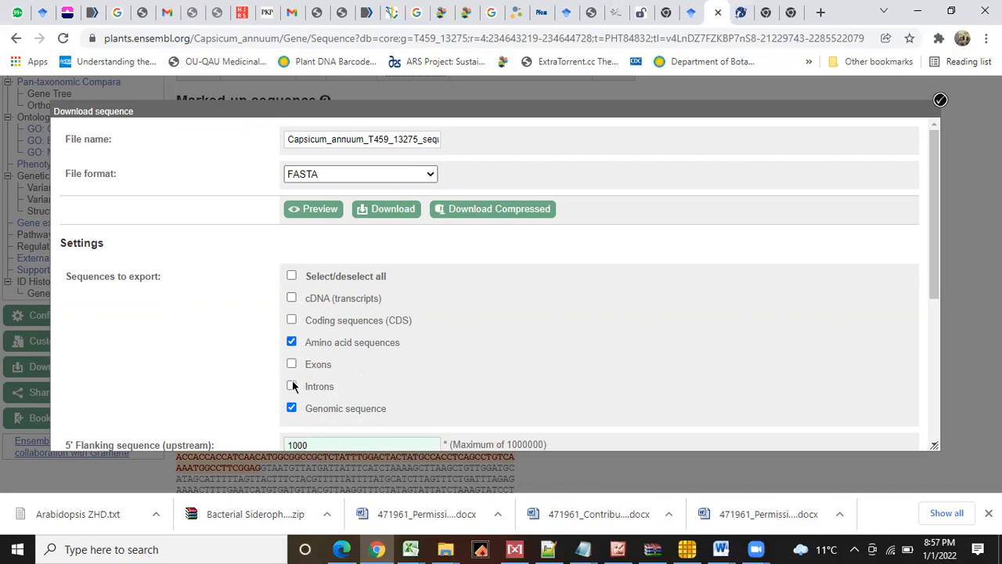
{"action": "left_click", "coordinate": [291, 320]}
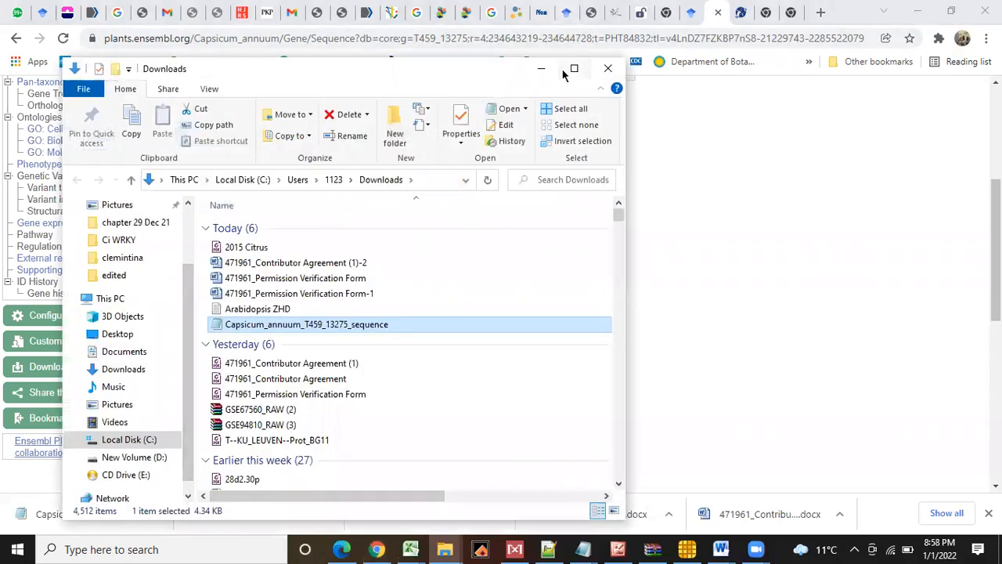
Step: Select the Capsicum sequence file together with the Arabidopsis ZHD notes in Downloads
{"action": "left_click", "coordinate": [573, 69]}
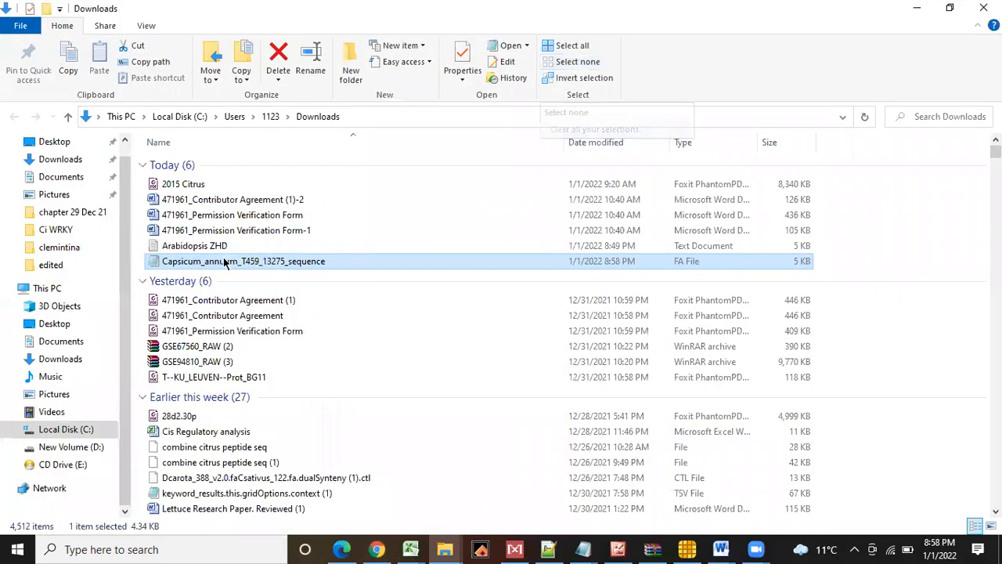
{"action": "right_click", "coordinate": [225, 260]}
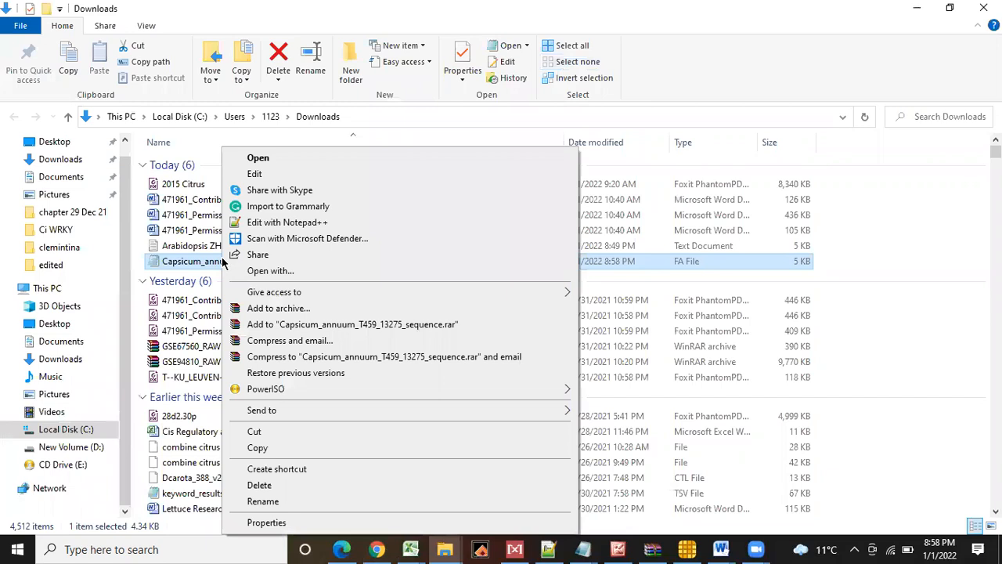
{"action": "left_click", "coordinate": [194, 246]}
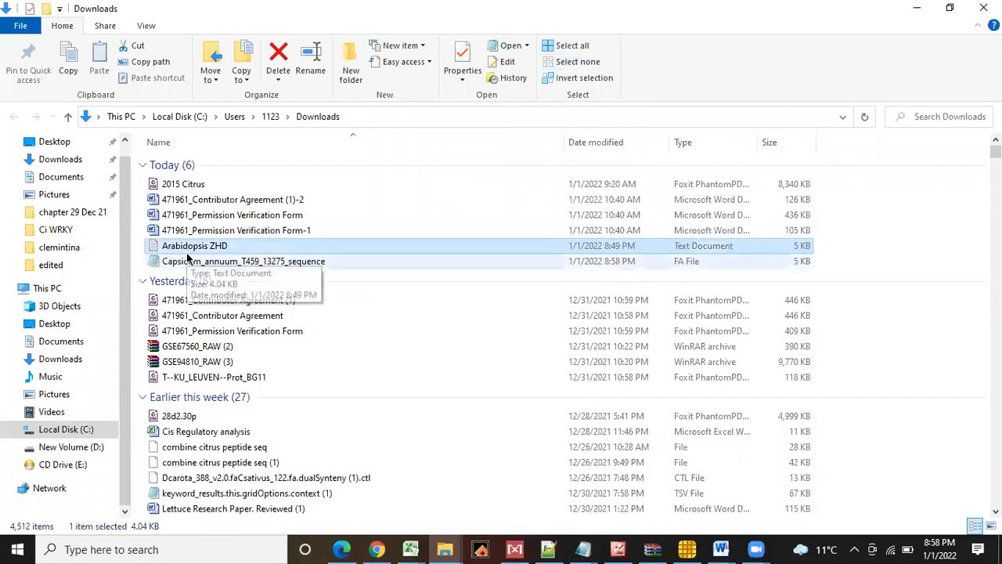
{"action": "left_click", "coordinate": [244, 260]}
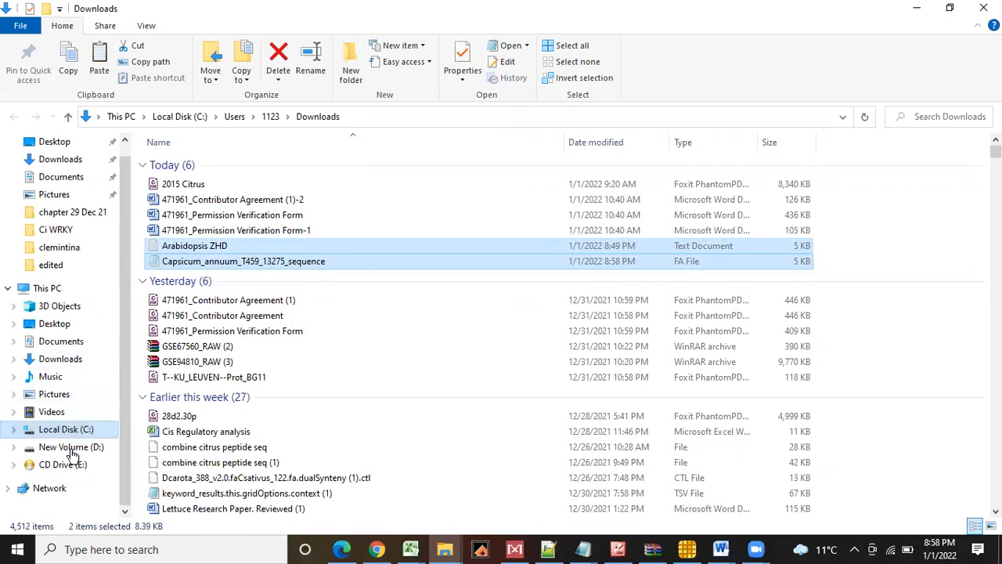
Step: Move into D:\Dell PU\MSC STUDETNS\2021 with the selected files
{"action": "left_click", "coordinate": [72, 446]}
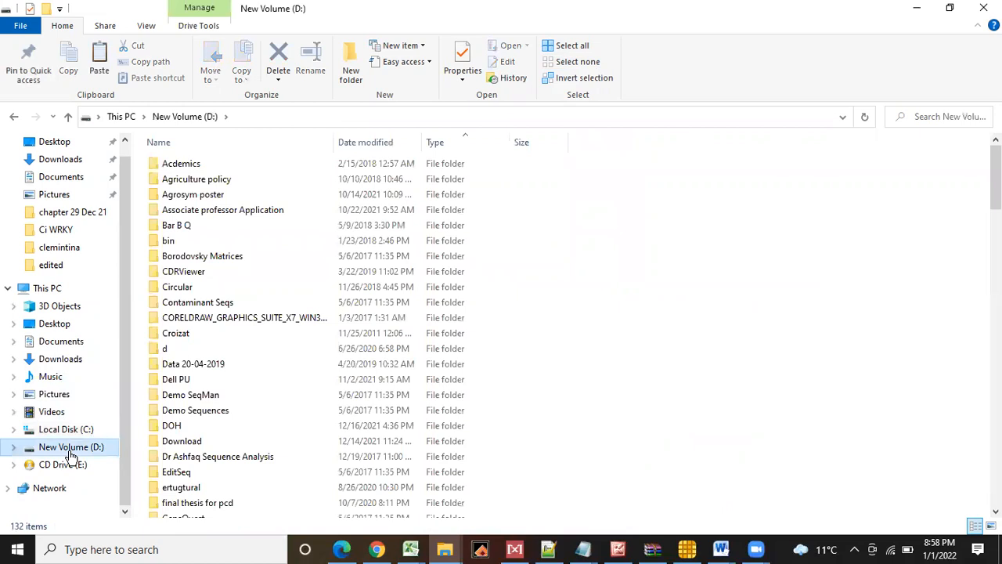
{"action": "left_click", "coordinate": [176, 379]}
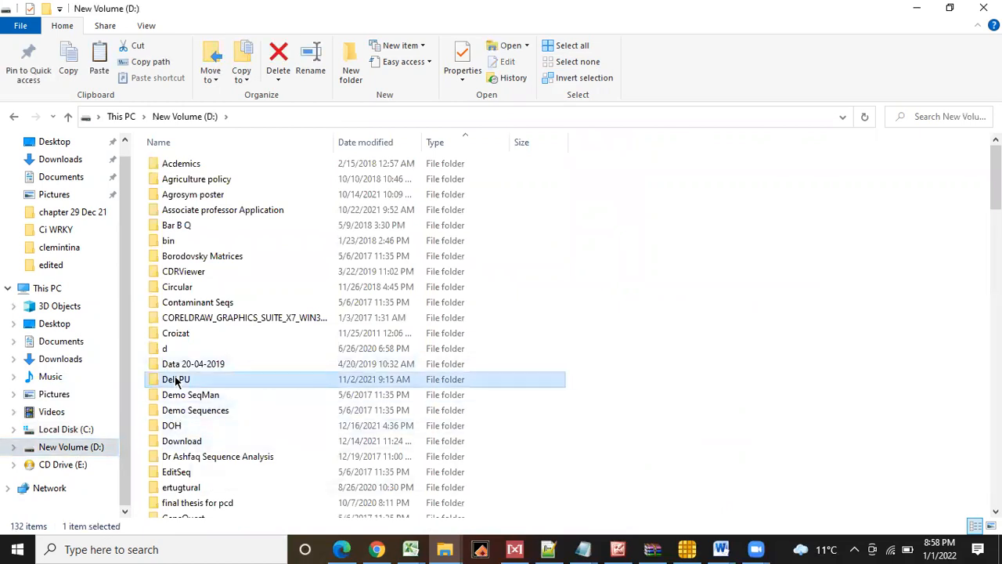
{"action": "double_click", "coordinate": [175, 379]}
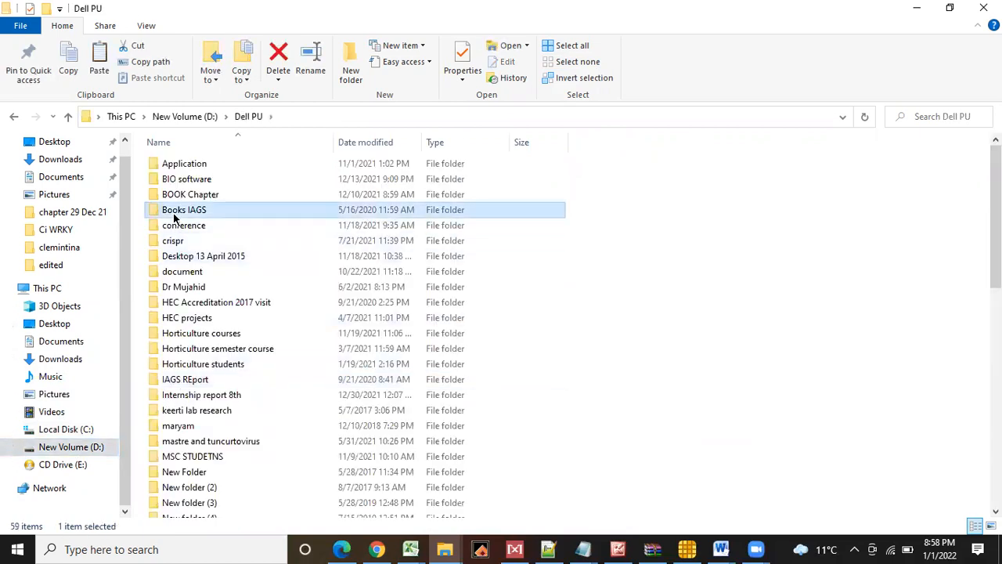
{"action": "left_click", "coordinate": [178, 425]}
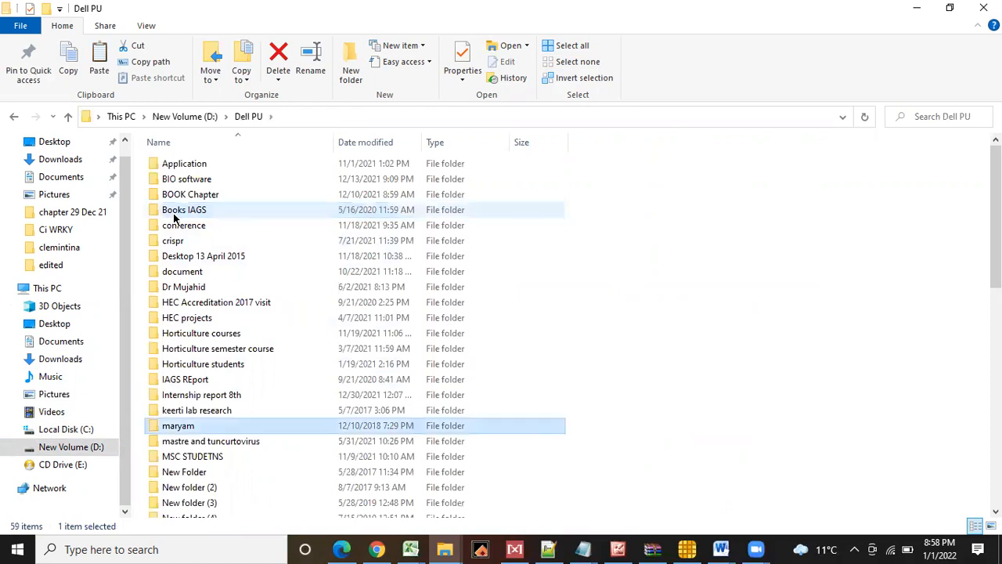
{"action": "double_click", "coordinate": [191, 456]}
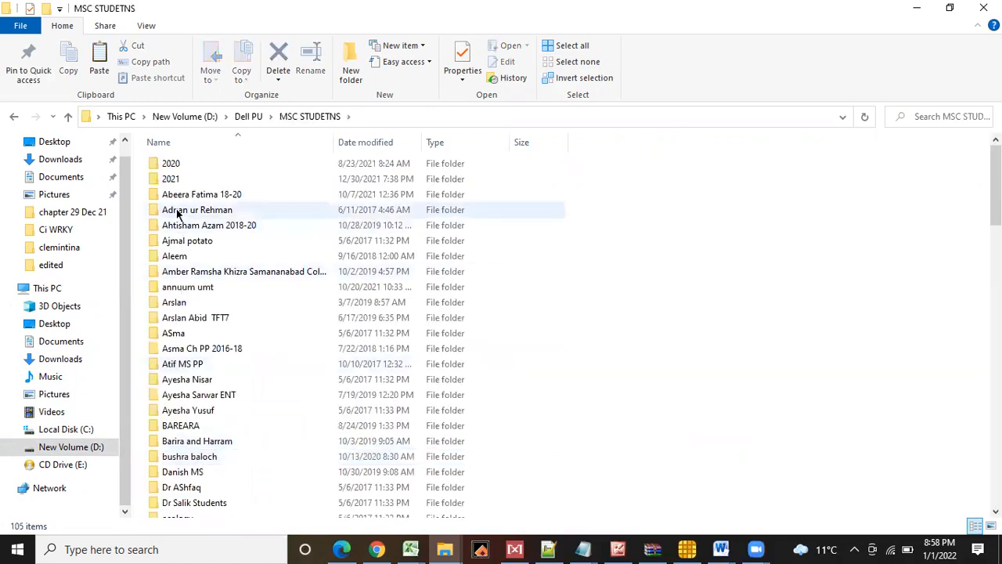
{"action": "left_click", "coordinate": [171, 179]}
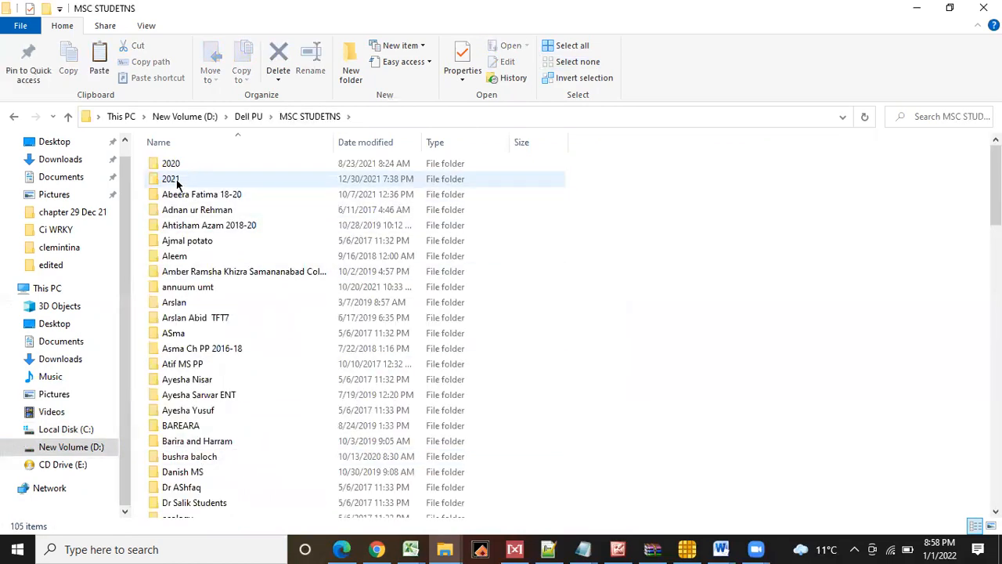
{"action": "double_click", "coordinate": [170, 179]}
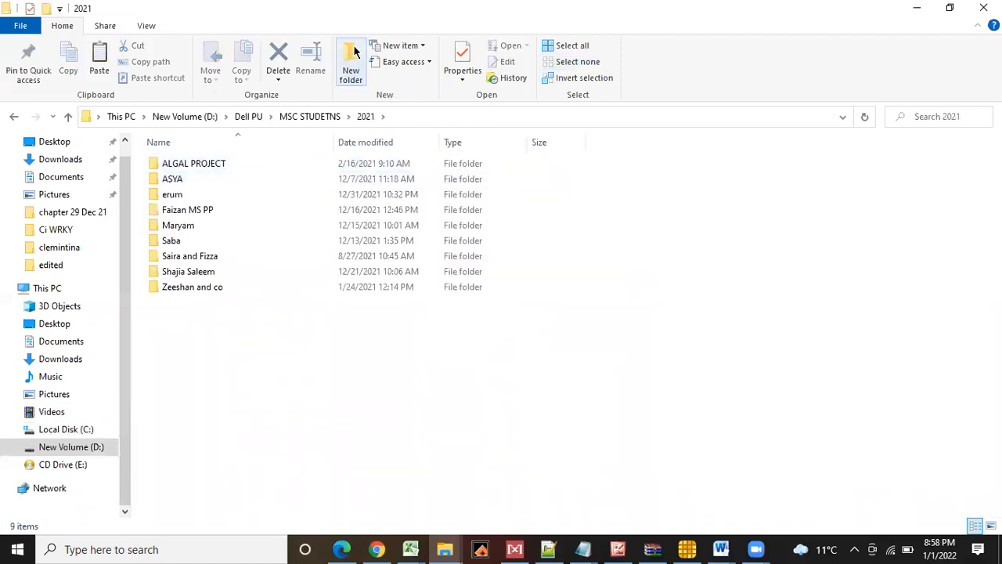
Step: Create a folder named Abir Islam Bangladesh inside 2021 and open it
{"action": "left_click", "coordinate": [351, 61]}
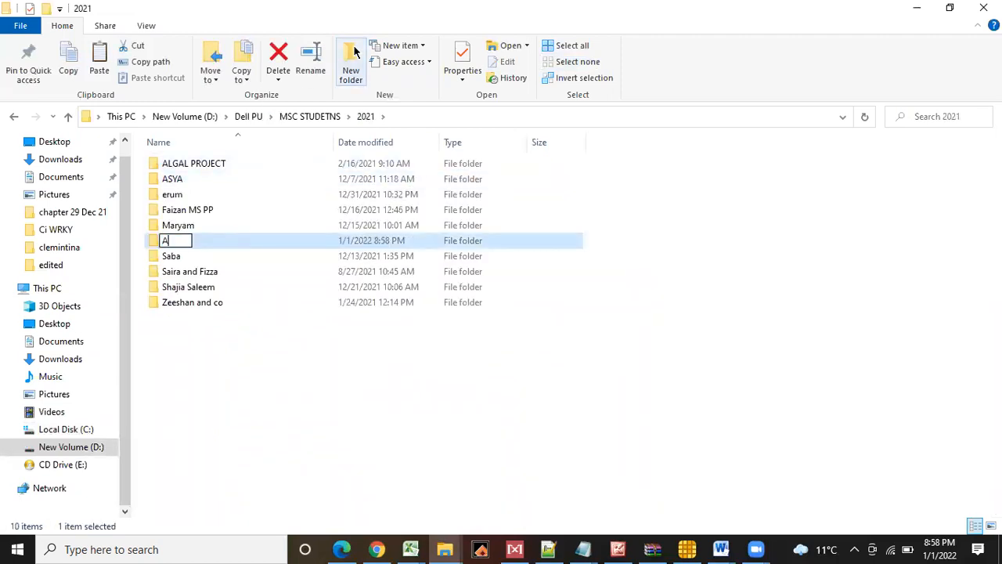
{"action": "type", "text": "bir"}
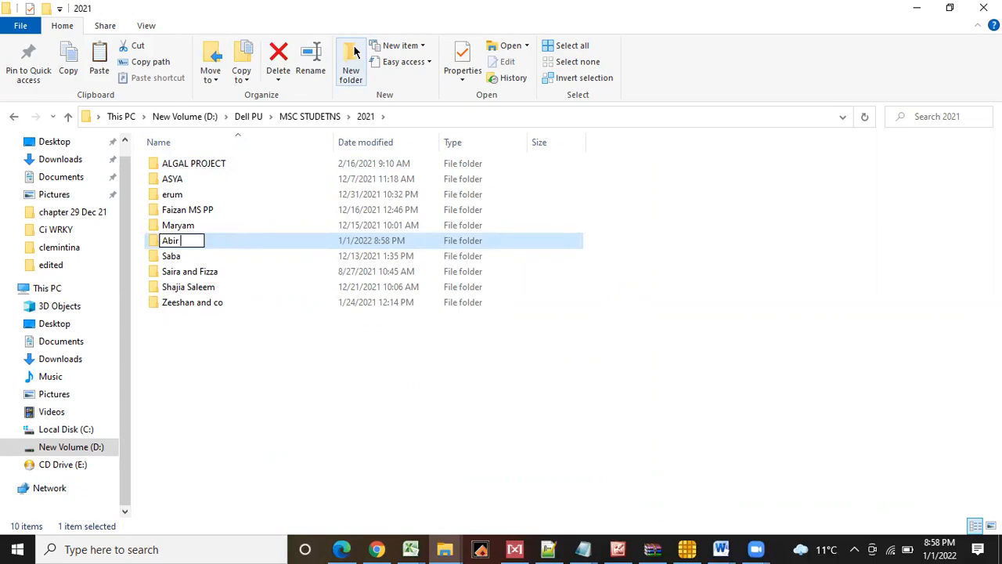
{"action": "type", "text": "Islam"}
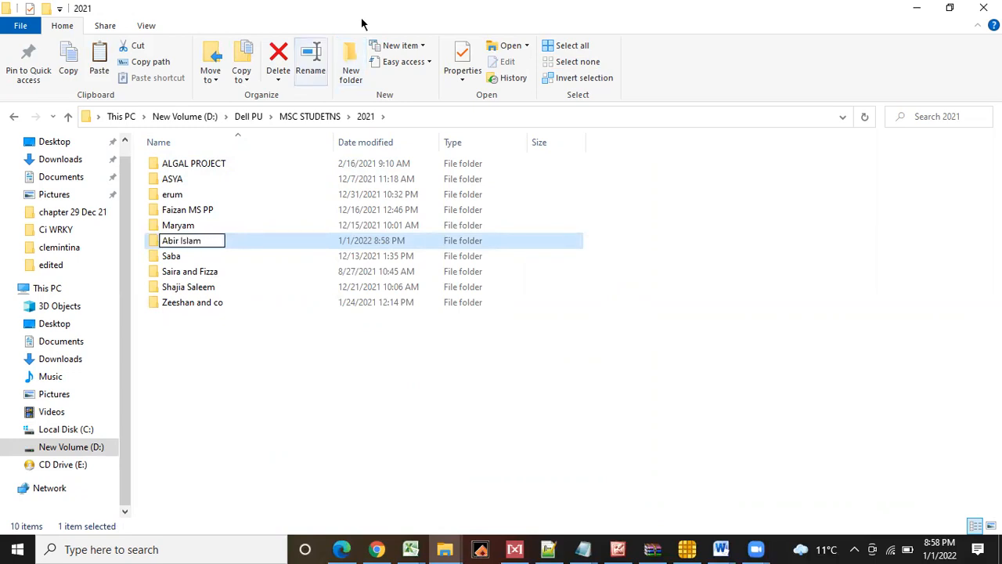
{"action": "type", "text": "Bangladesh"}
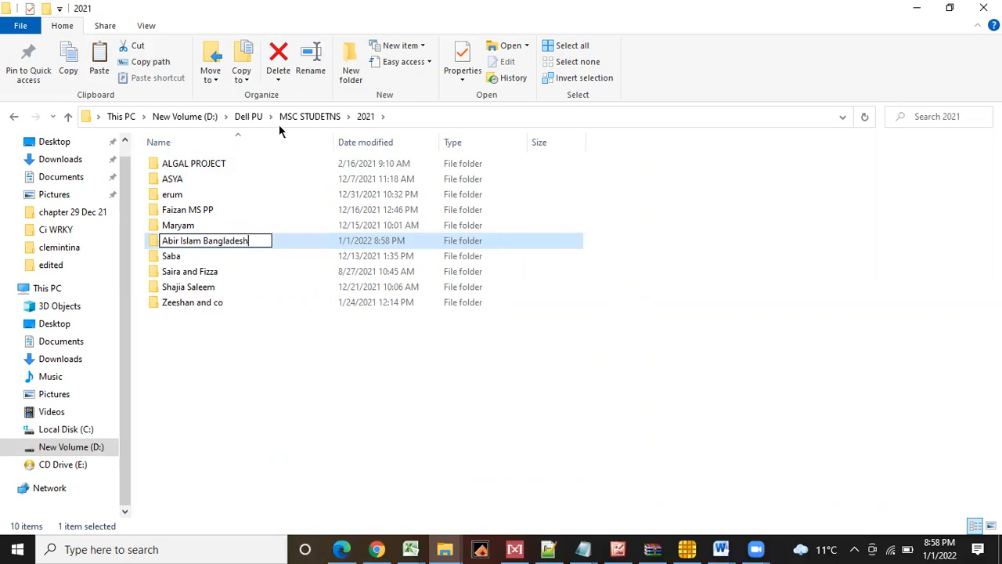
{"action": "key", "text": "Enter"}
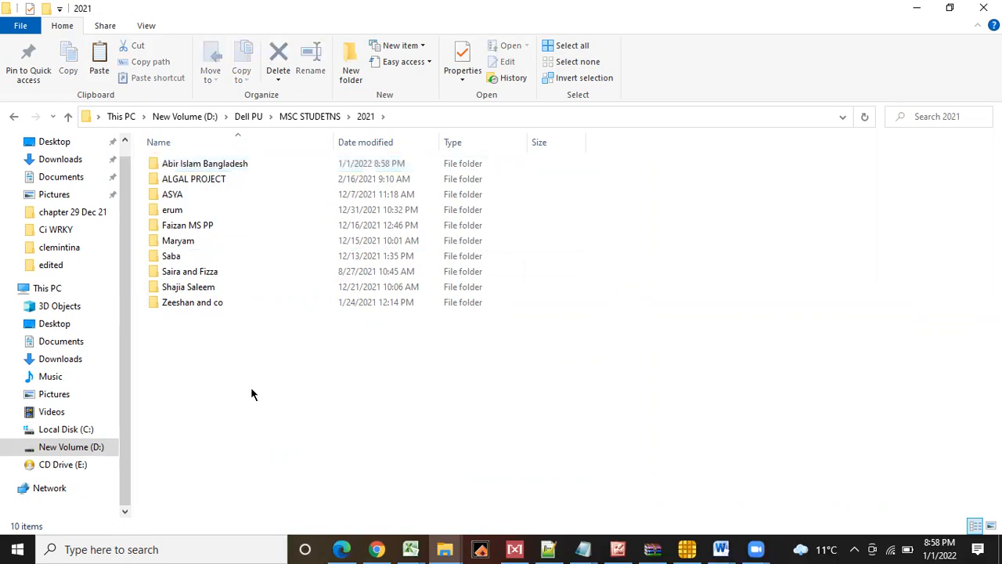
{"action": "left_click", "coordinate": [204, 163]}
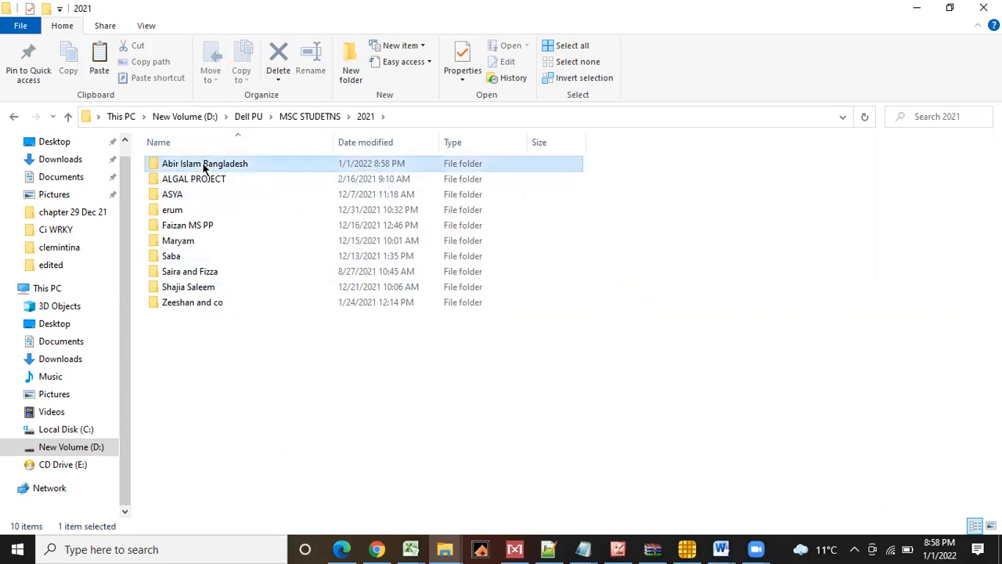
{"action": "double_click", "coordinate": [204, 163]}
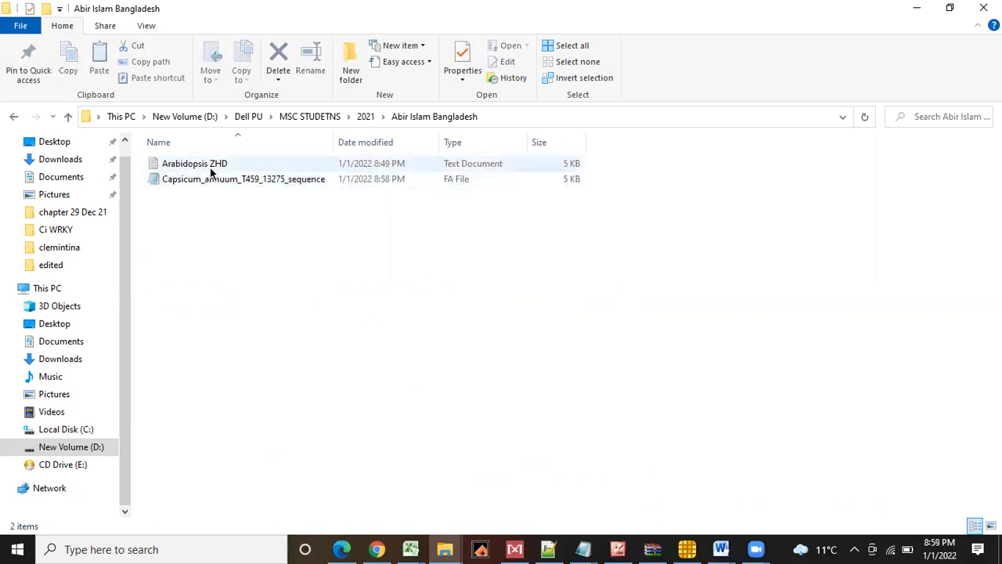
Step: Open the Capsicum_annuum_T459_13275_sequence file in Notepad++ instead of Notepad
{"action": "double_click", "coordinate": [216, 179]}
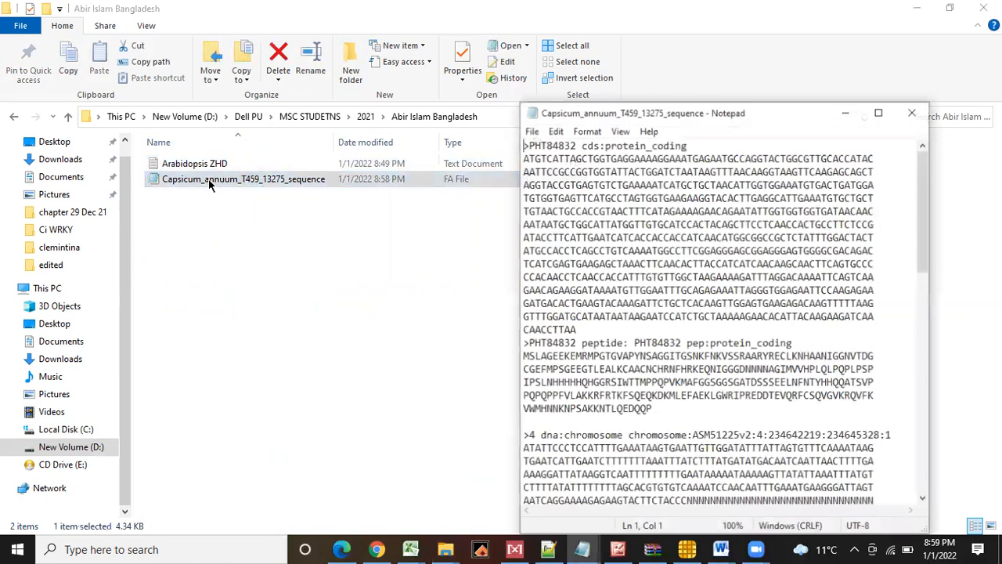
{"action": "left_click", "coordinate": [912, 113]}
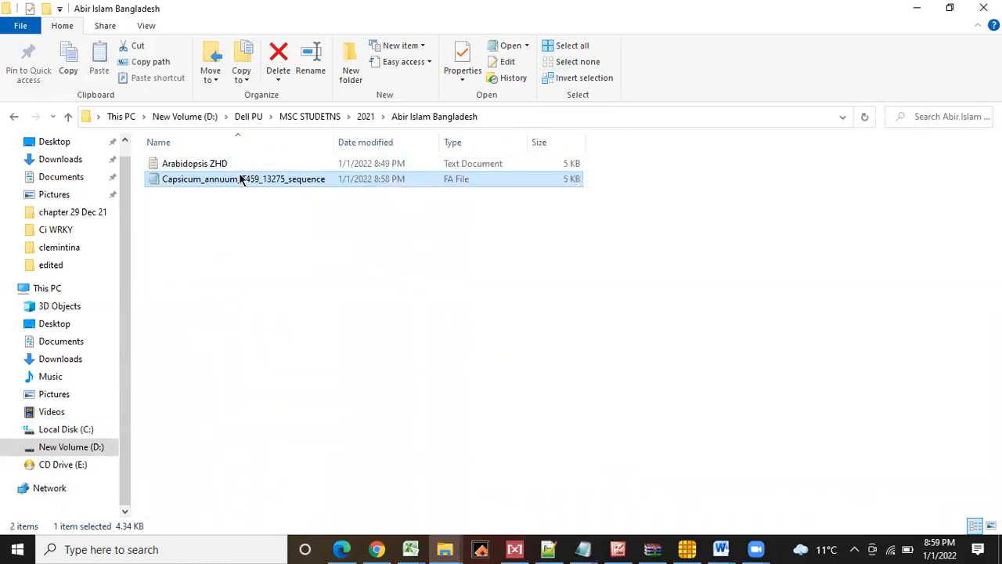
{"action": "double_click", "coordinate": [242, 178]}
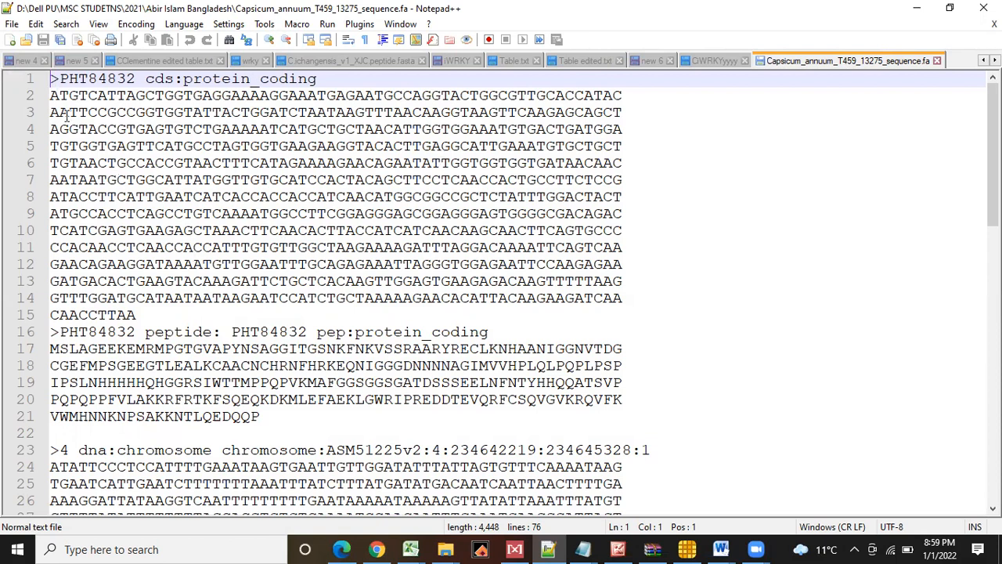
Step: Isolate the PHT84832 CDS lines so they sit alone in a new Notepad++ tab
{"action": "left_click_drag", "start_coordinate": [50, 79], "coordinate": [296, 230]}
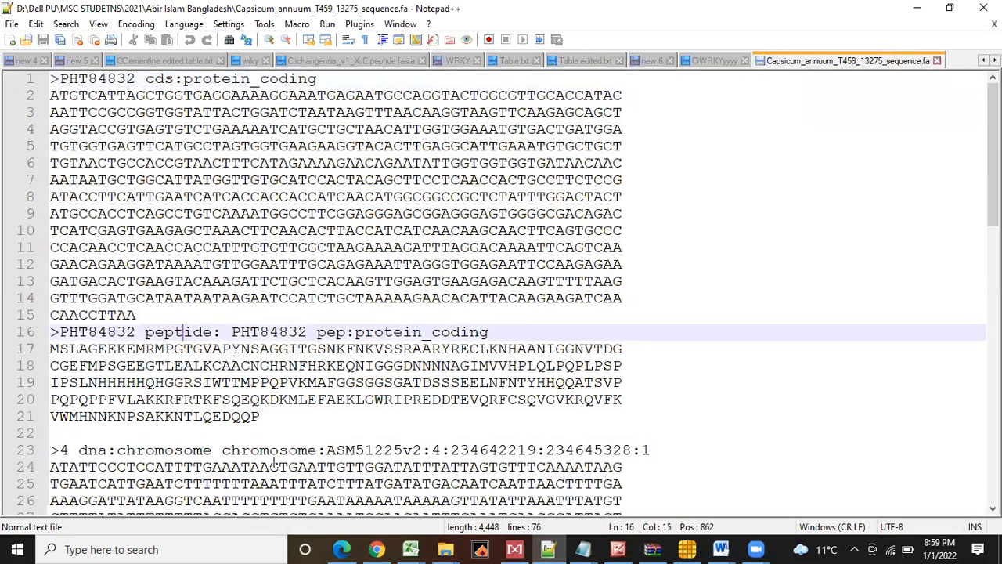
{"action": "left_click", "coordinate": [272, 449]}
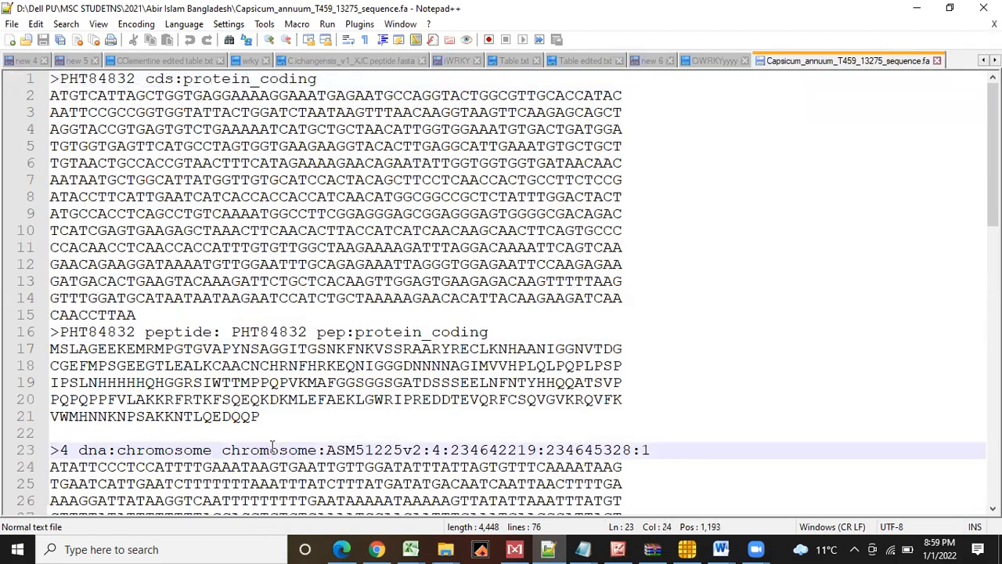
{"action": "scroll", "scroll_direction": "down", "scroll_amount": 3}
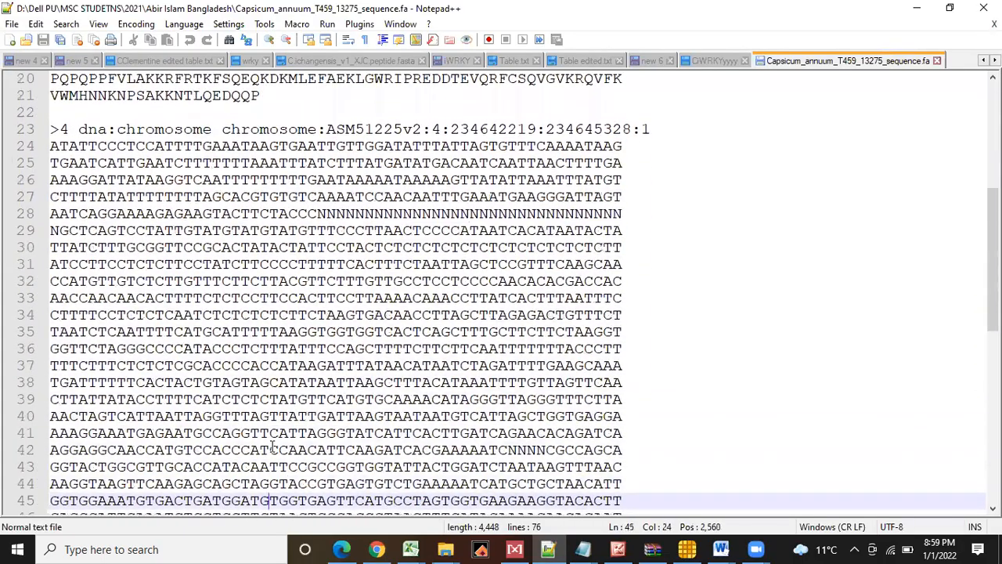
{"action": "scroll", "scroll_direction": "down", "scroll_amount": 3}
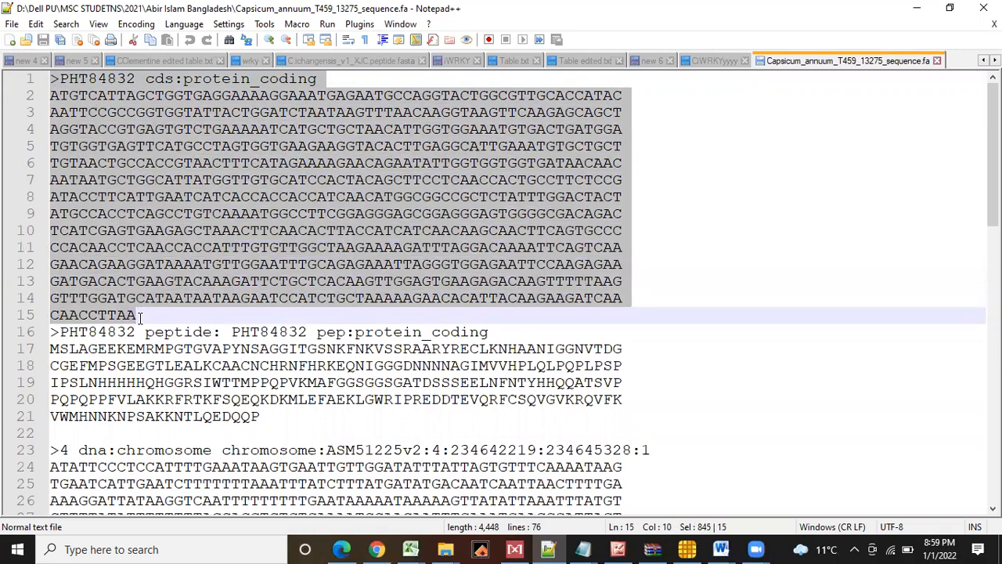
{"action": "key", "text": "Delete"}
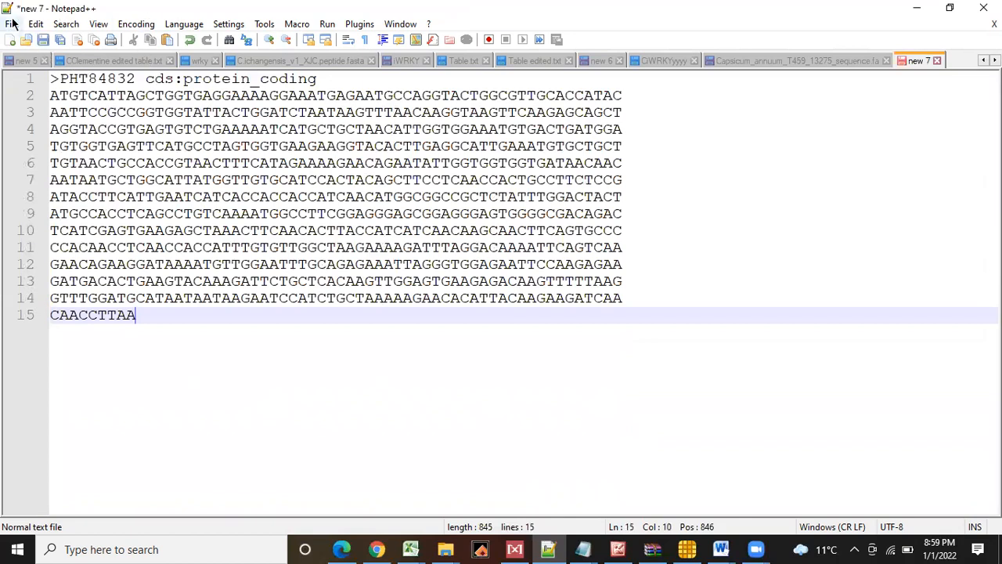
Step: From Save As, create a new CaZHD Sequence folder and move into it
{"action": "left_click", "coordinate": [9, 23]}
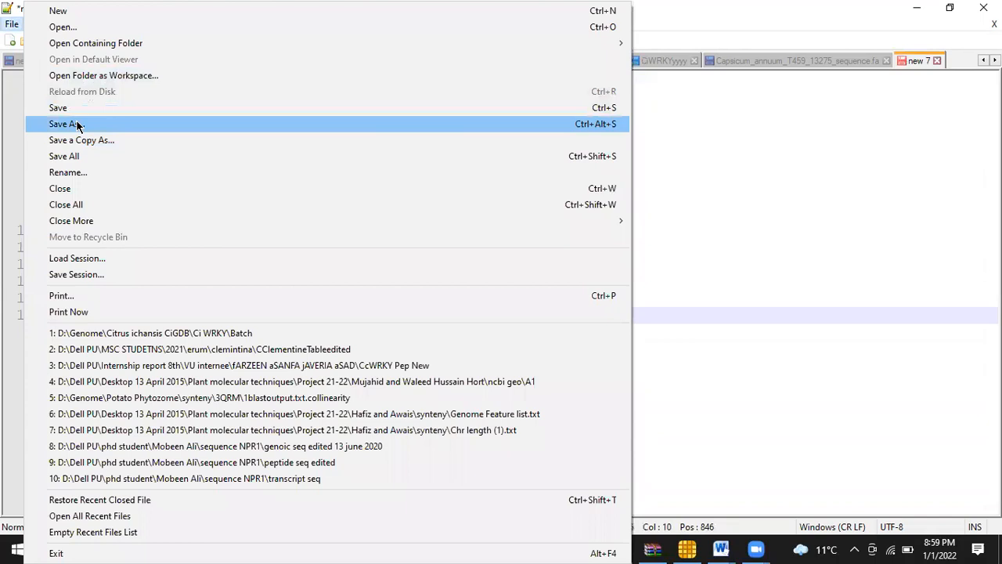
{"action": "left_click", "coordinate": [66, 124]}
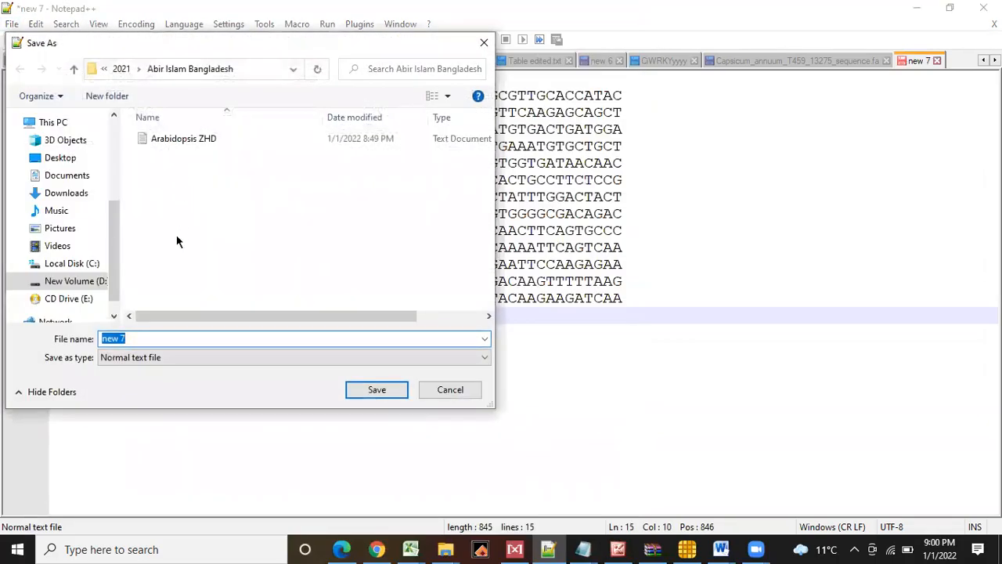
{"action": "left_click", "coordinate": [106, 95]}
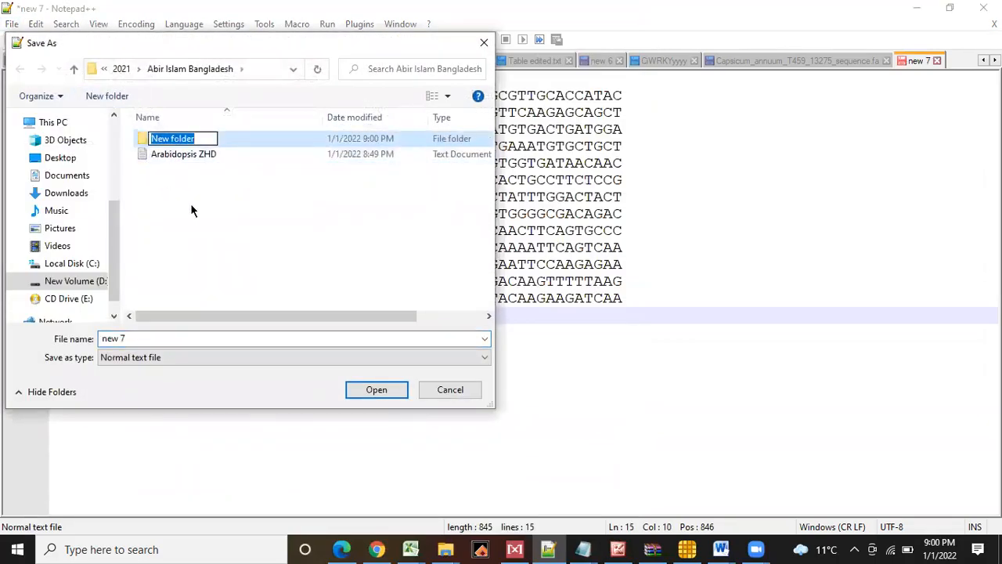
{"action": "type", "text": "Capsi"}
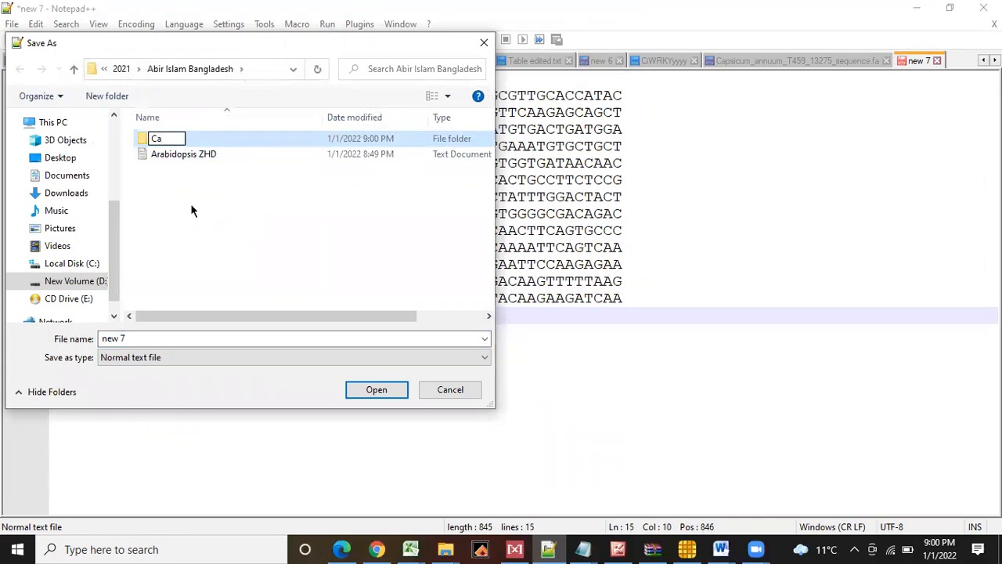
{"action": "type", "text": "ZHD Sequence"}
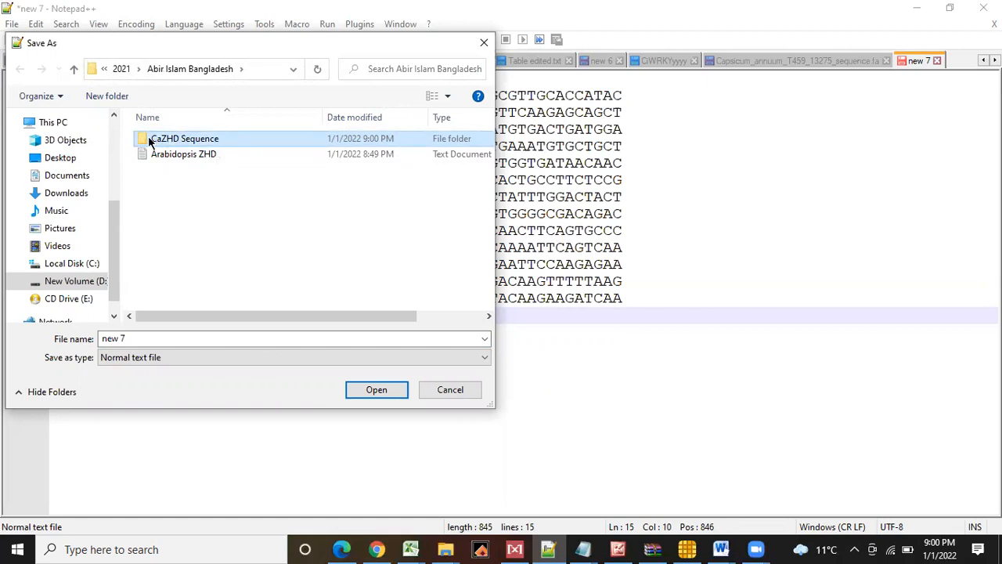
{"action": "double_click", "coordinate": [185, 138]}
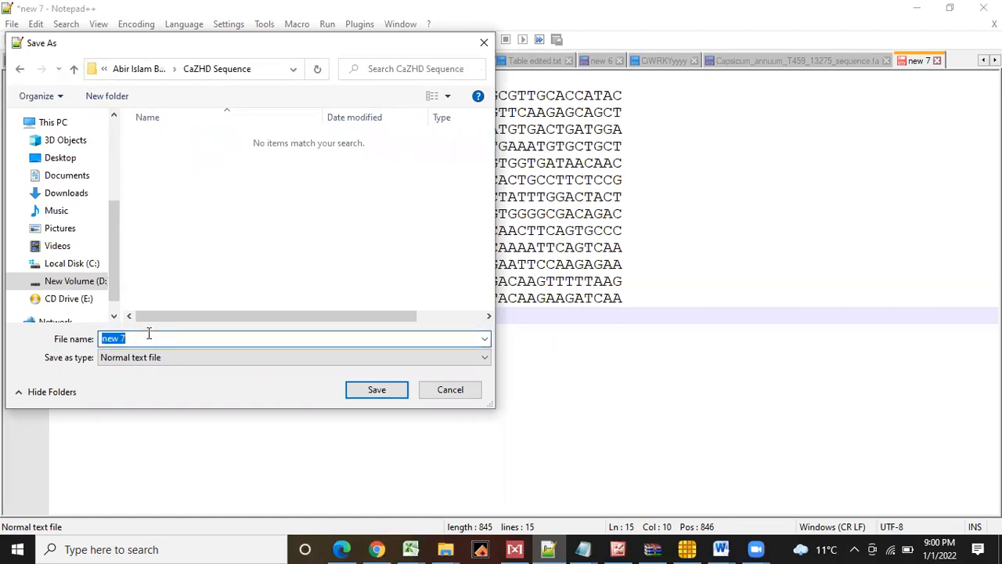
Step: Save the CDS sequence there under the name CaZHD Peptide Sequence Raw
{"action": "type", "text": "CaZ"}
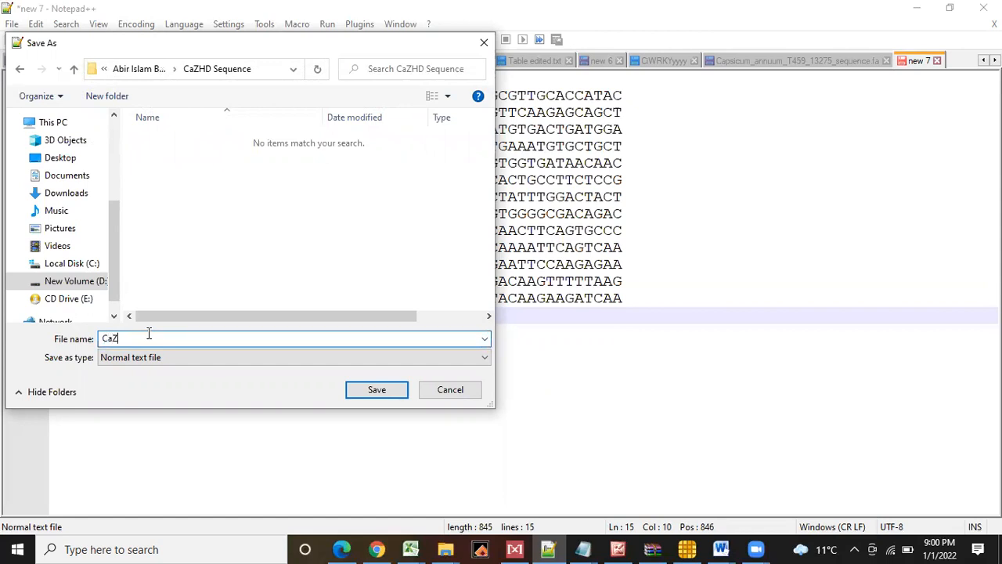
{"action": "type", "text": "HD"}
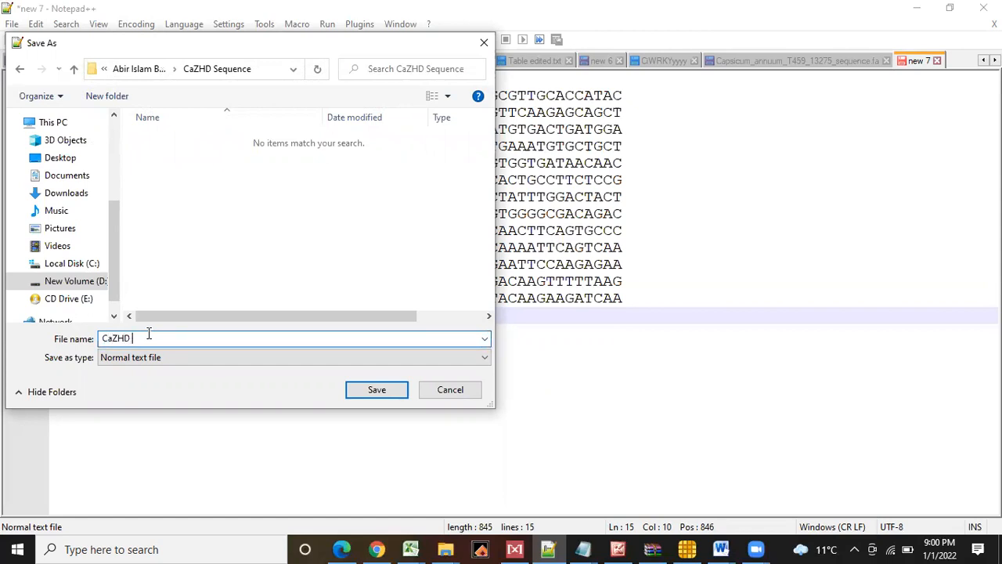
{"action": "type", "text": "Peptide Se"}
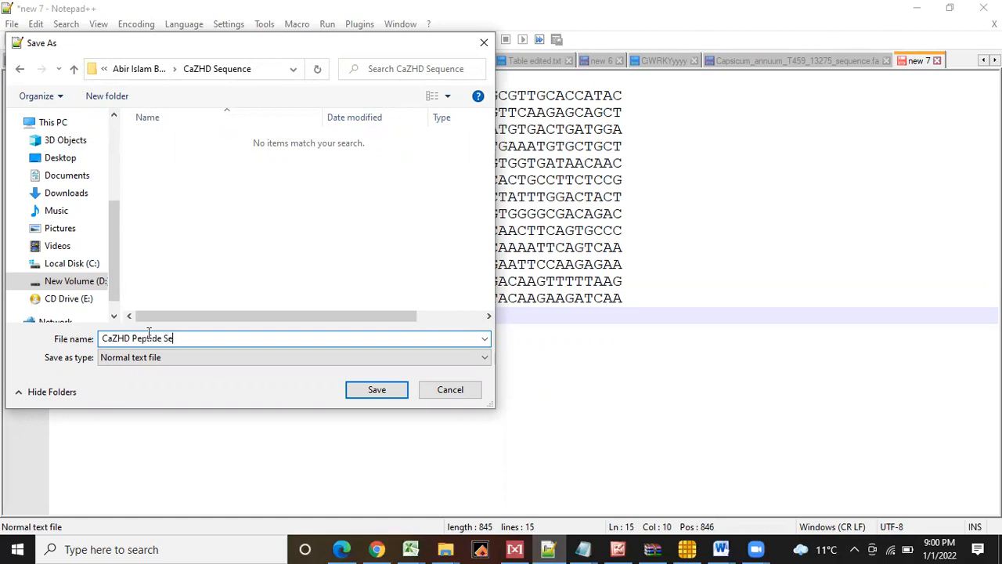
{"action": "type", "text": "quence Raw"}
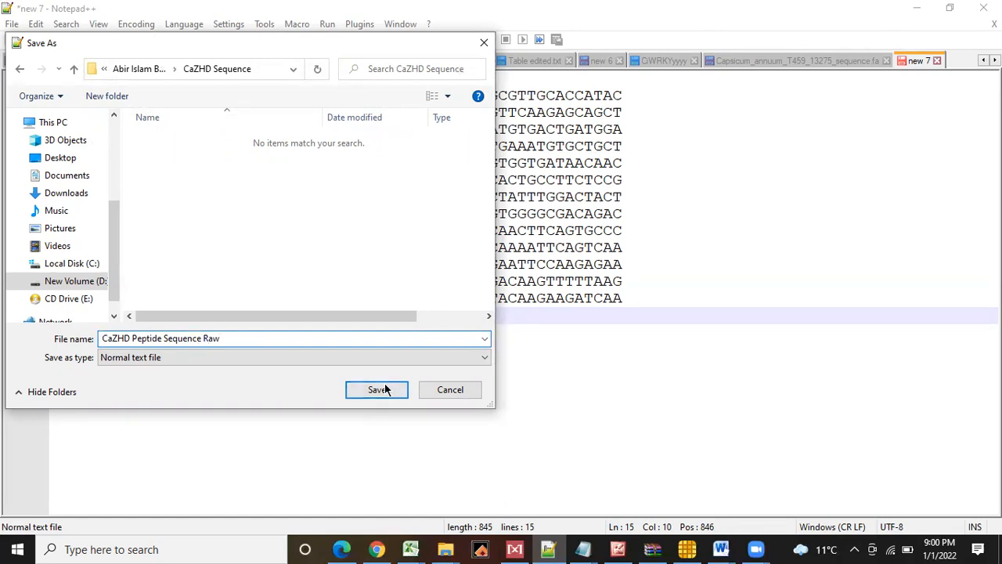
{"action": "left_click", "coordinate": [375, 388]}
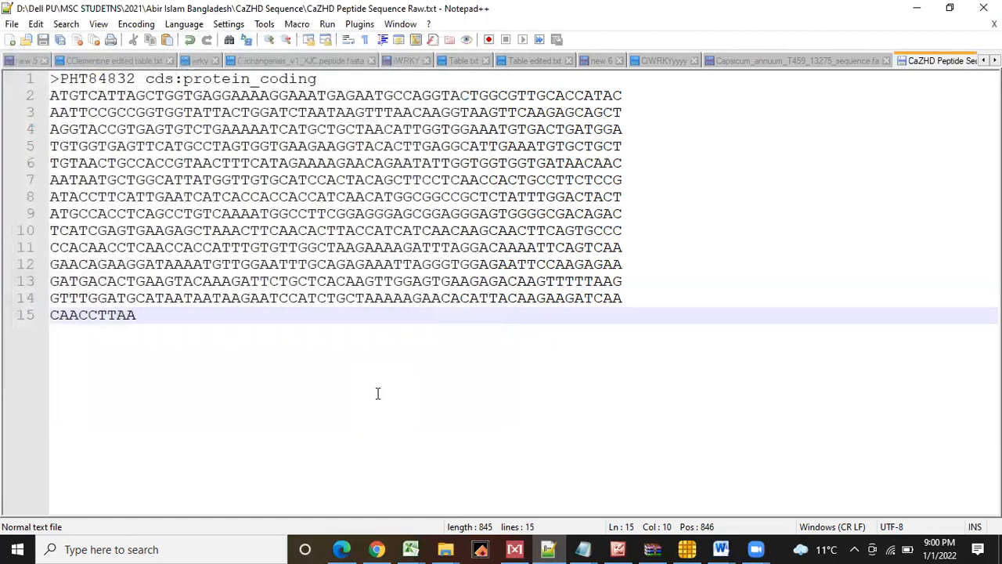
{"action": "mouse_move", "coordinate": [764, 59]}
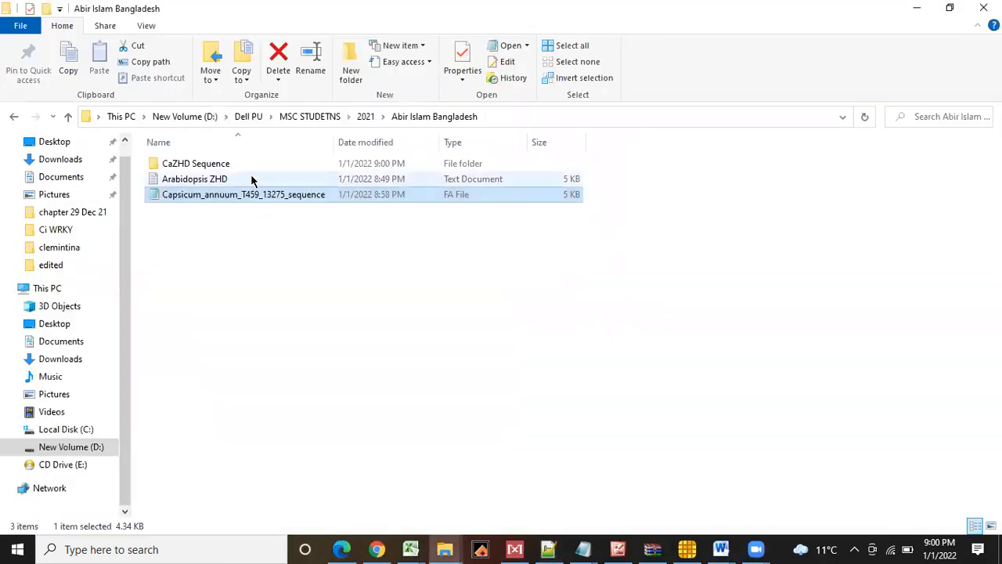
Step: Rename the misnamed file in CaZHD Sequence, replacing Peptide with CDS
{"action": "double_click", "coordinate": [196, 163]}
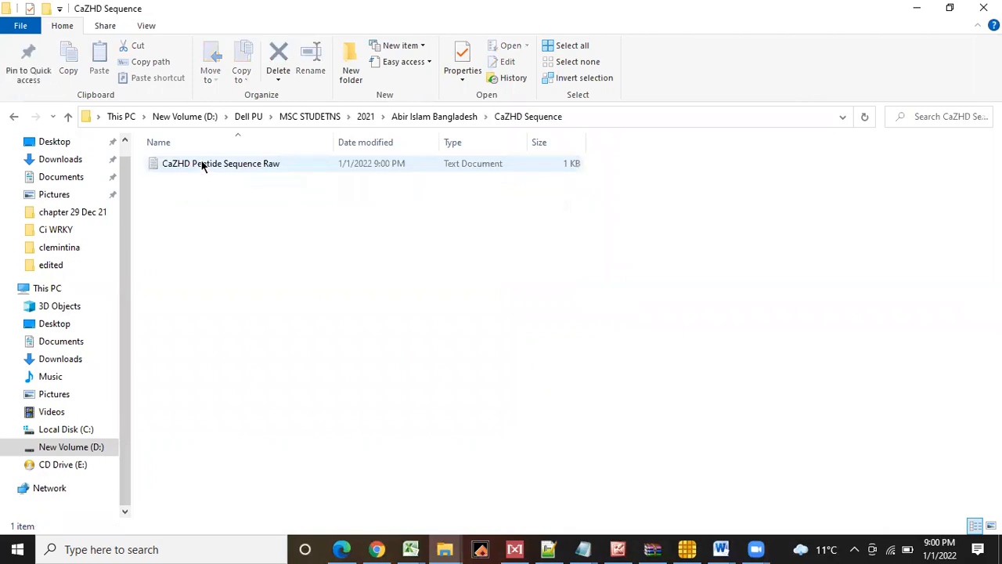
{"action": "right_click", "coordinate": [202, 163]}
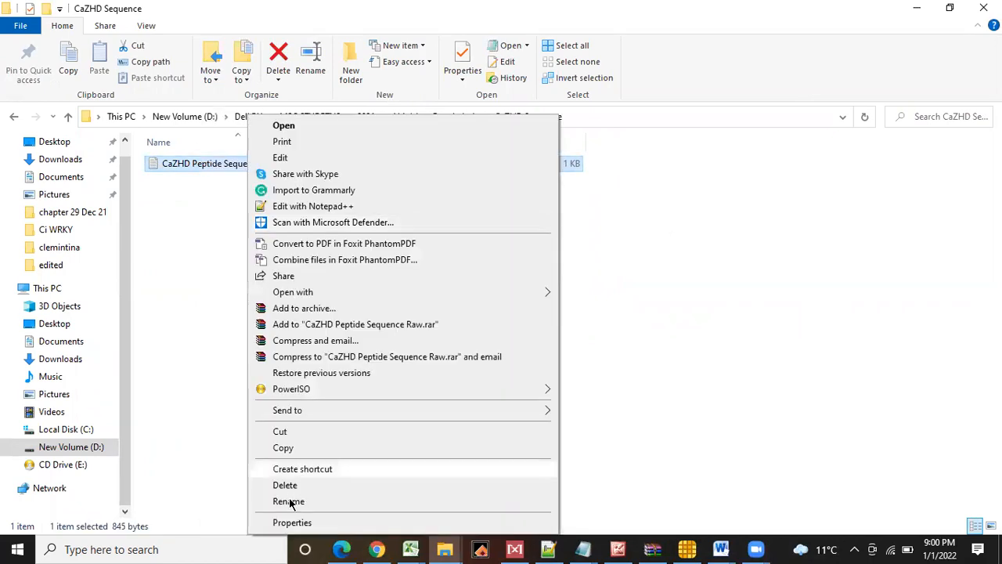
{"action": "left_click", "coordinate": [310, 206]}
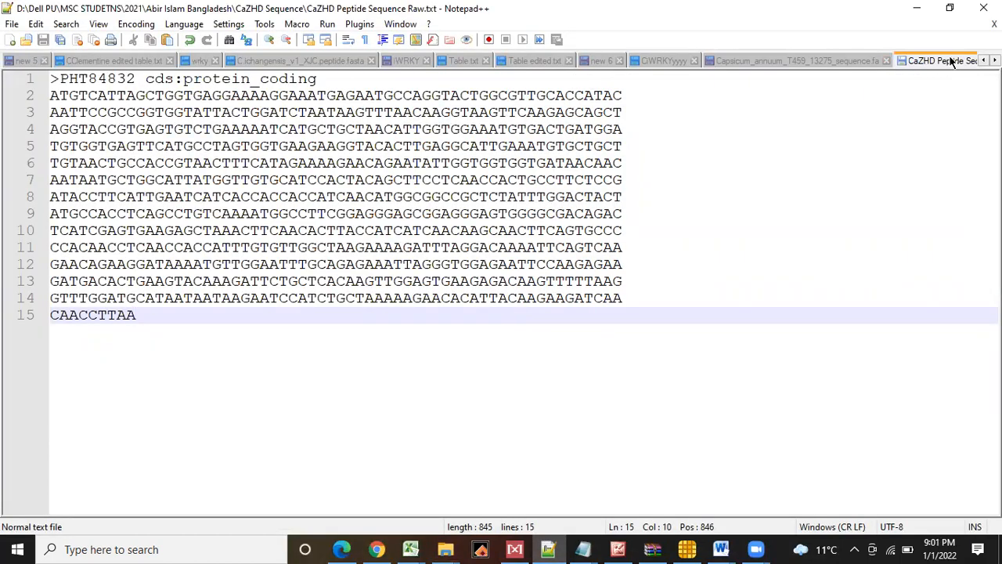
{"action": "mouse_move", "coordinate": [651, 59]}
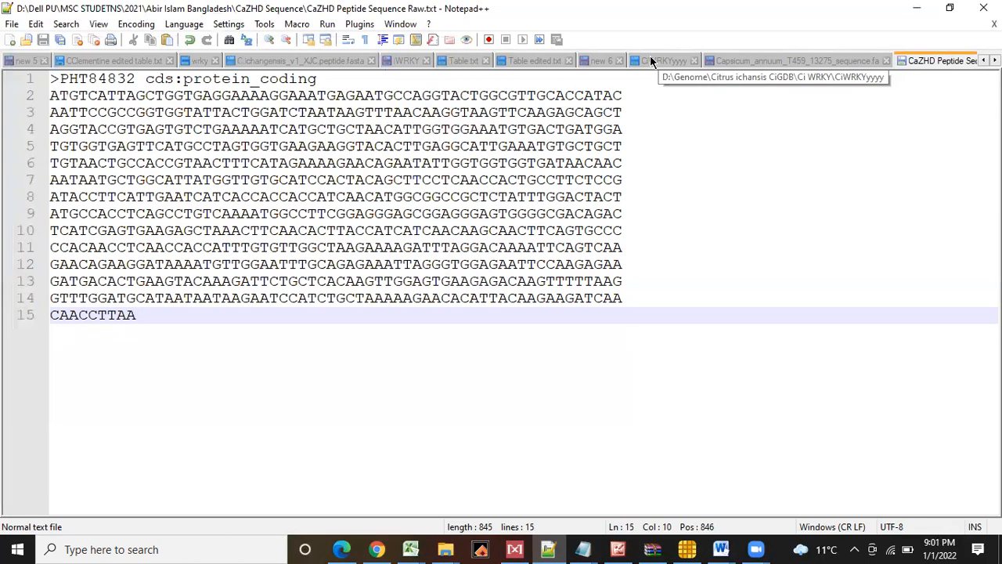
{"action": "left_click", "coordinate": [662, 59]}
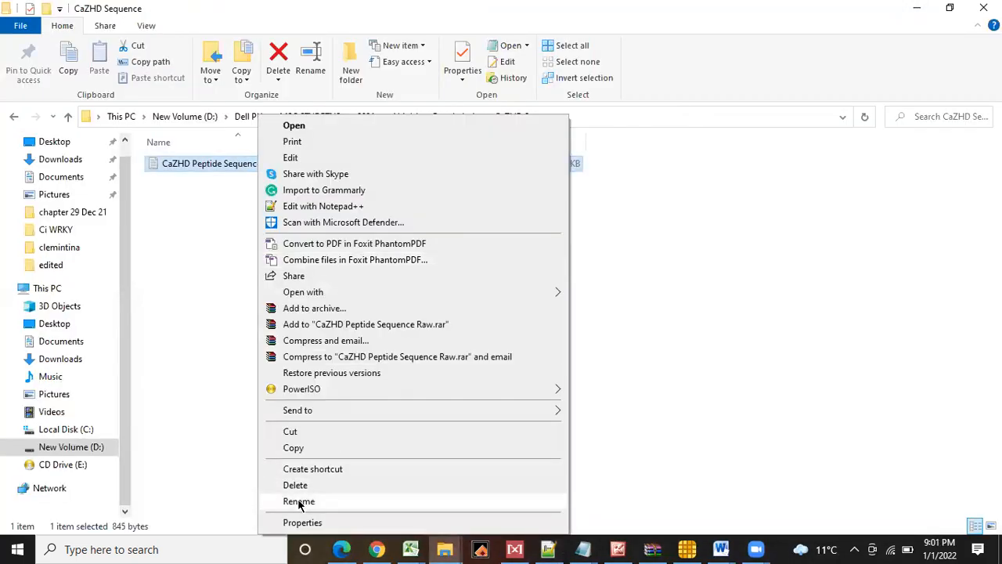
{"action": "left_click", "coordinate": [297, 501]}
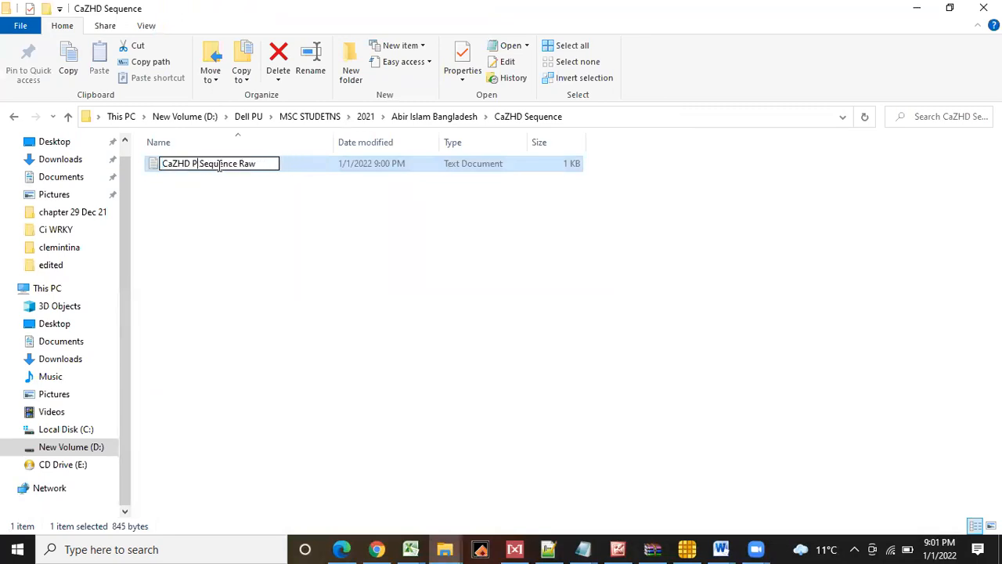
{"action": "type", "text": "CDS"}
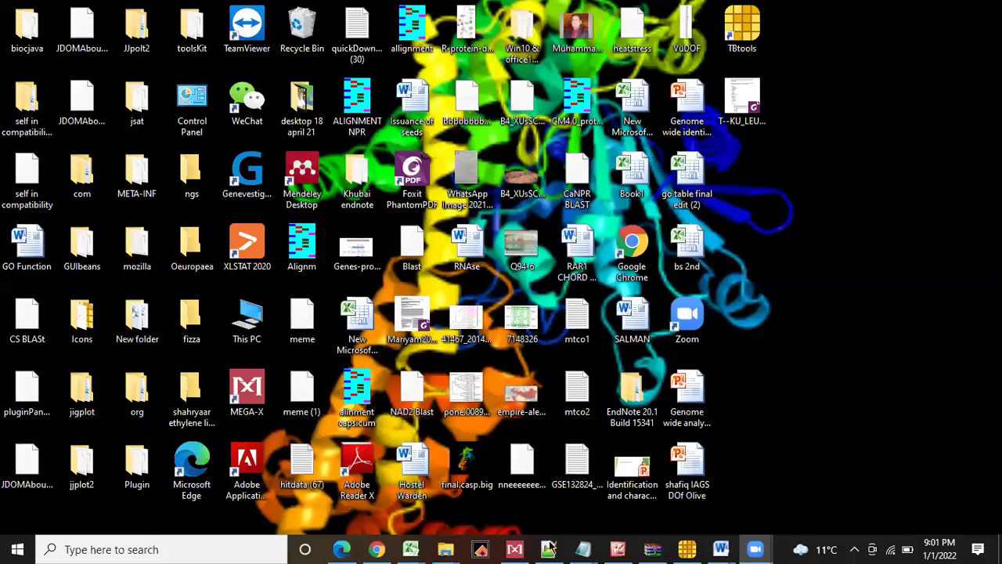
Step: Save the peptide document as CaZHD Peptide Sequence Raw in the CaZHD Sequence folder
{"action": "left_click", "coordinate": [548, 546]}
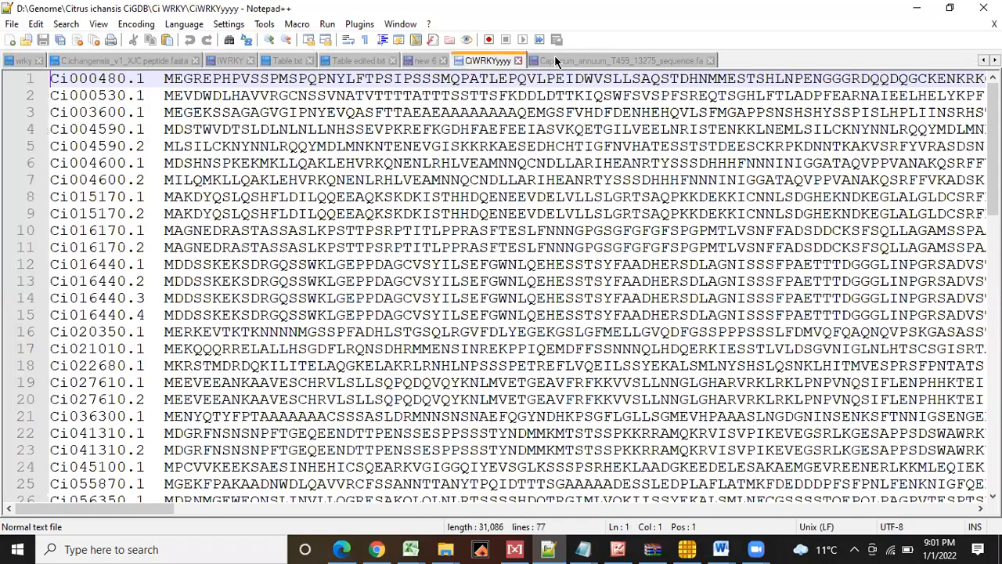
{"action": "left_click", "coordinate": [620, 59]}
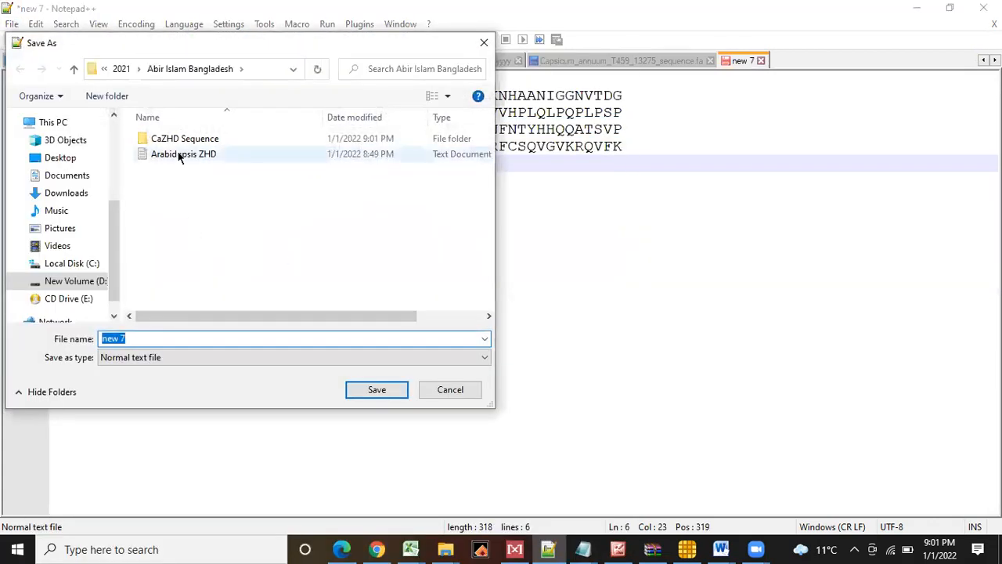
{"action": "double_click", "coordinate": [184, 138]}
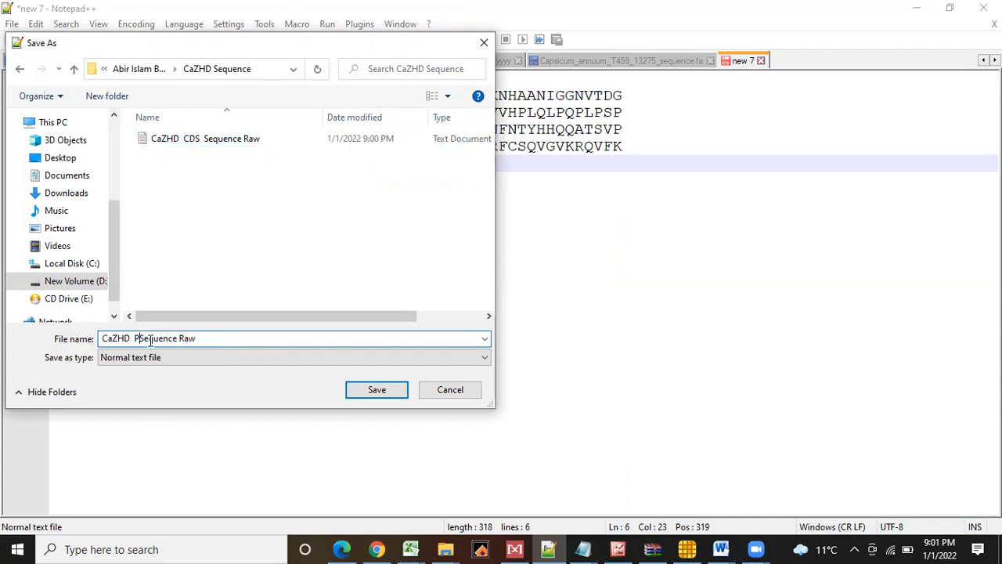
{"action": "type", "text": "eptide"}
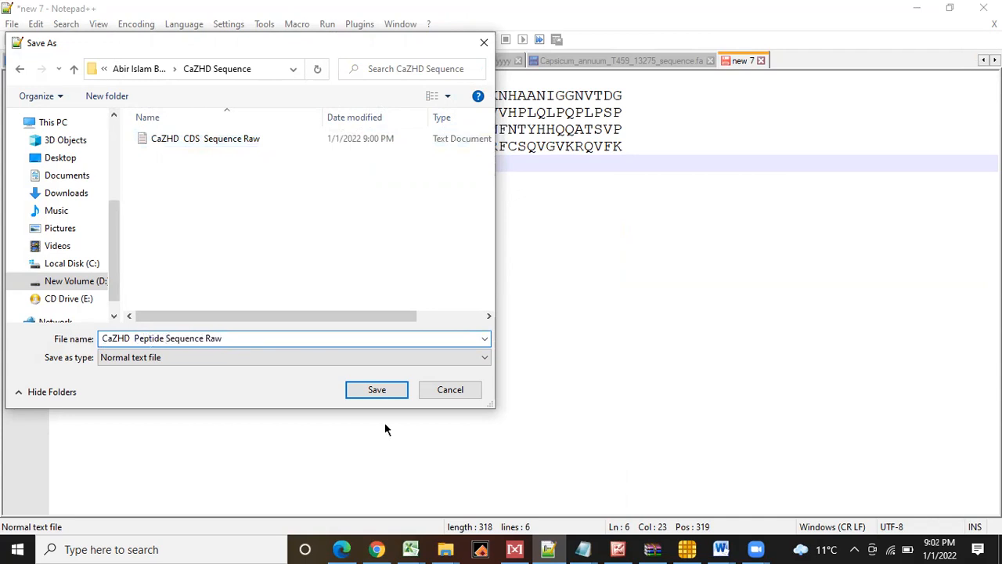
{"action": "left_click", "coordinate": [376, 388]}
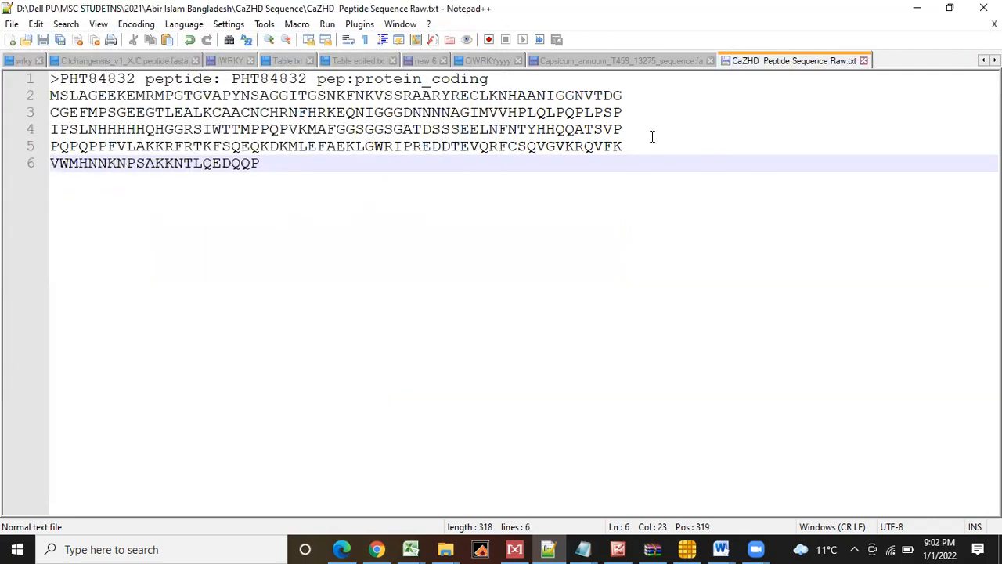
Step: Save the genomic sequence document as CaZHD Genomic Sequence Raw in the CaZHD Sequence folder
{"action": "left_click", "coordinate": [620, 60]}
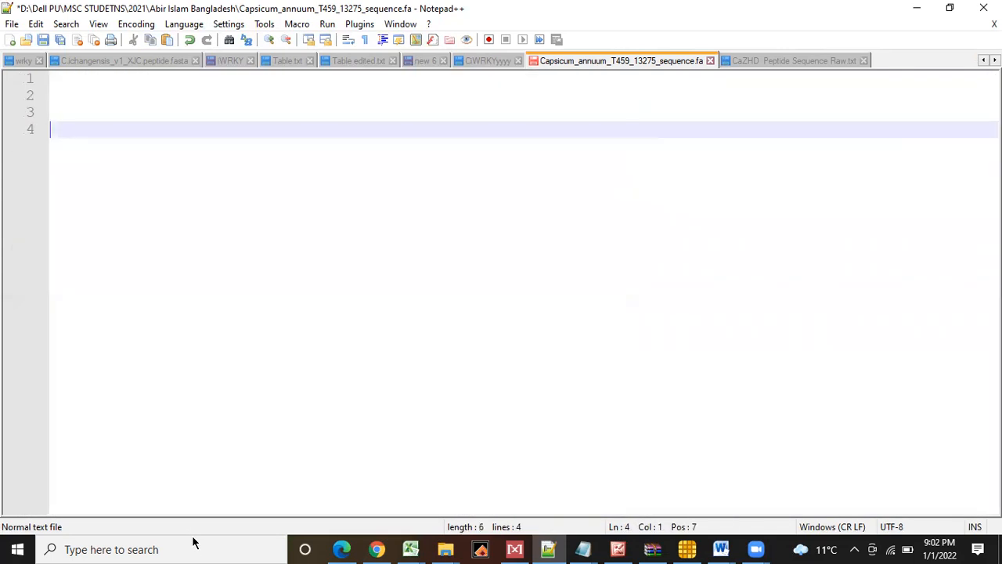
{"action": "left_click", "coordinate": [10, 43]}
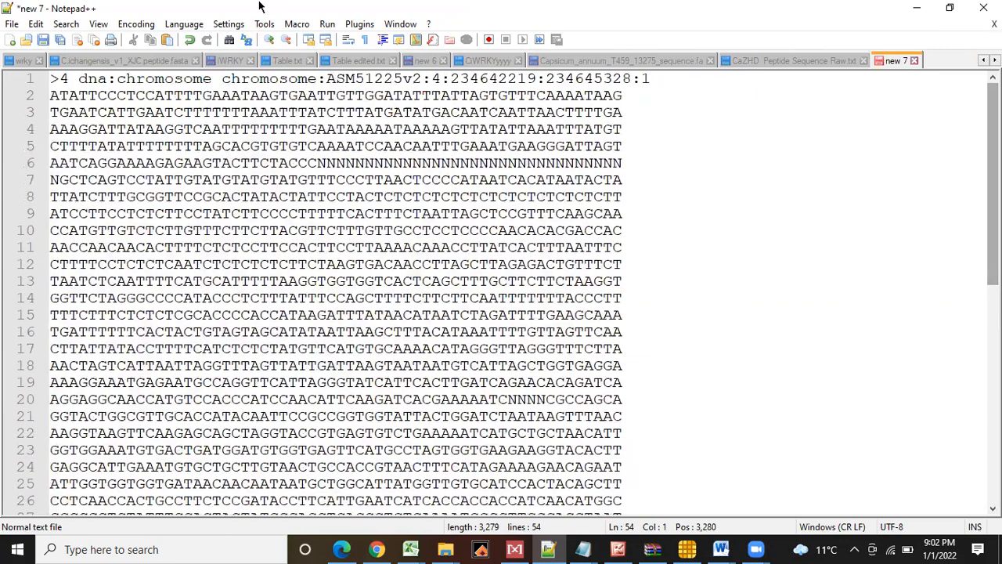
{"action": "left_click", "coordinate": [11, 24]}
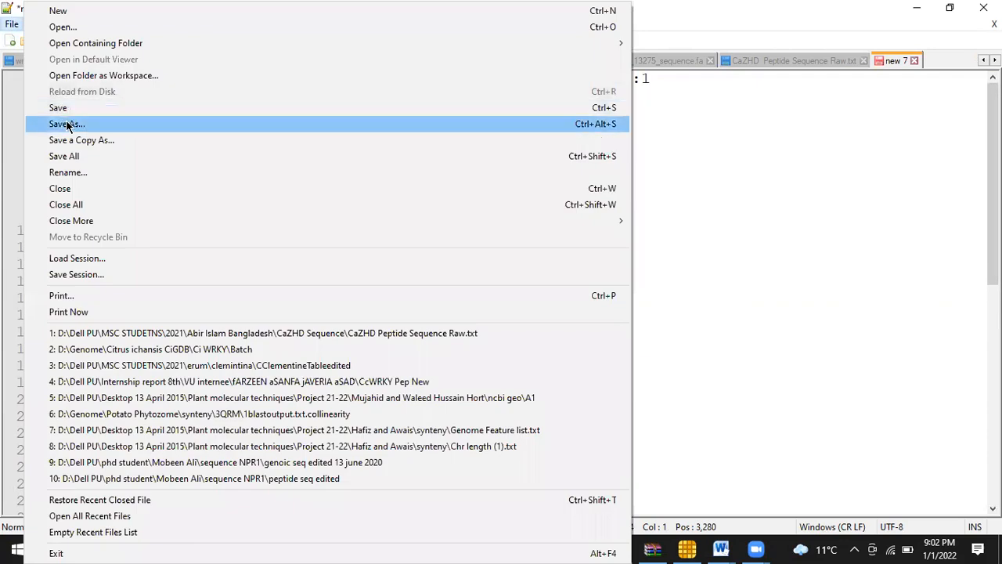
{"action": "left_click", "coordinate": [66, 124]}
{"action": "type", "text": "CaZHD  Genomic Sequence Raw"}
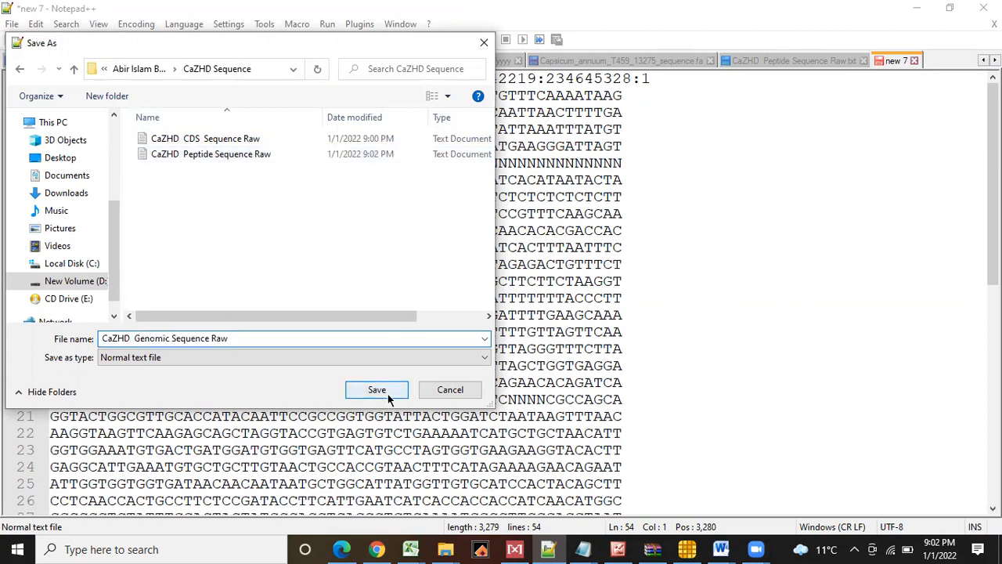
{"action": "left_click", "coordinate": [375, 388]}
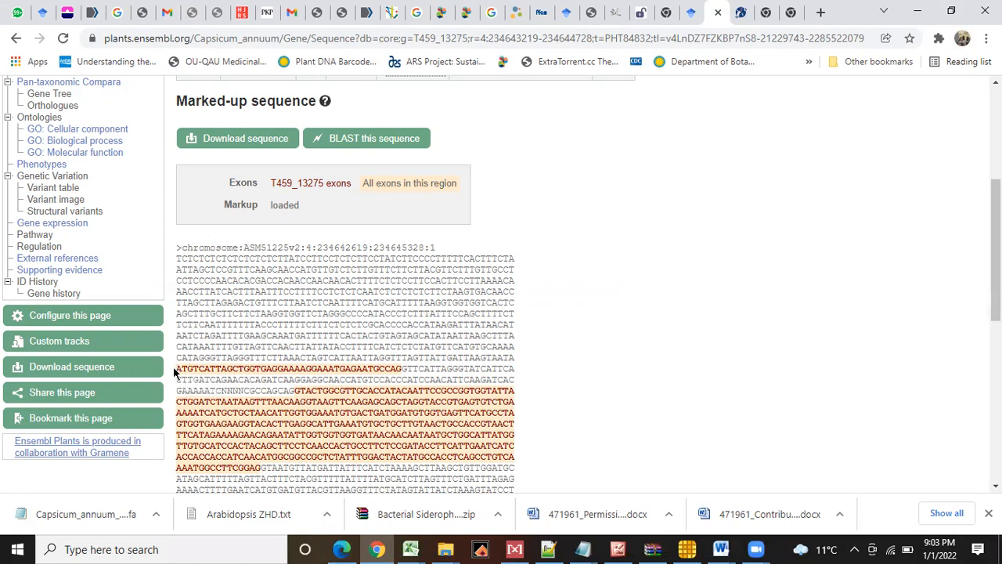
{"action": "mouse_move", "coordinate": [516, 361]}
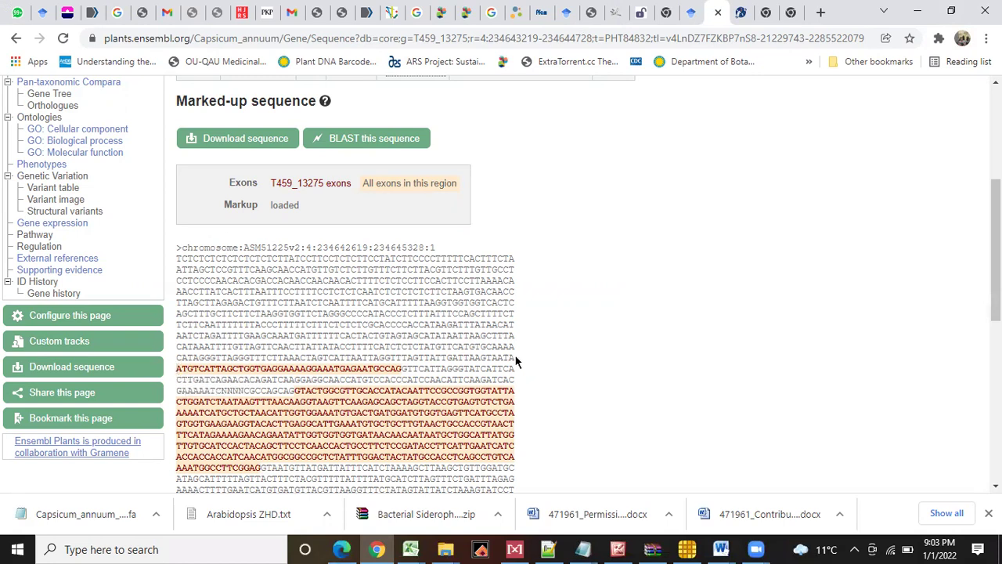
Step: Select the marked-up sequence from the header down to just before the first orange exon
{"action": "left_click_drag", "start_coordinate": [302, 303], "coordinate": [515, 368]}
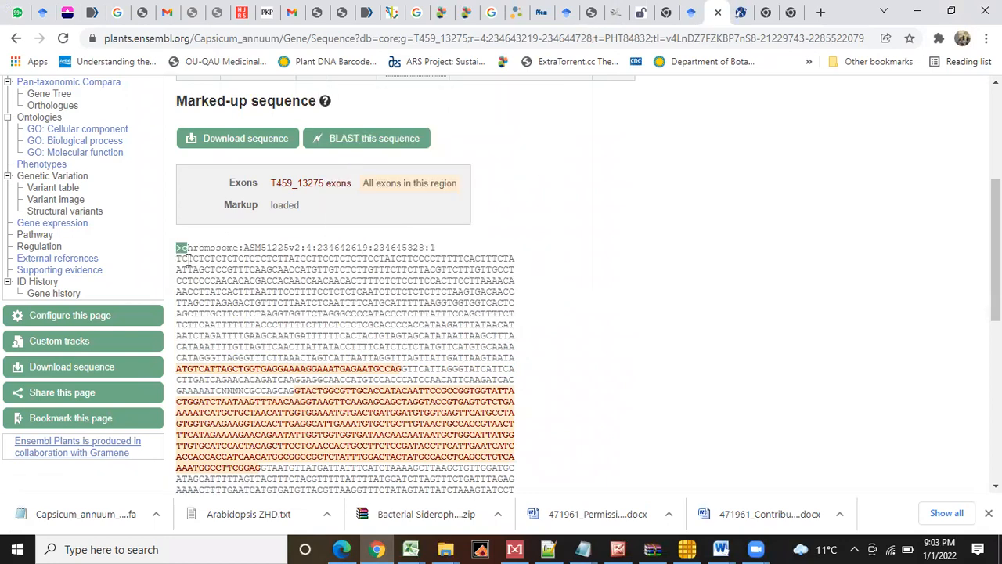
{"action": "left_click_drag", "start_coordinate": [177, 247], "coordinate": [524, 359]}
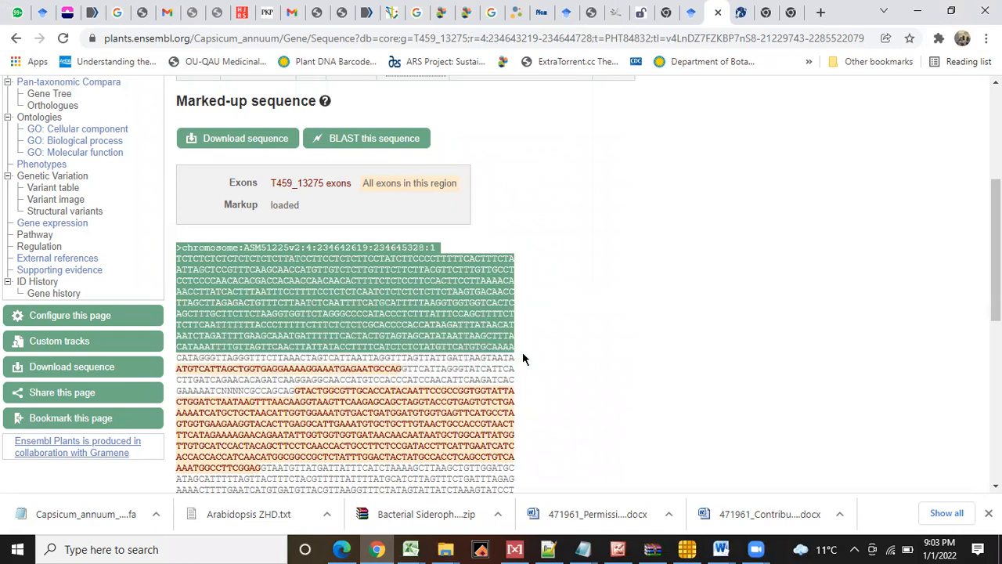
{"action": "left_click_drag", "start_coordinate": [176, 258], "coordinate": [515, 357]}
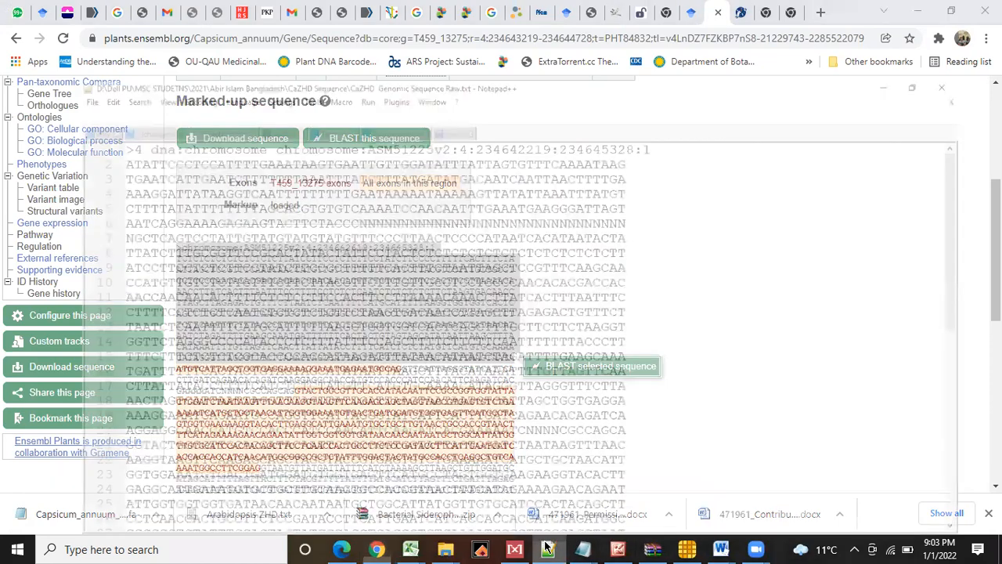
Step: Save the promoter document as CaZHD Promoter Sequence Raw, swapping Genomic for Promoter in the reused name
{"action": "left_click", "coordinate": [545, 548]}
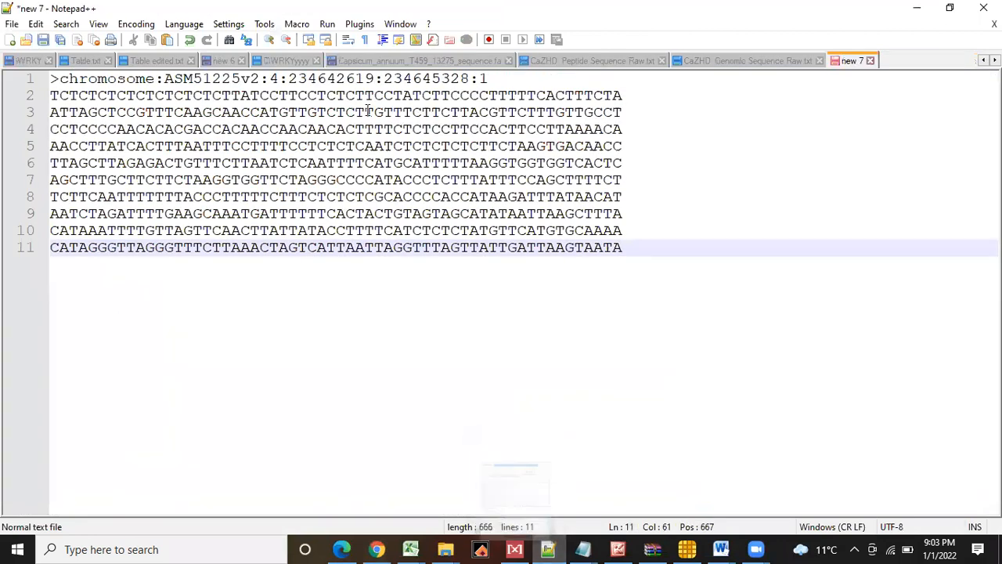
{"action": "left_click", "coordinate": [14, 24]}
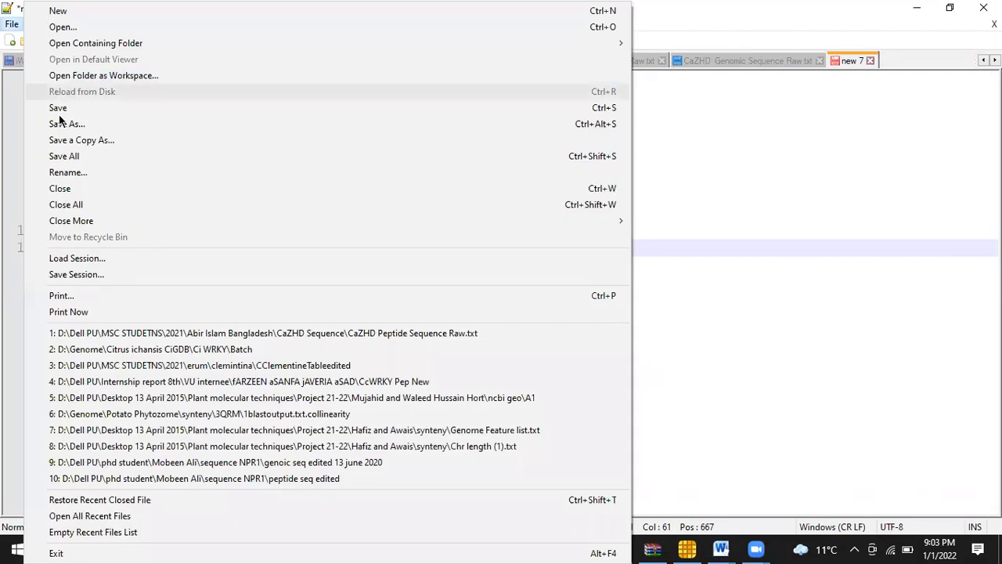
{"action": "left_click", "coordinate": [68, 124]}
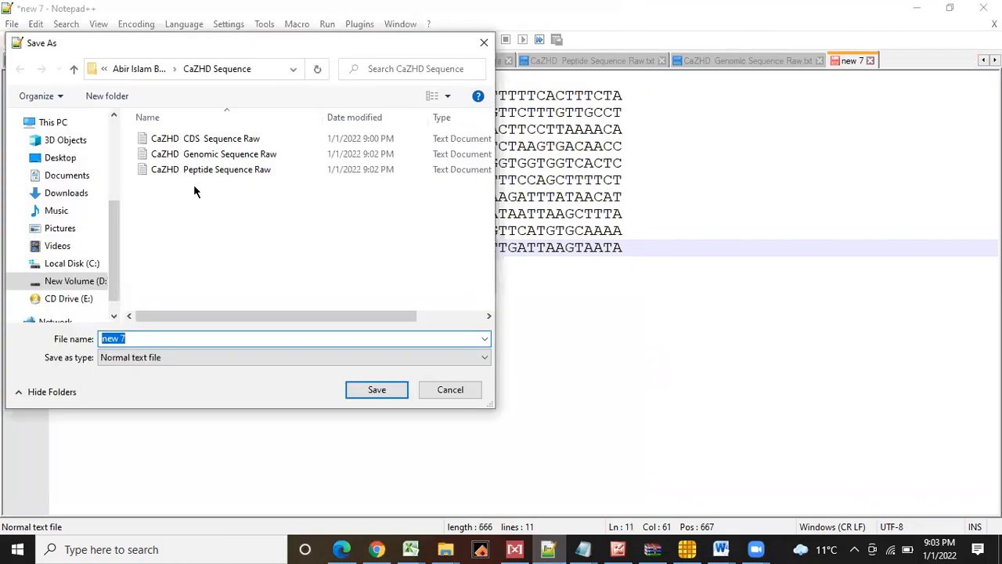
{"action": "left_click", "coordinate": [229, 154]}
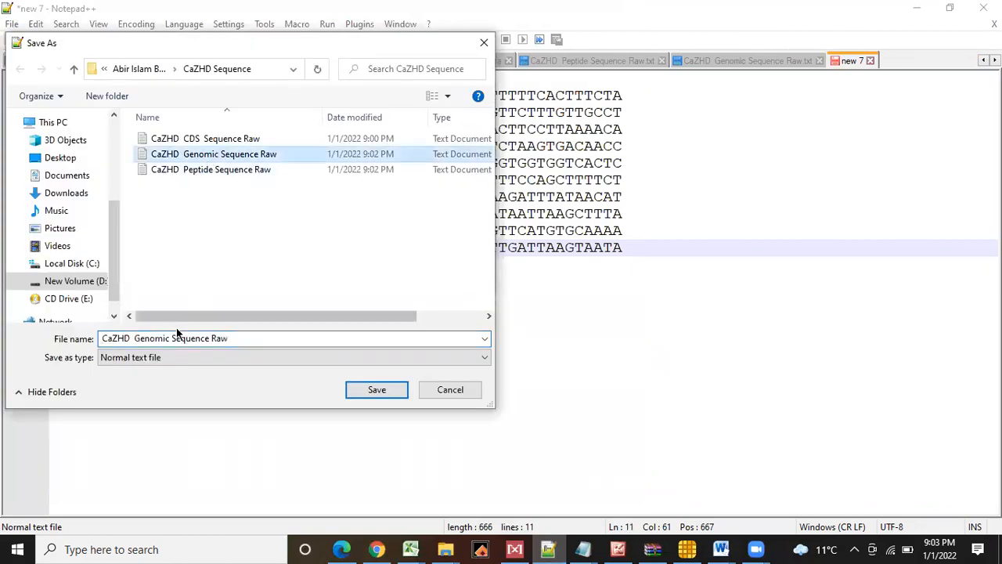
{"action": "double_click", "coordinate": [150, 338]}
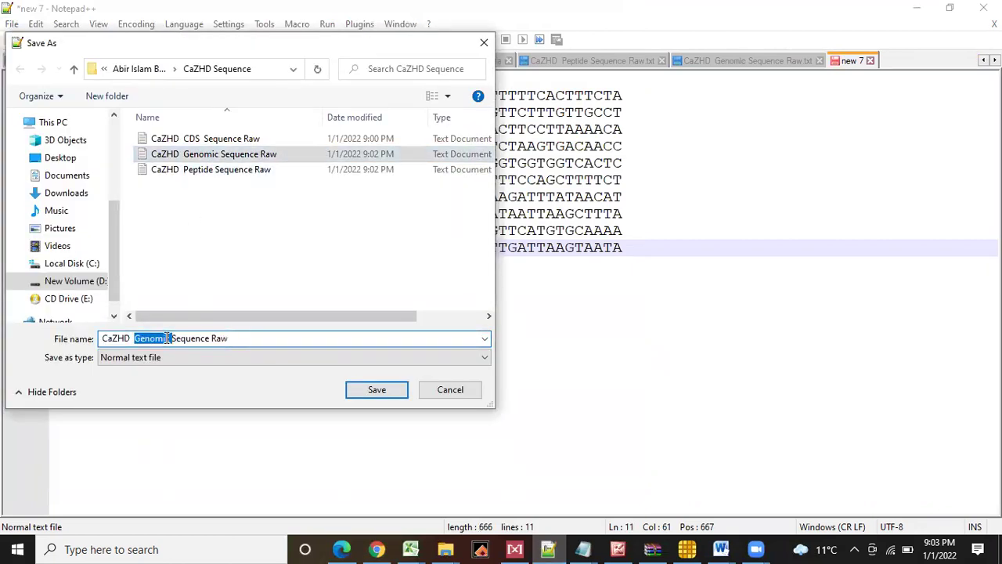
{"action": "type", "text": "Promoter"}
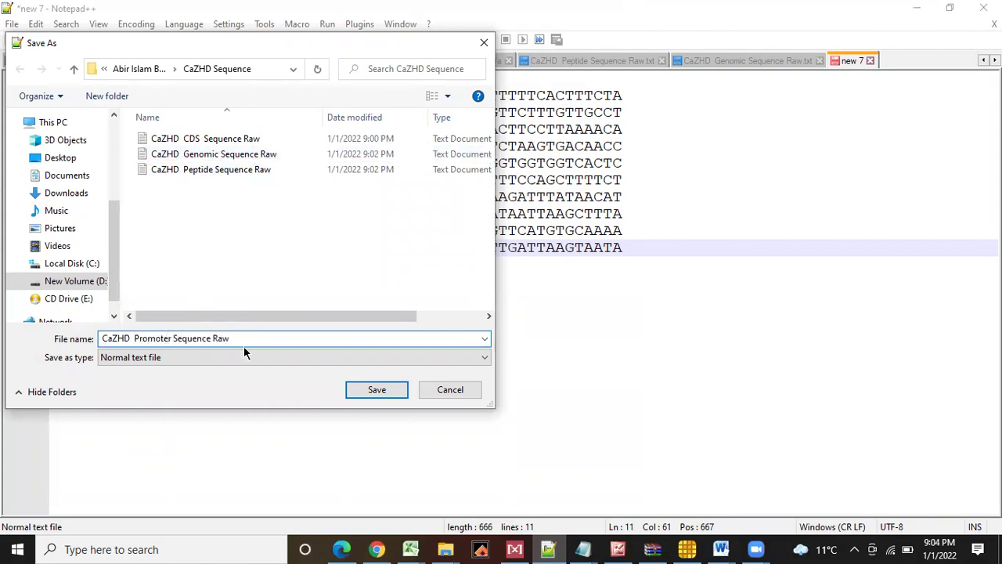
{"action": "left_click", "coordinate": [376, 388]}
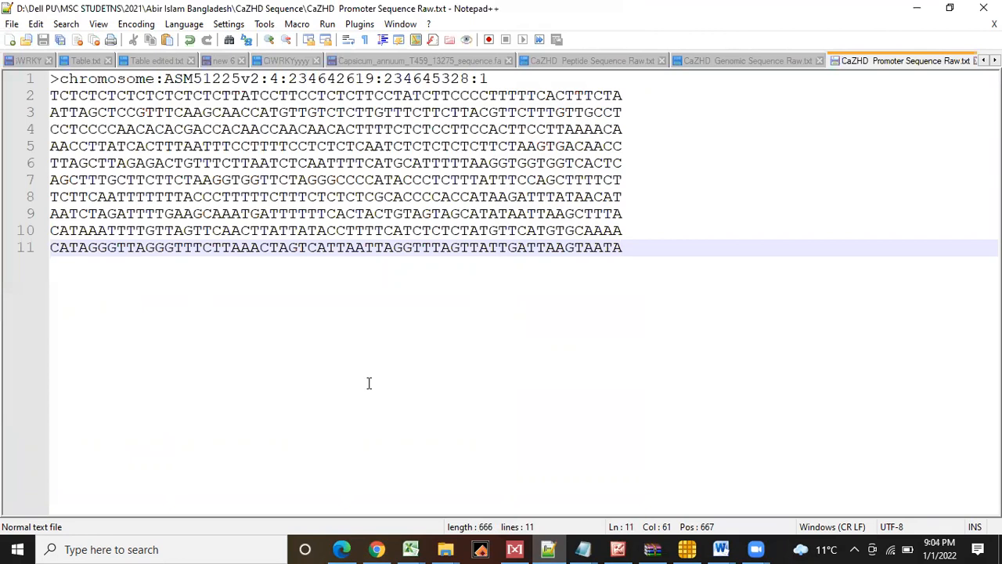